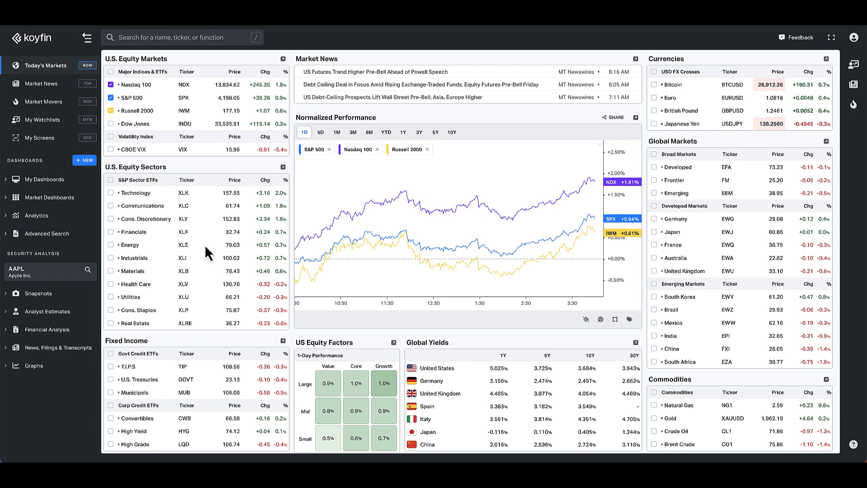
mouse_move(44, 302)
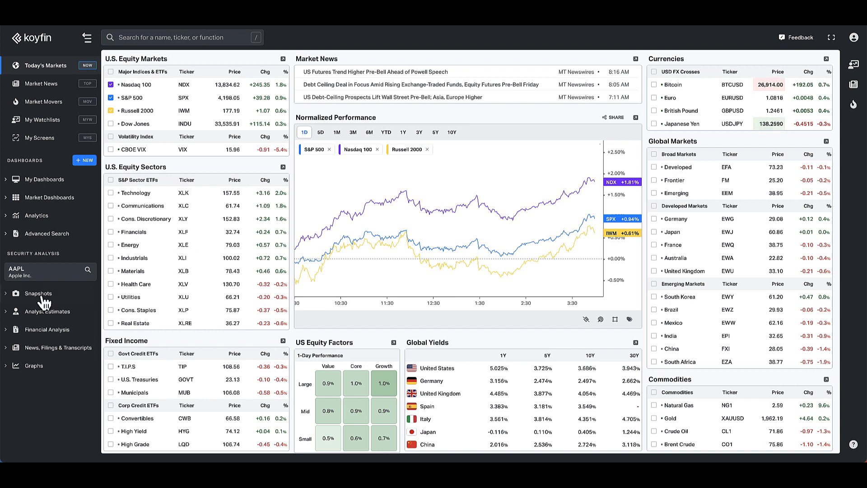
Step: Show Apple's Percentile Rank snapshot and scroll through its valuation-multiple metrics and back
click(38, 292)
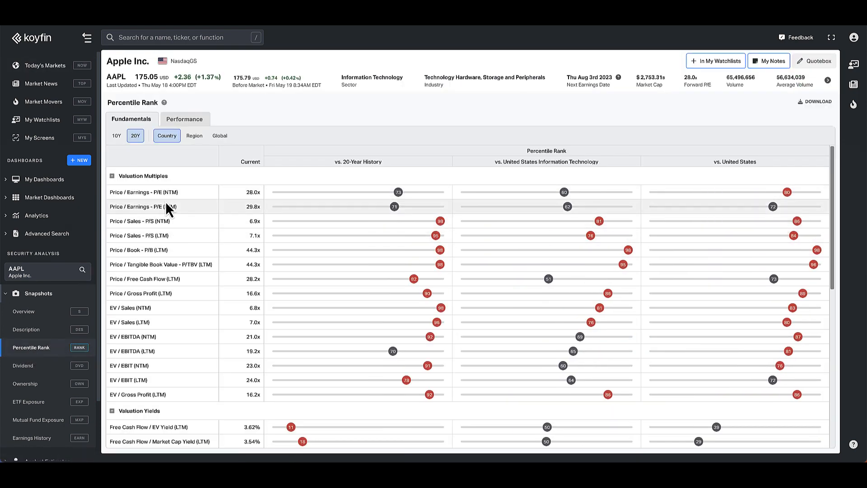
scroll(down, 3)
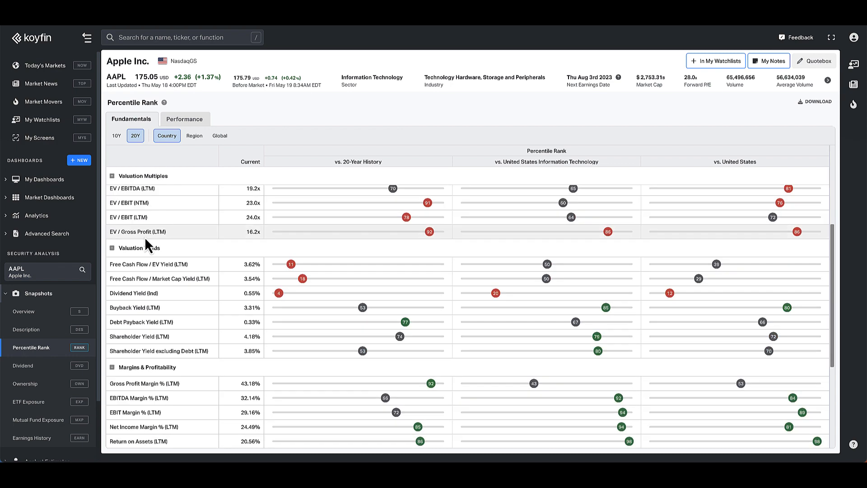
scroll(down, 3)
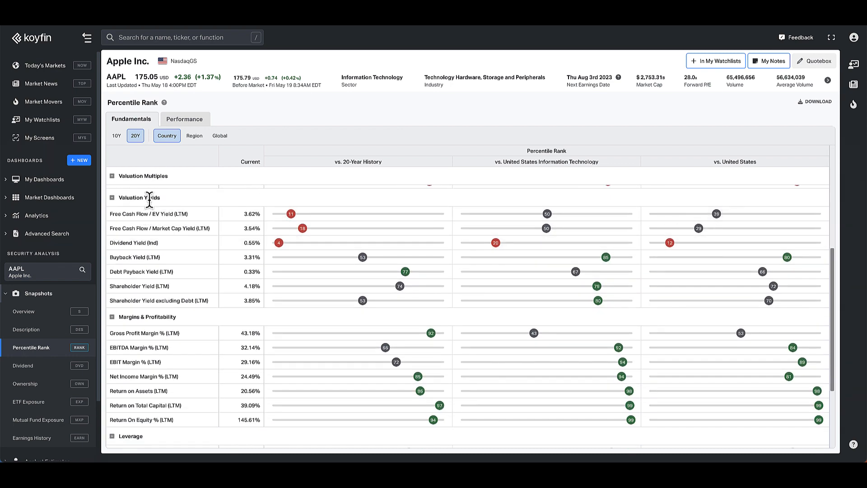
mouse_move(216, 248)
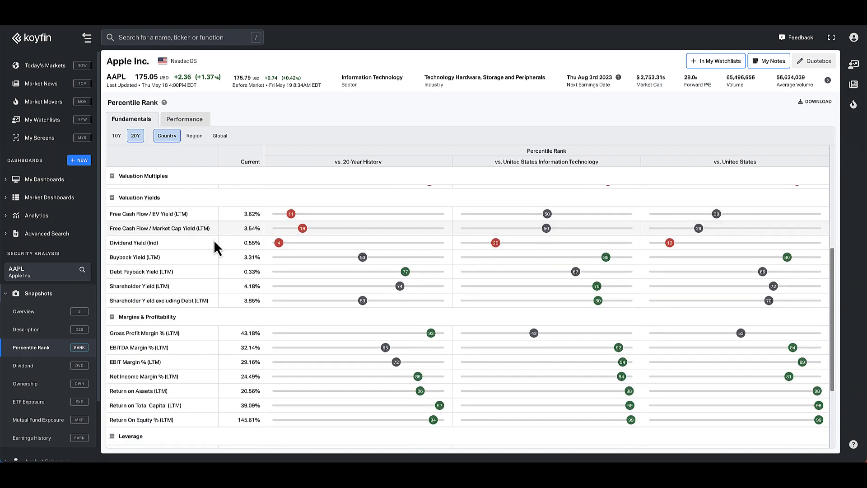
scroll(down, 3)
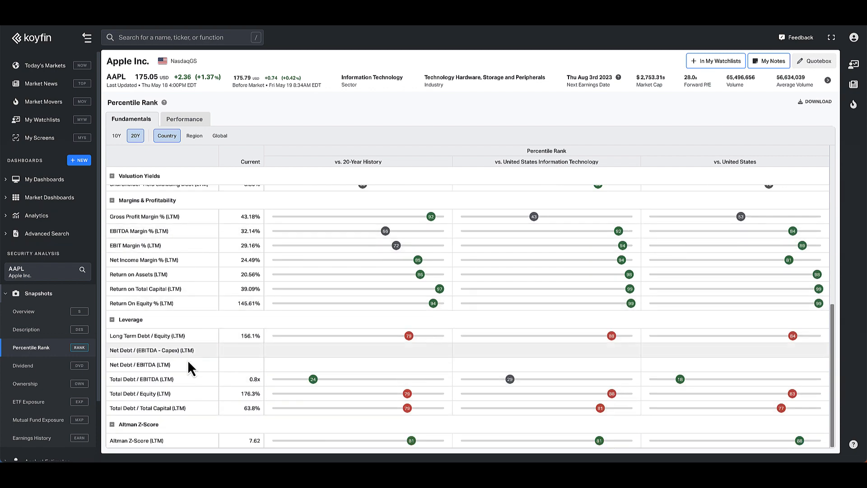
scroll(up, 3)
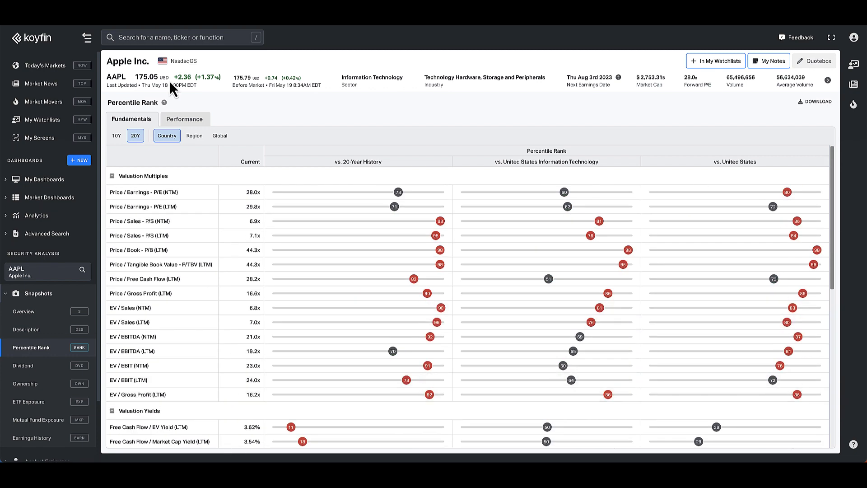
click(184, 119)
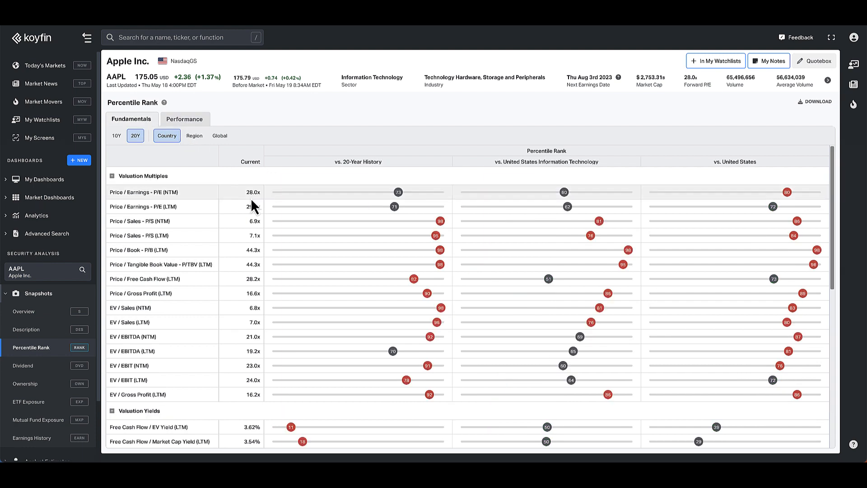
mouse_move(260, 237)
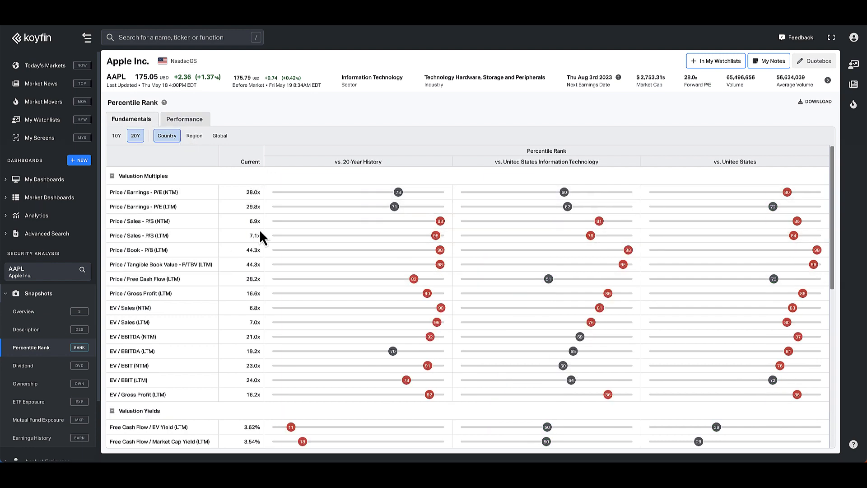
mouse_move(292, 205)
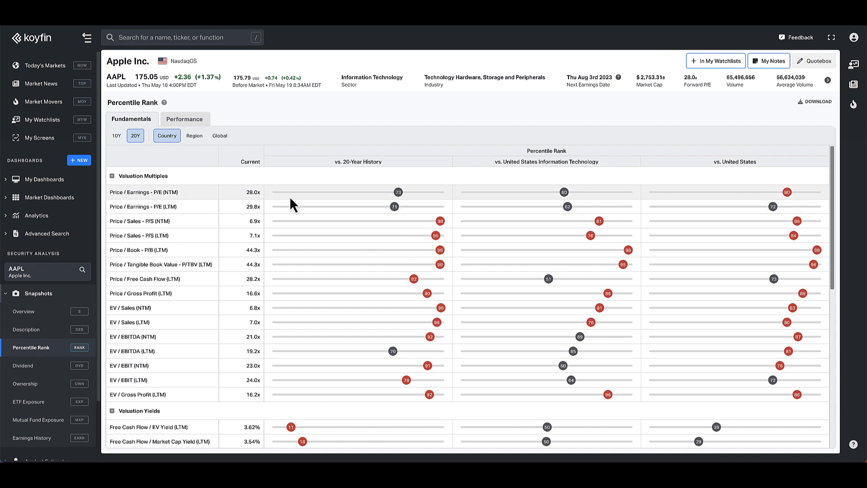
mouse_move(161, 190)
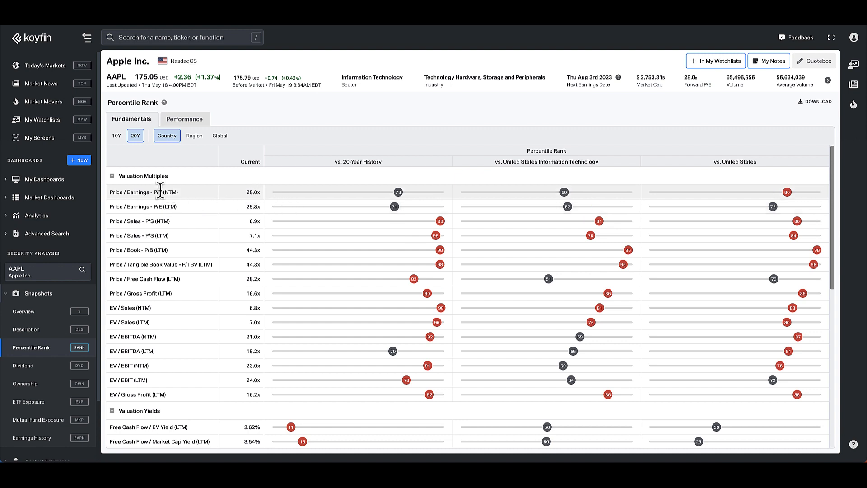
mouse_move(245, 200)
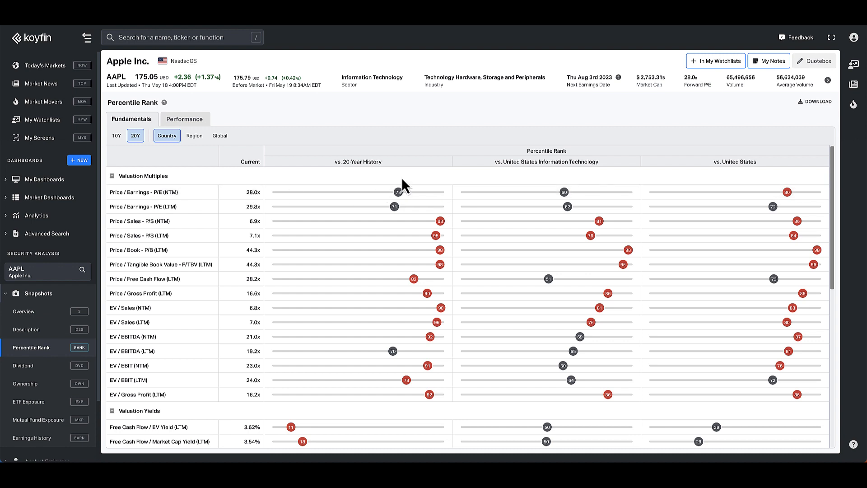
mouse_move(362, 174)
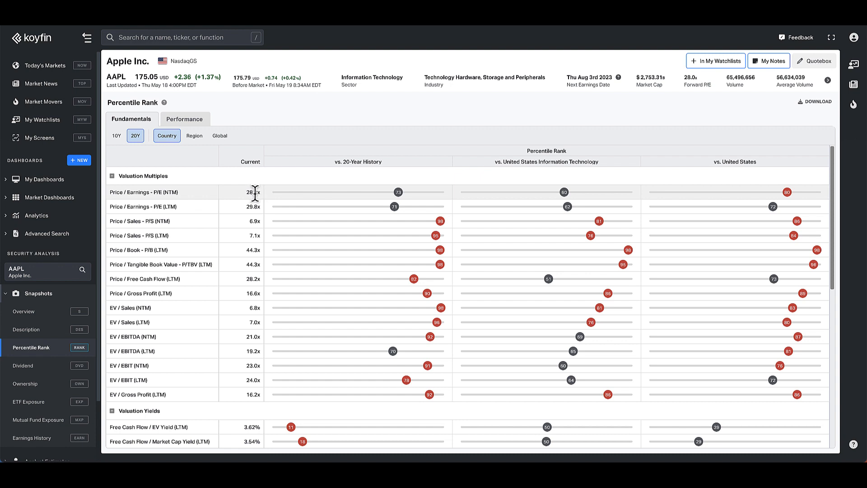
mouse_move(399, 200)
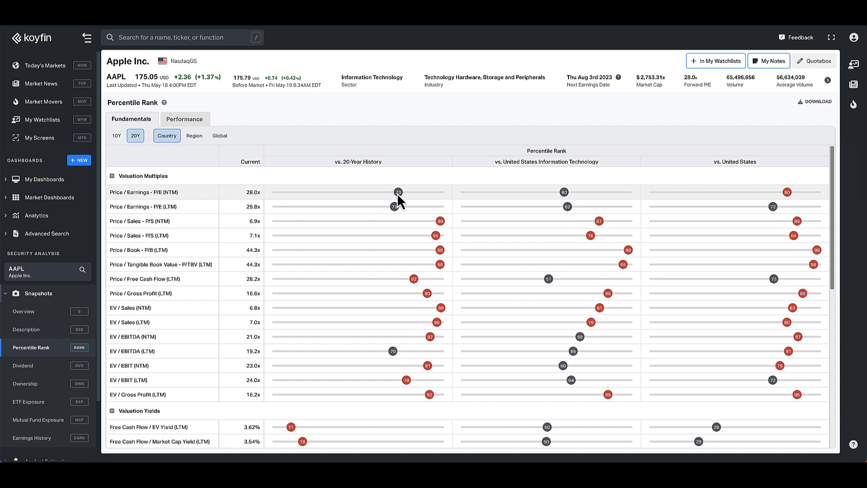
mouse_move(357, 176)
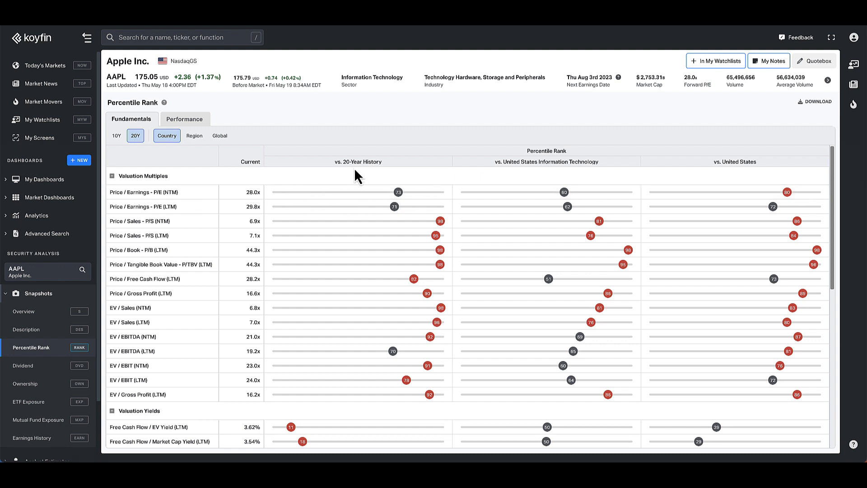
click(116, 136)
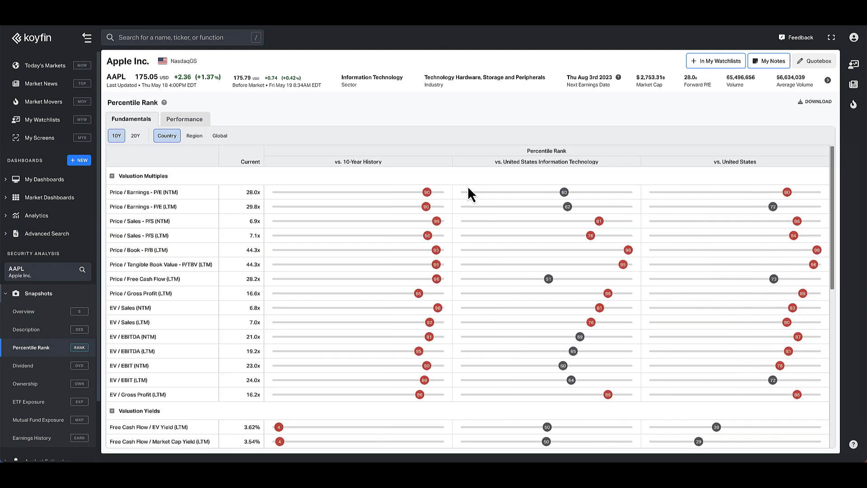
mouse_move(431, 198)
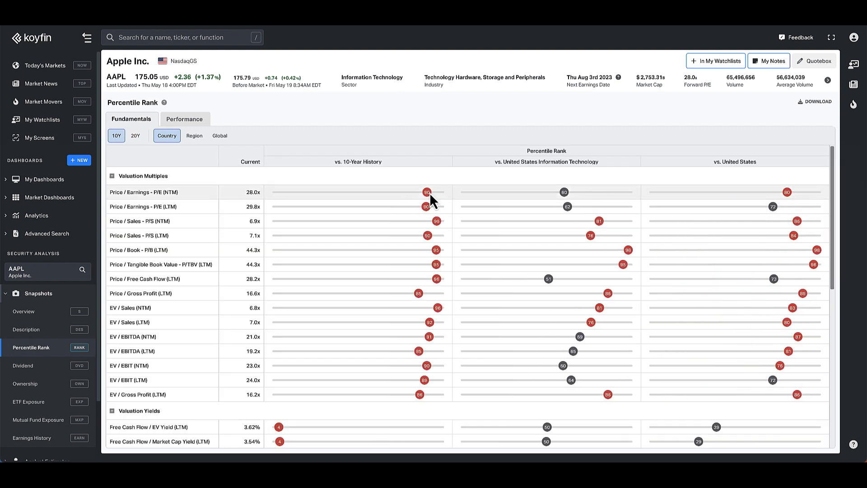
mouse_move(282, 200)
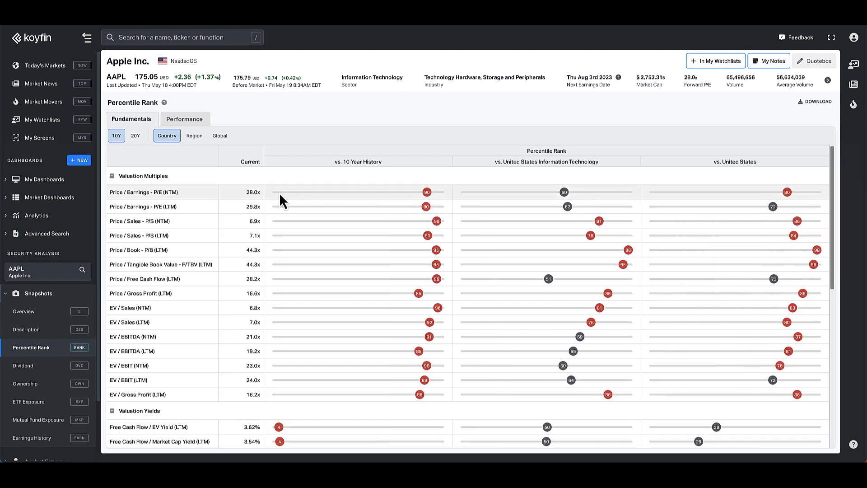
mouse_move(338, 201)
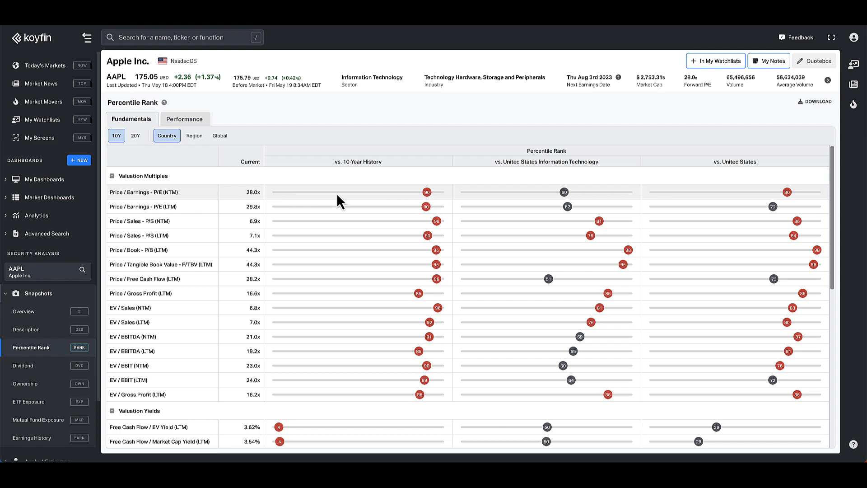
mouse_move(358, 162)
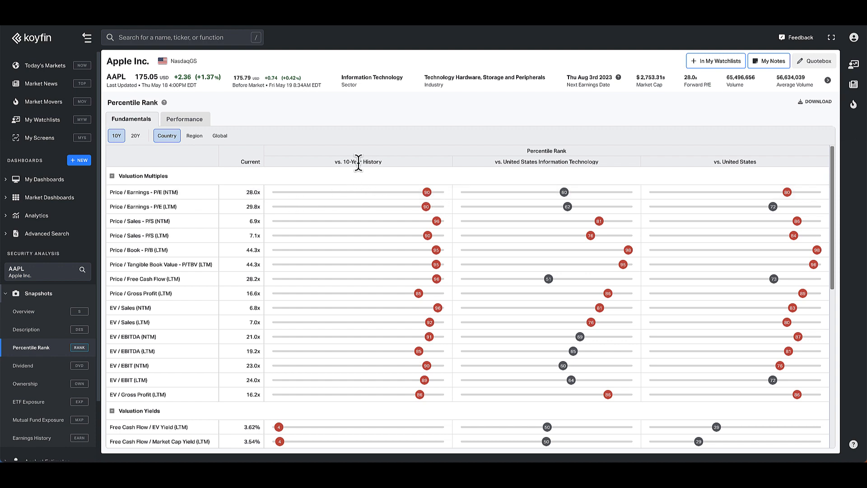
mouse_move(495, 168)
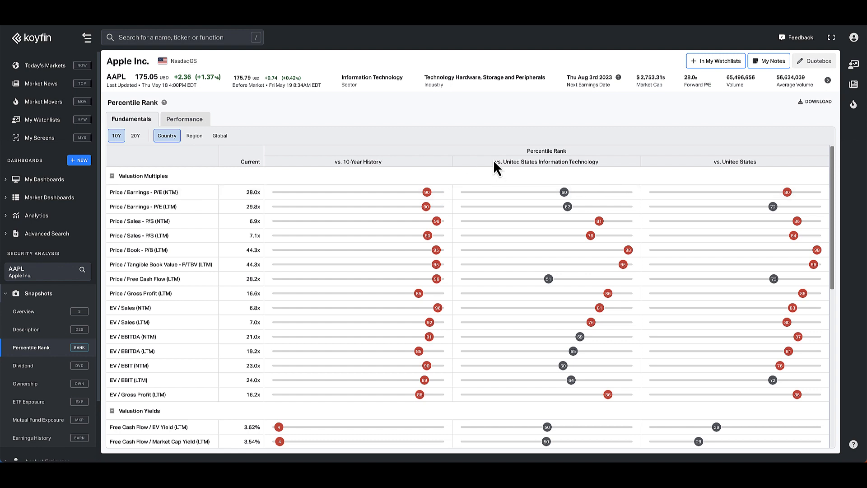
mouse_move(485, 171)
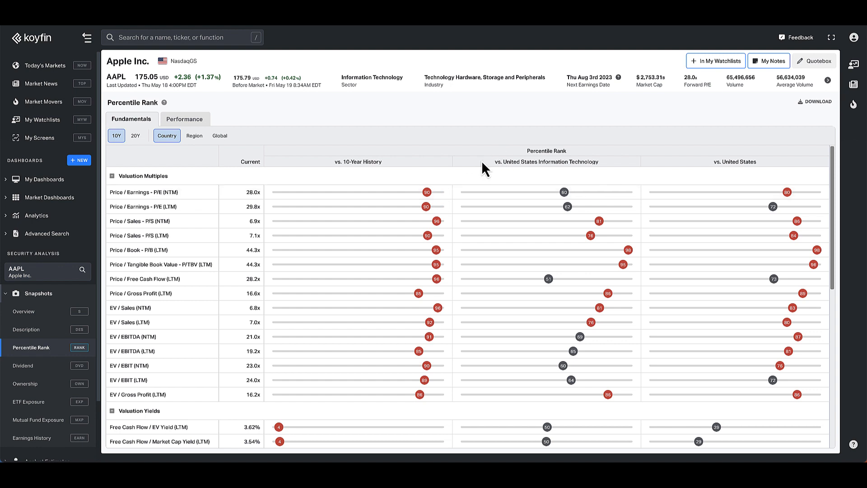
mouse_move(491, 177)
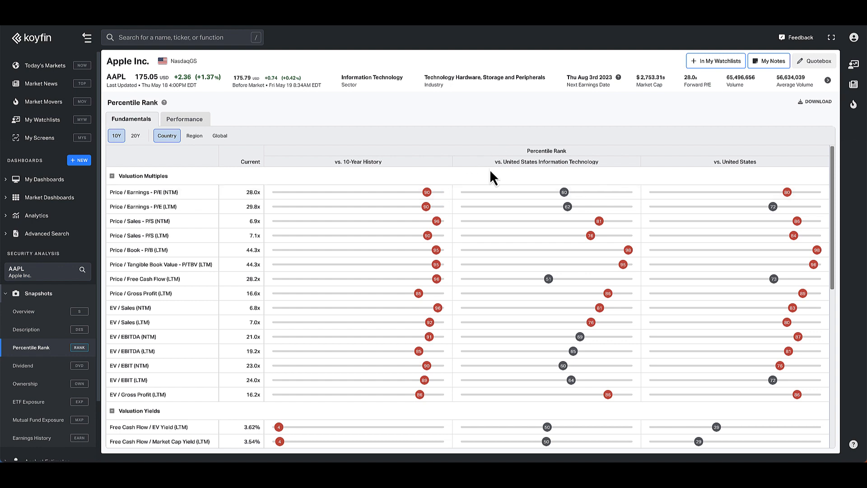
mouse_move(558, 162)
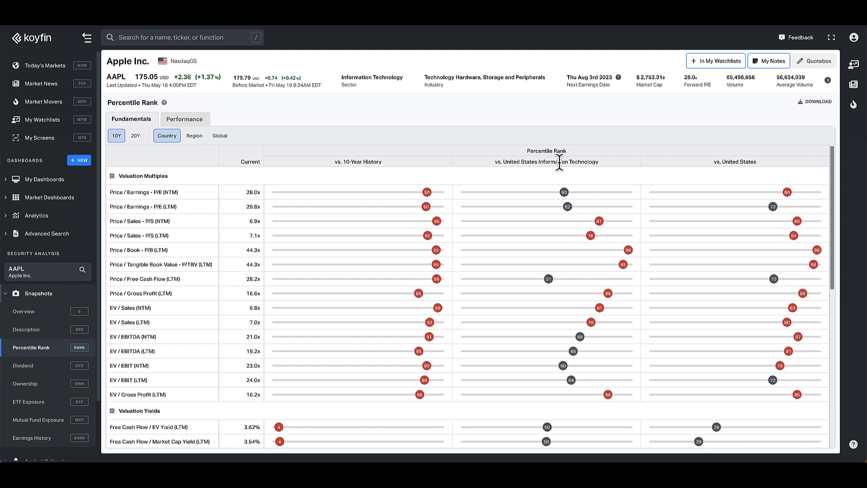
mouse_move(549, 209)
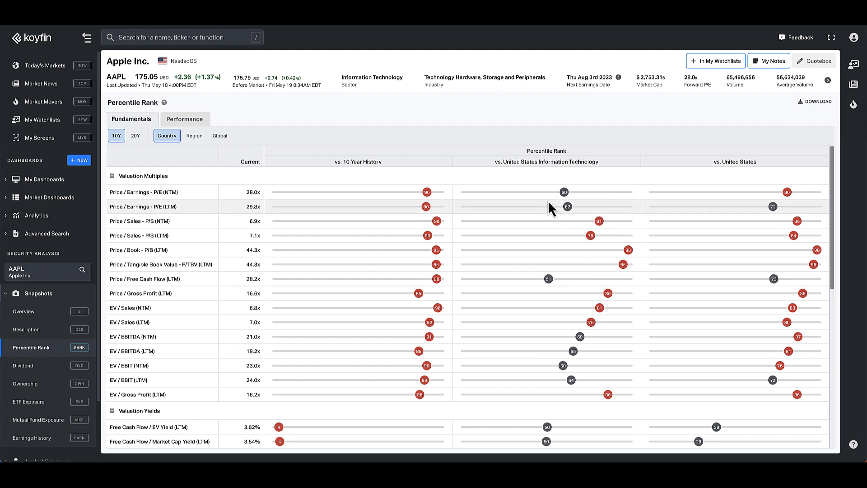
mouse_move(561, 196)
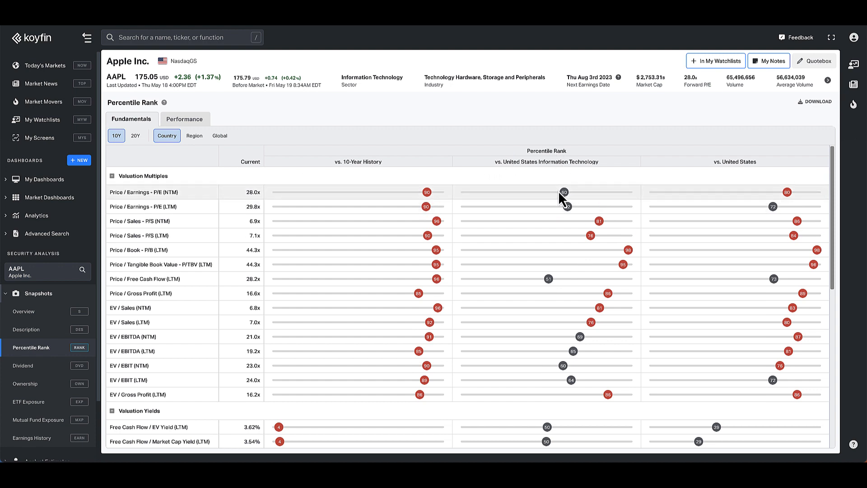
mouse_move(553, 197)
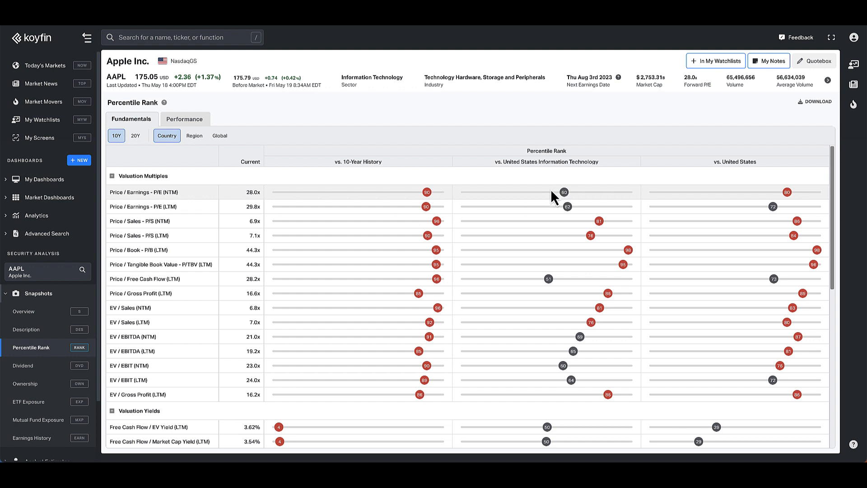
mouse_move(558, 201)
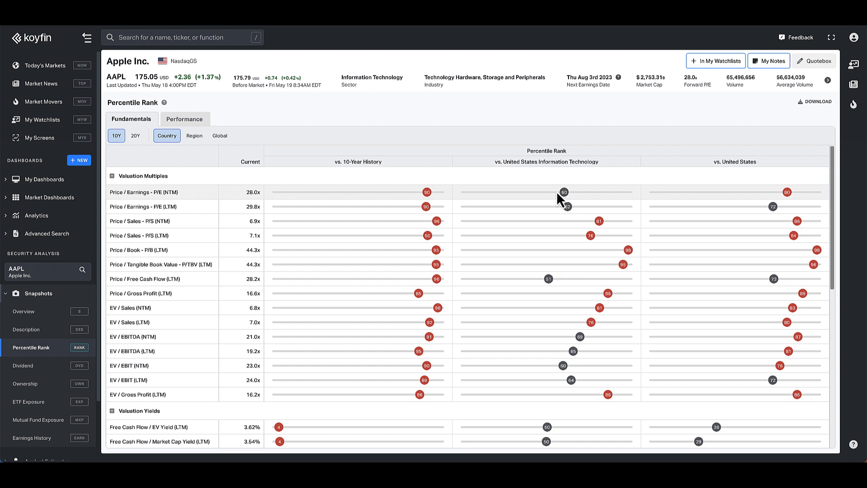
mouse_move(654, 203)
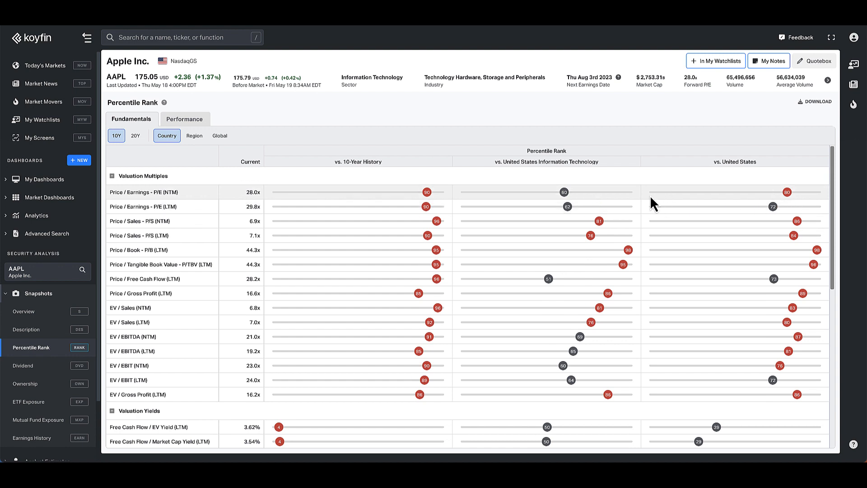
mouse_move(728, 174)
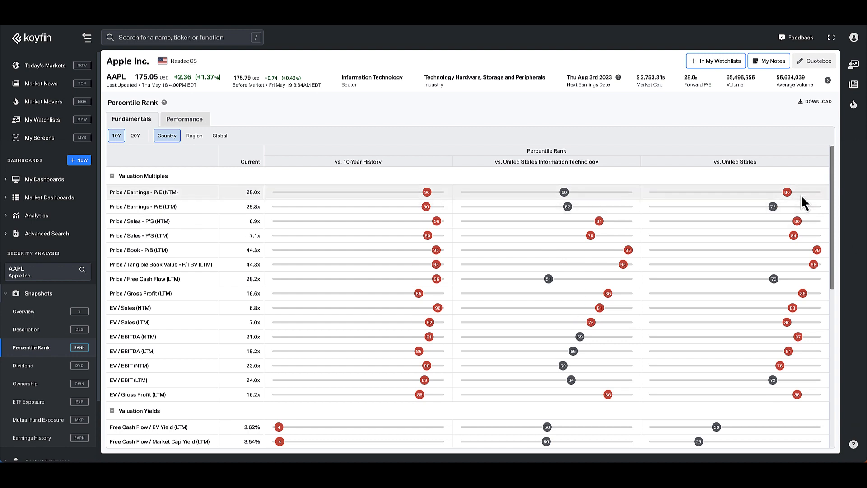
mouse_move(467, 187)
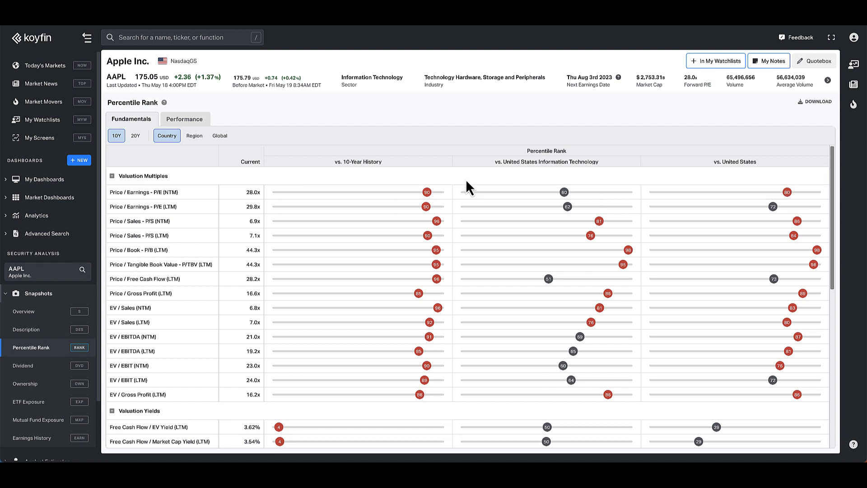
mouse_move(75, 315)
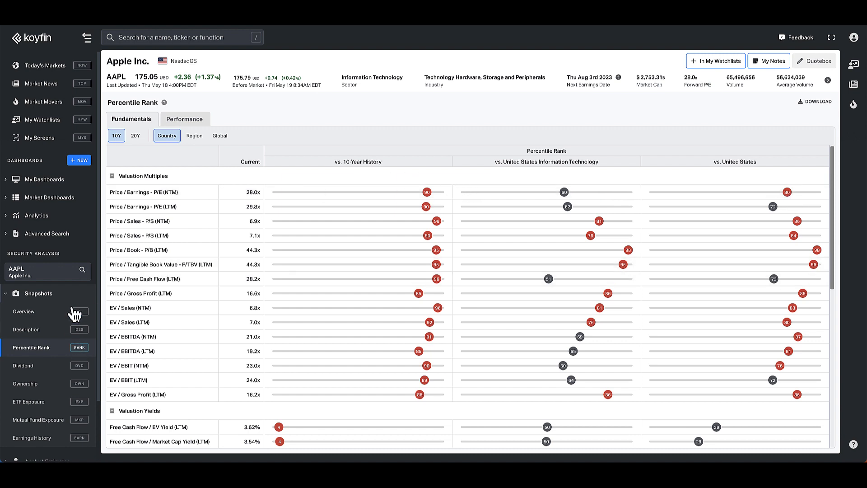
Step: Search 'googl' to load Alphabet Inc.'s Percentile Rank page
text(googl)
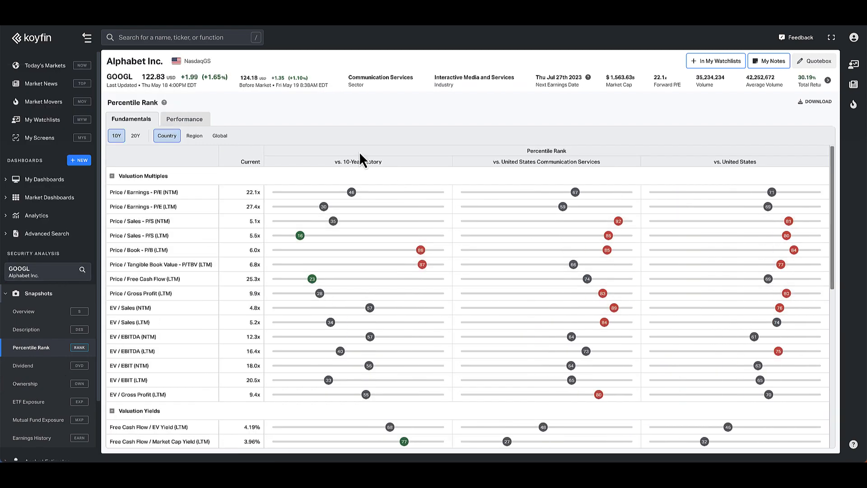
mouse_move(267, 205)
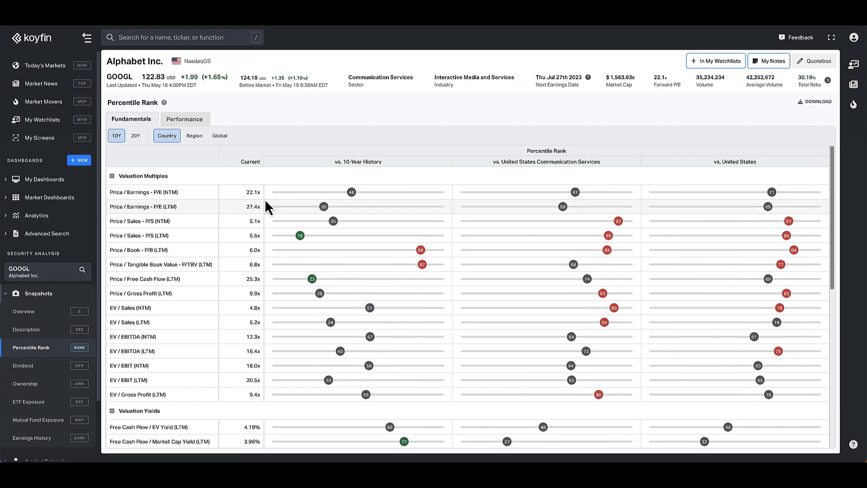
mouse_move(359, 188)
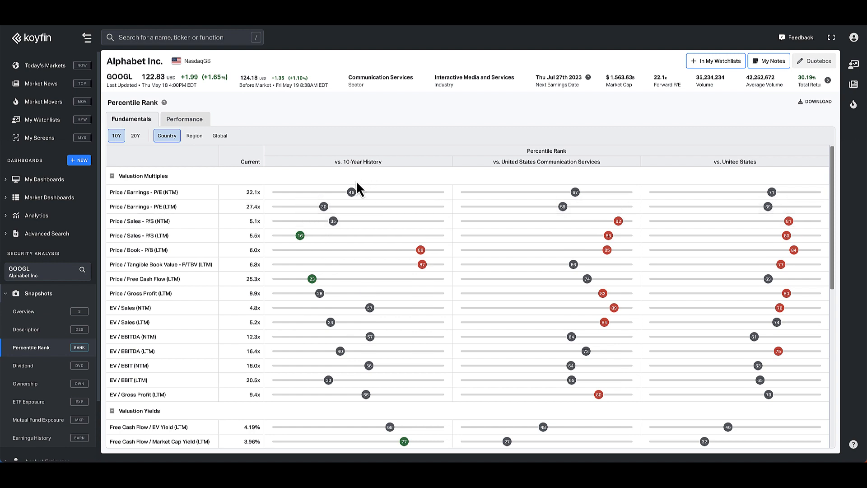
mouse_move(358, 159)
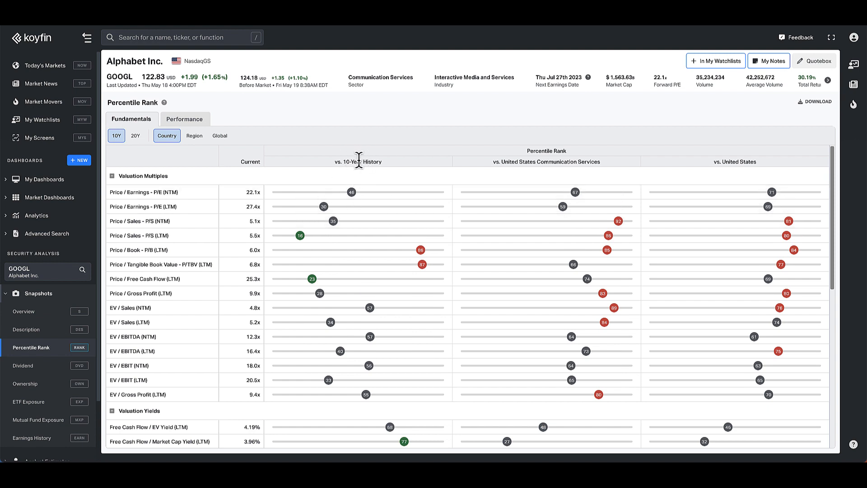
mouse_move(354, 207)
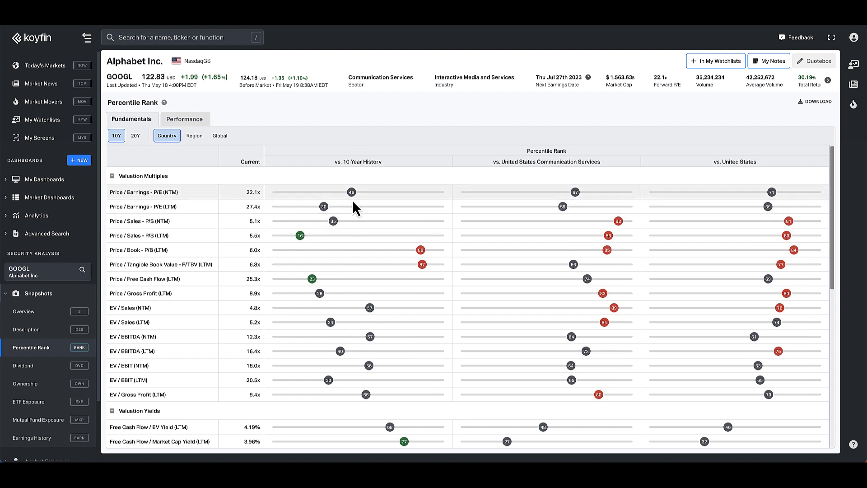
mouse_move(302, 243)
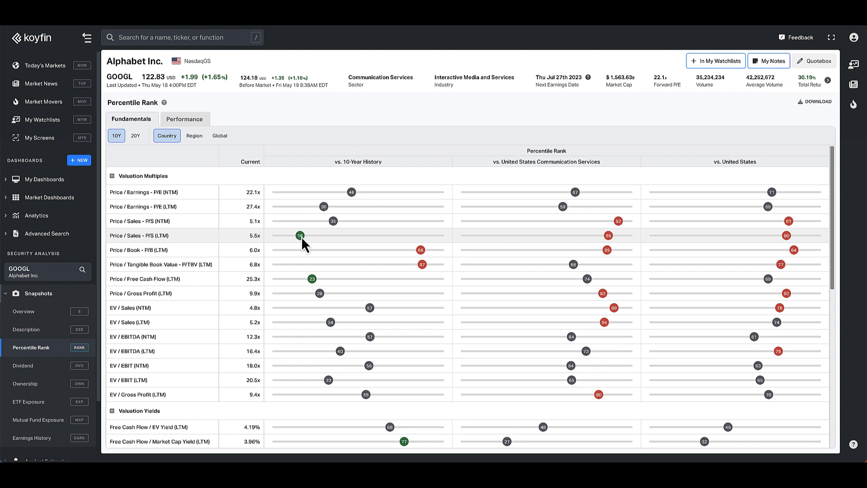
mouse_move(343, 215)
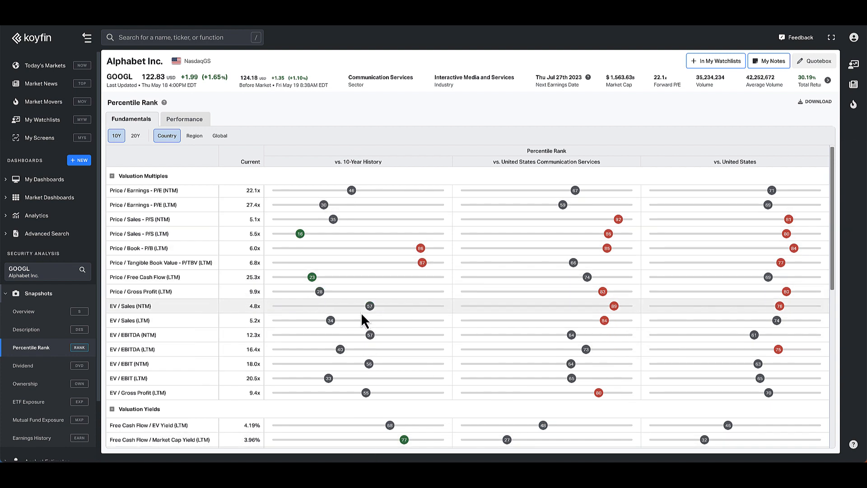
mouse_move(407, 253)
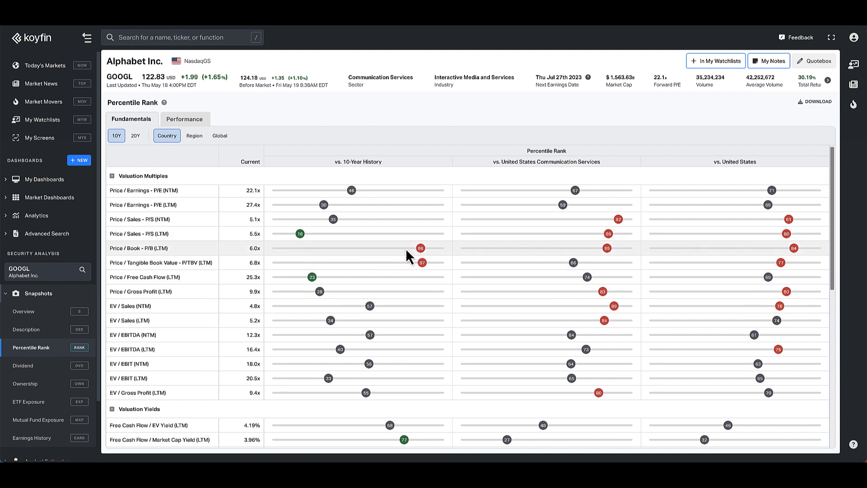
mouse_move(420, 262)
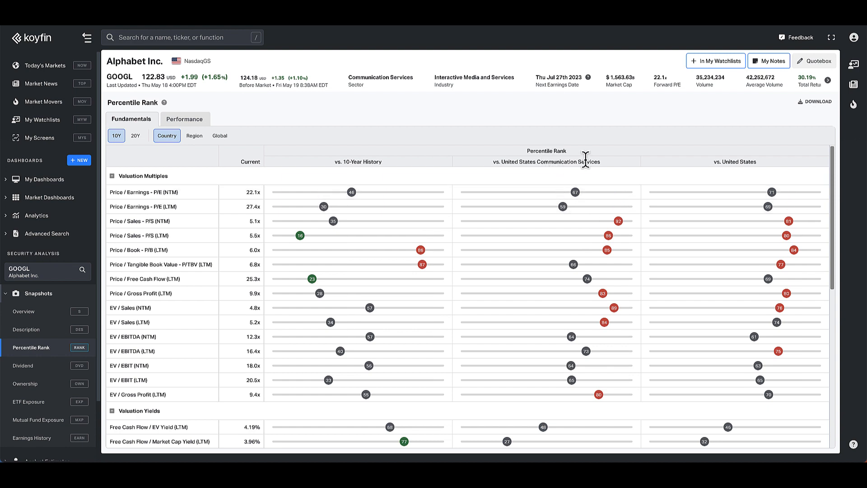
mouse_move(770, 191)
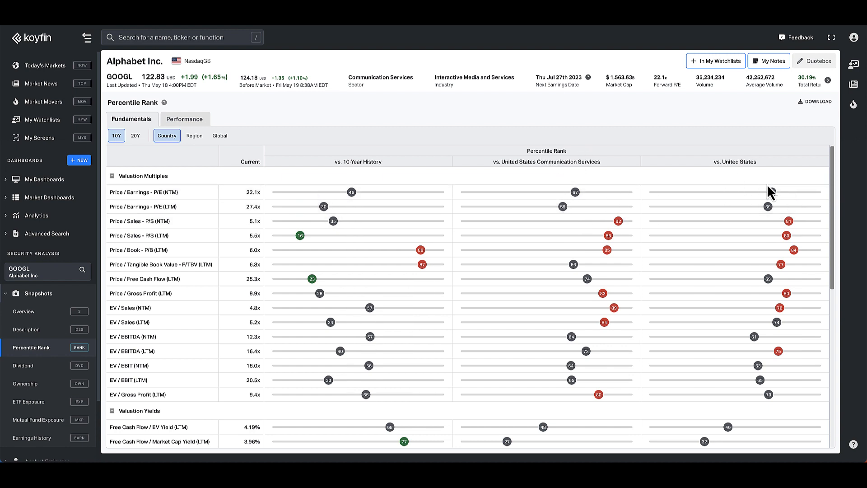
mouse_move(771, 227)
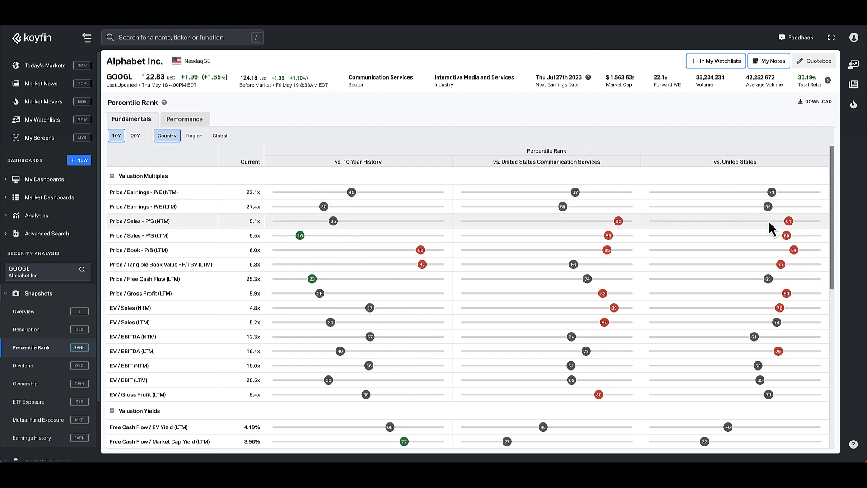
mouse_move(302, 310)
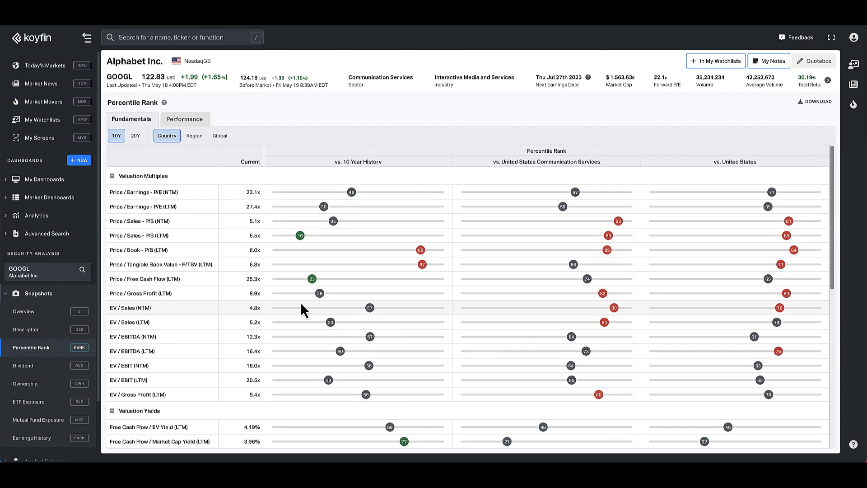
mouse_move(375, 330)
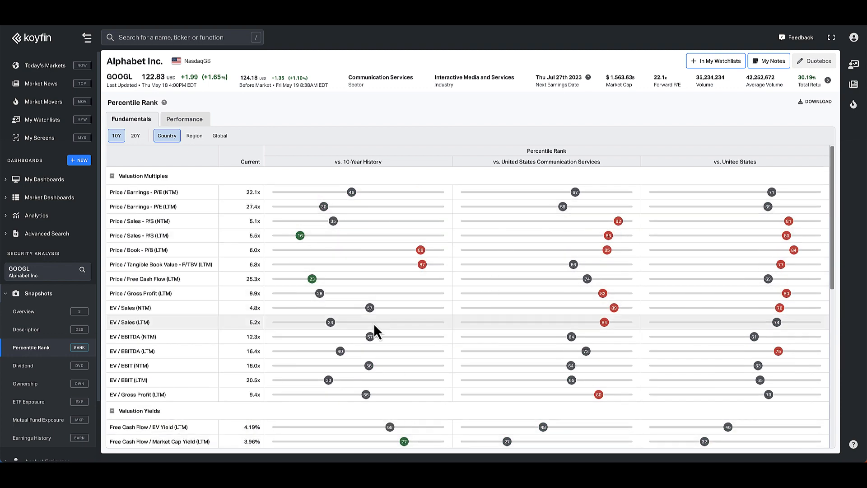
mouse_move(298, 271)
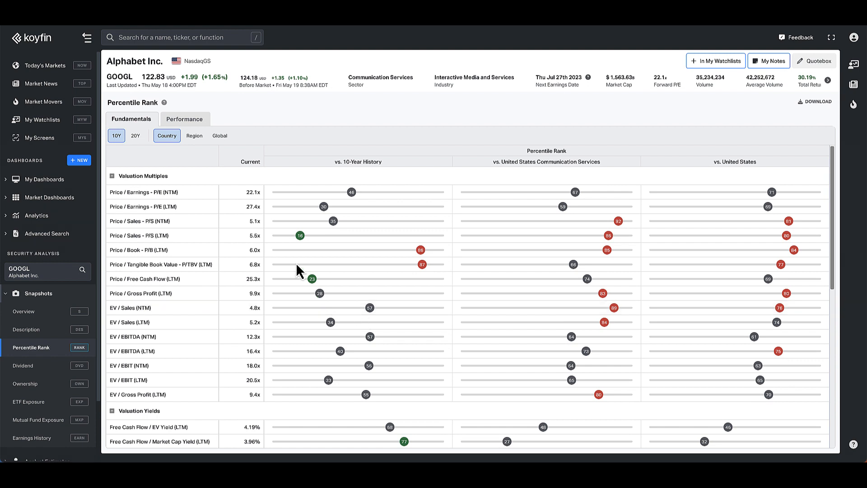
mouse_move(278, 269)
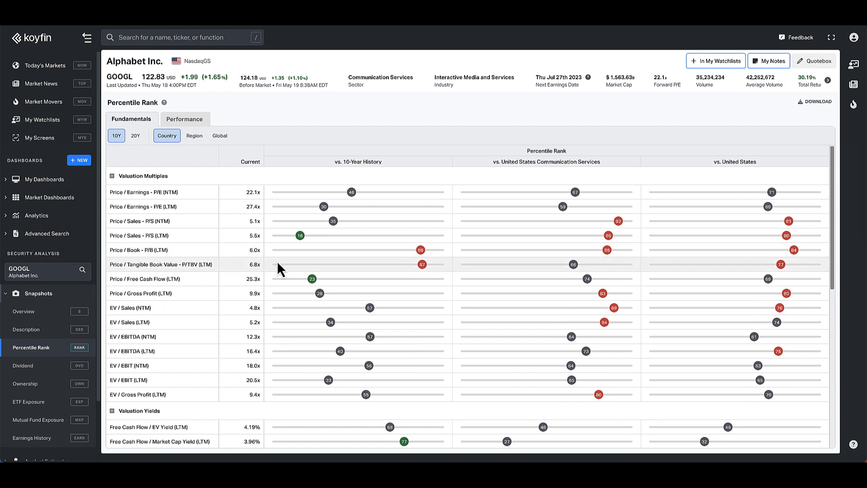
mouse_move(364, 223)
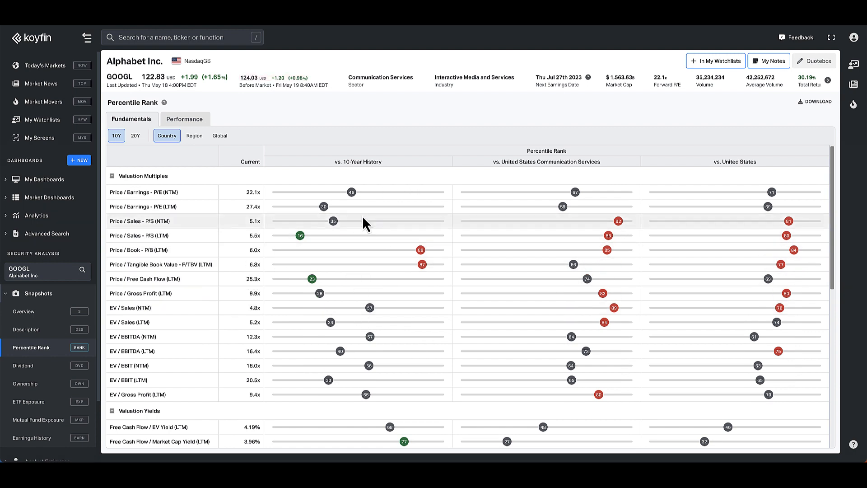
mouse_move(458, 278)
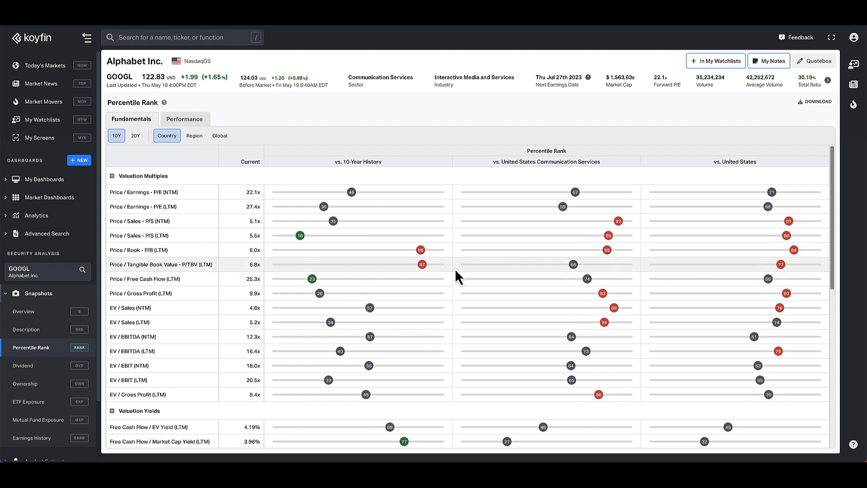
Step: Switch Alphabet's percentile ranks to the Performance view
click(185, 120)
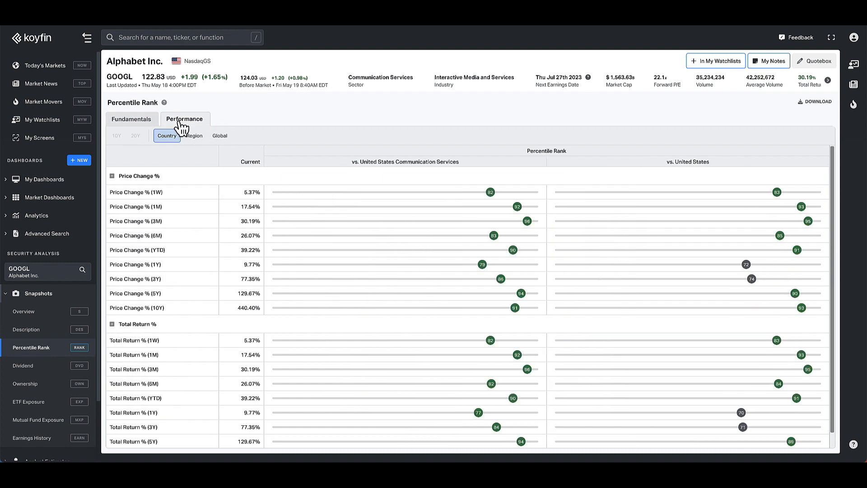
mouse_move(236, 282)
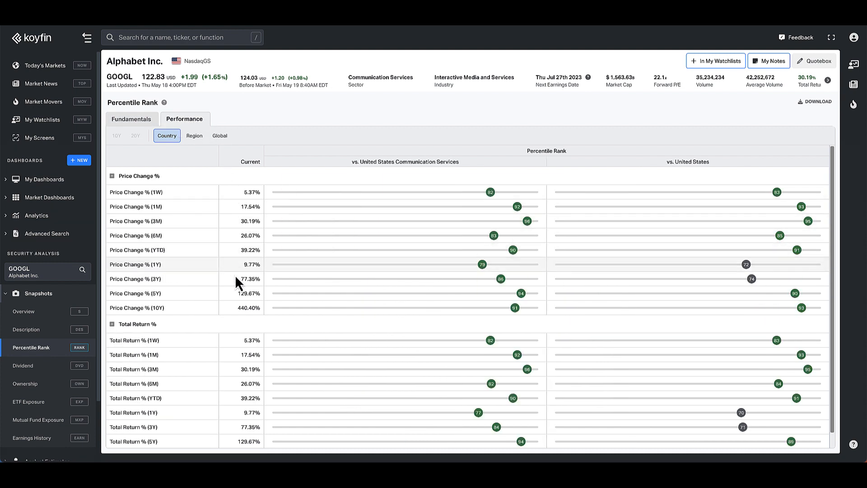
mouse_move(309, 151)
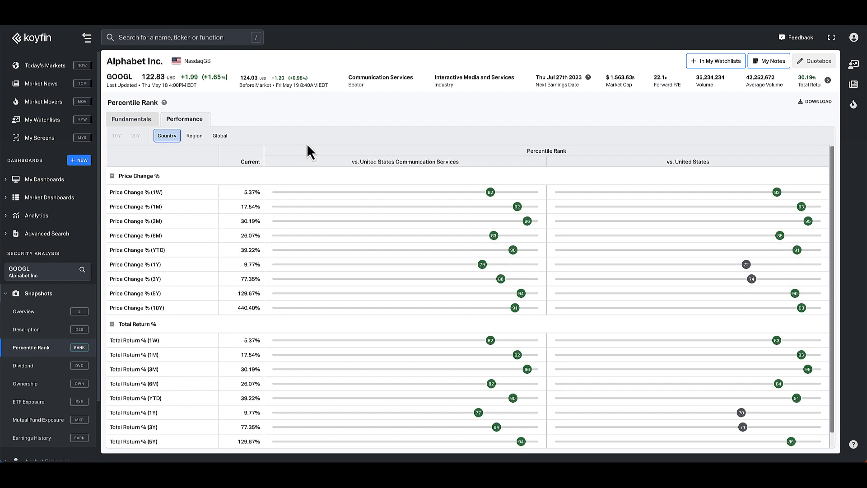
mouse_move(245, 144)
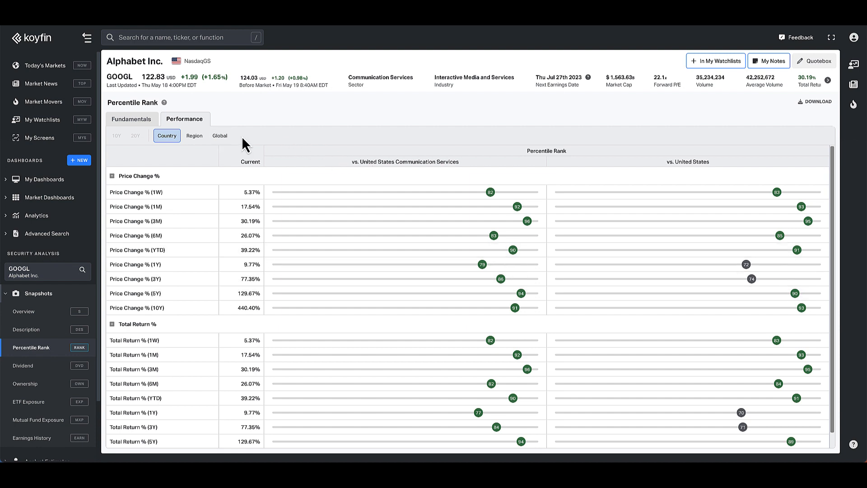
mouse_move(249, 293)
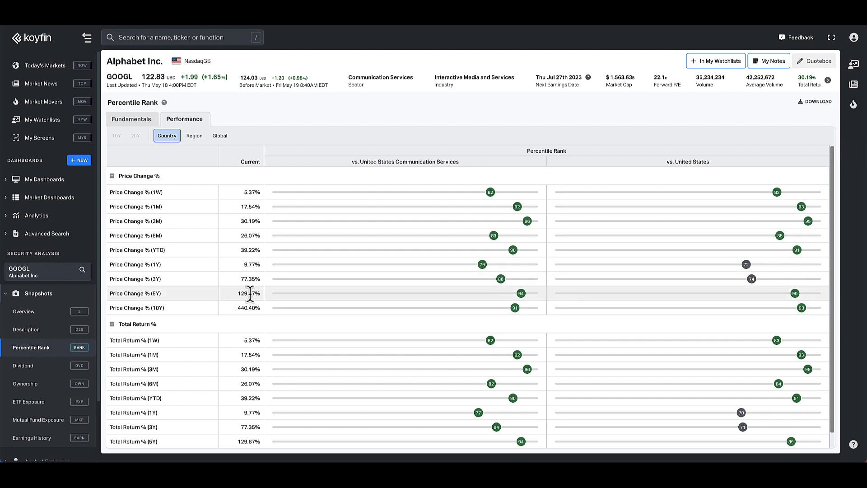
mouse_move(244, 326)
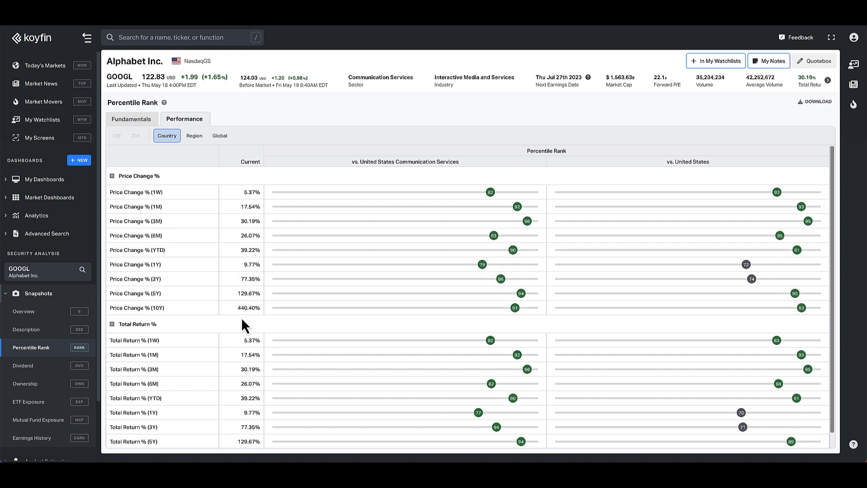
mouse_move(243, 307)
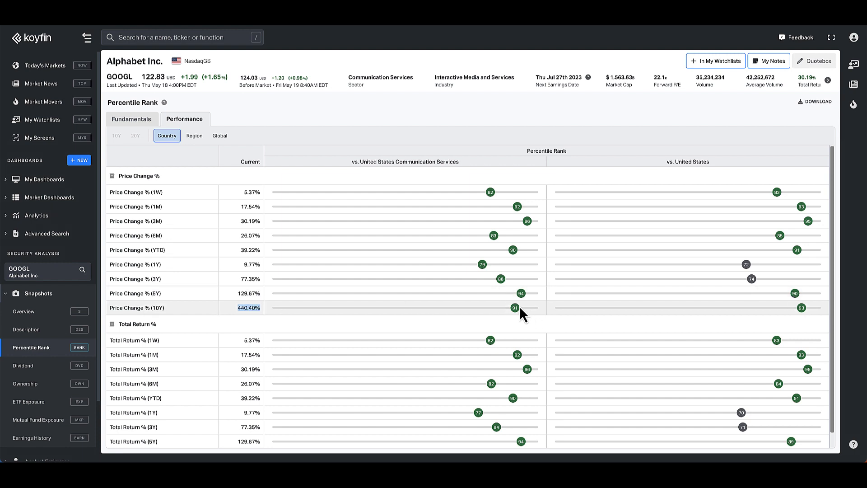
mouse_move(516, 314)
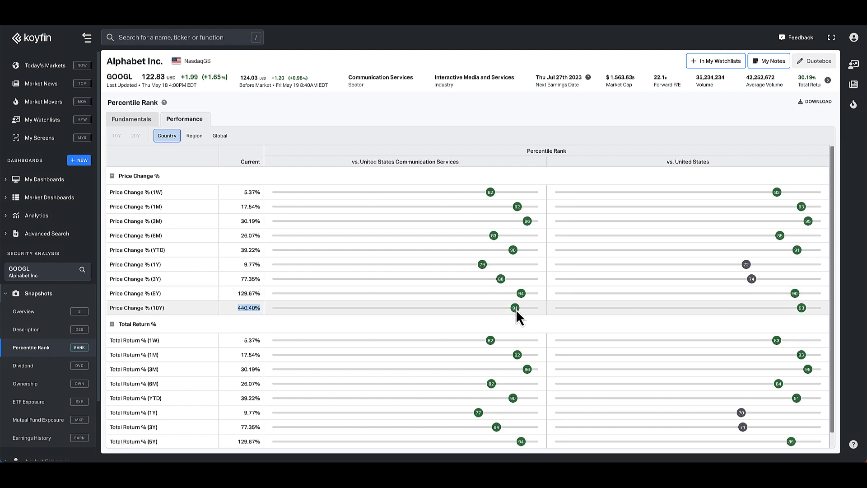
mouse_move(424, 161)
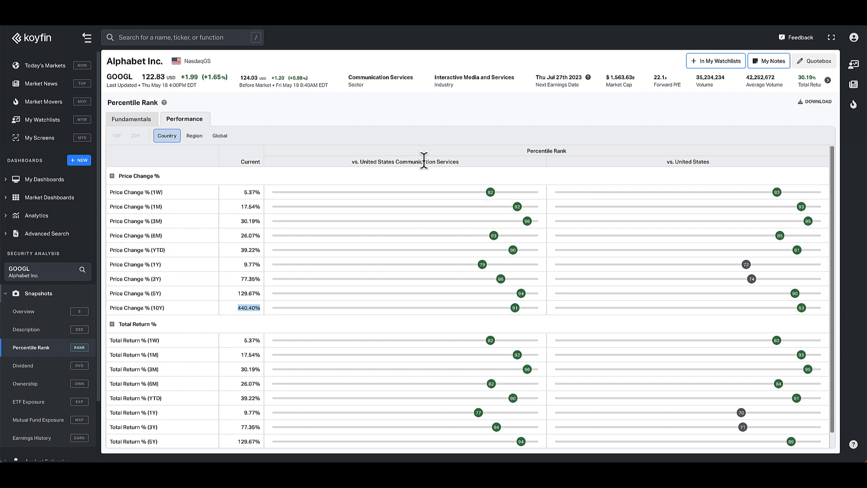
mouse_move(728, 195)
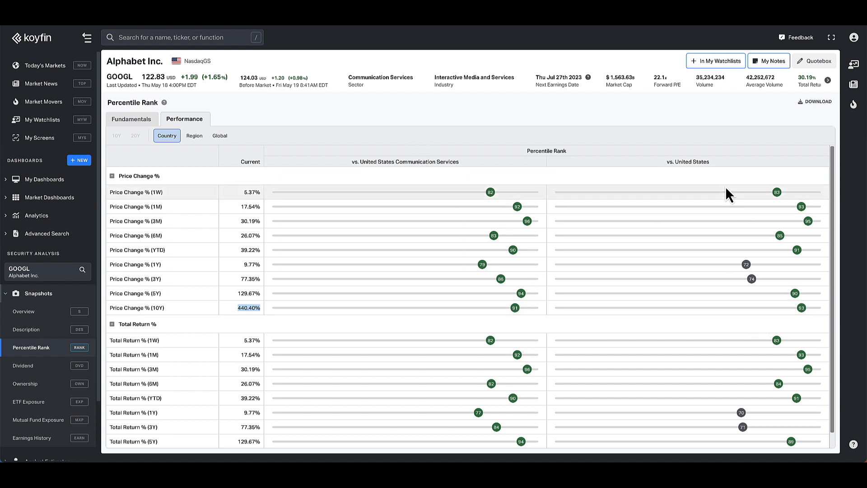
mouse_move(312, 309)
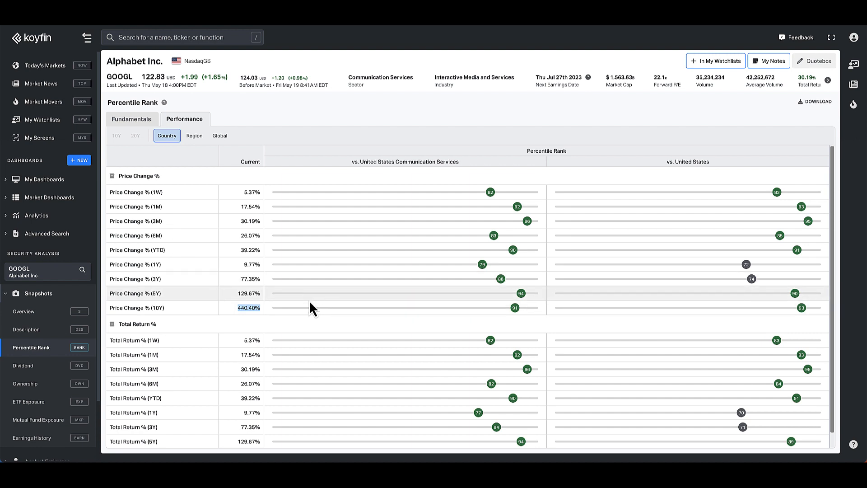
mouse_move(131, 119)
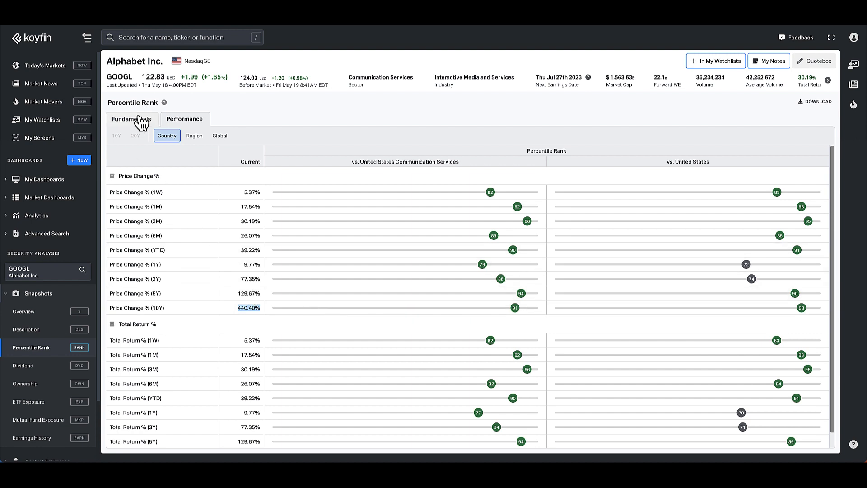
Step: Return to Alphabet's Fundamentals percentile ranks and scroll the sidebar toward Historical Graph
click(131, 119)
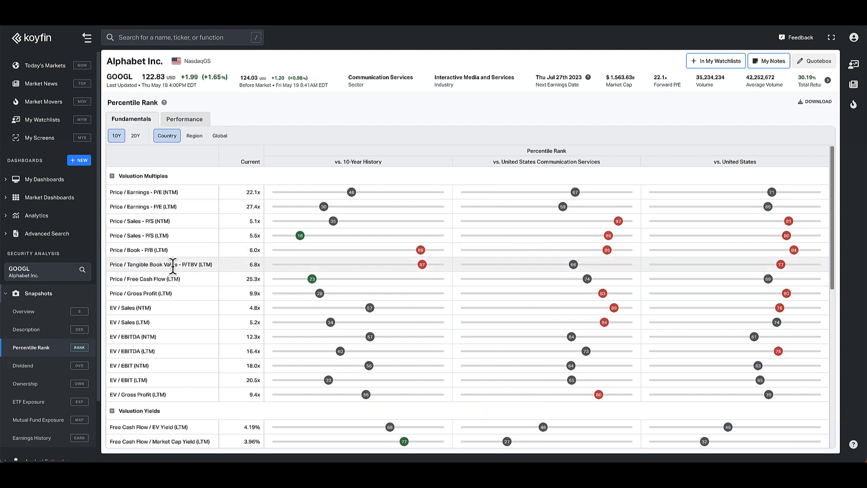
mouse_move(177, 277)
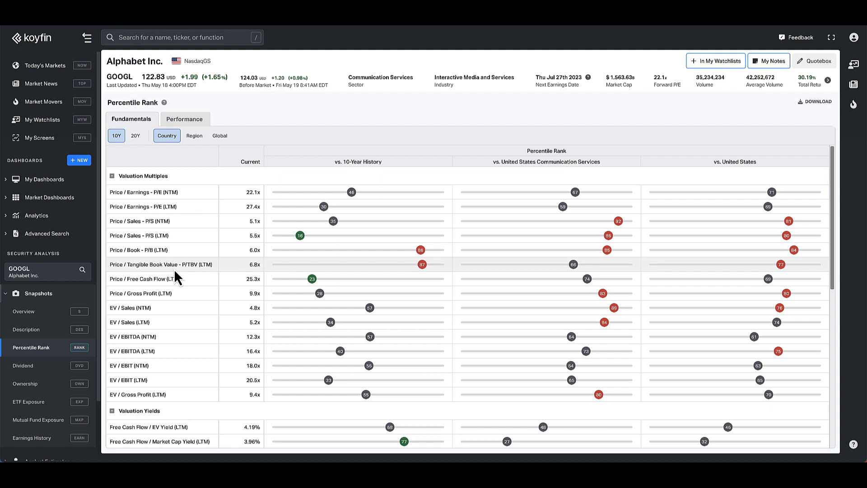
mouse_move(122, 195)
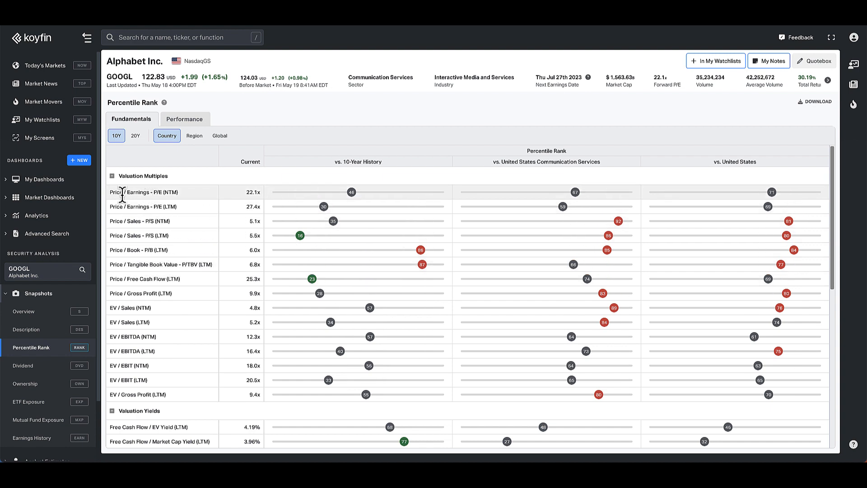
mouse_move(198, 203)
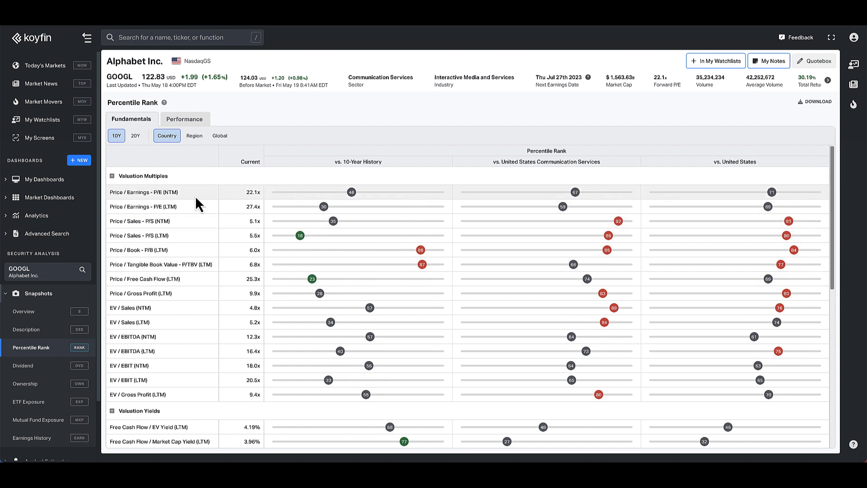
mouse_move(205, 227)
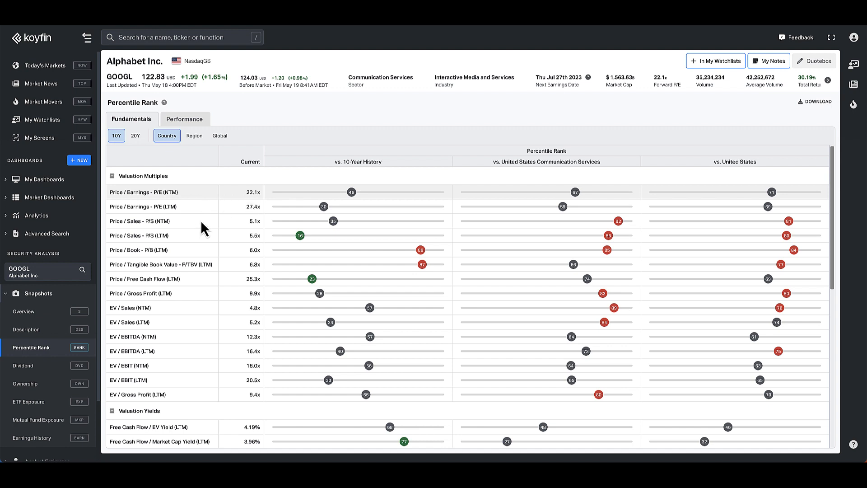
scroll(down, 3)
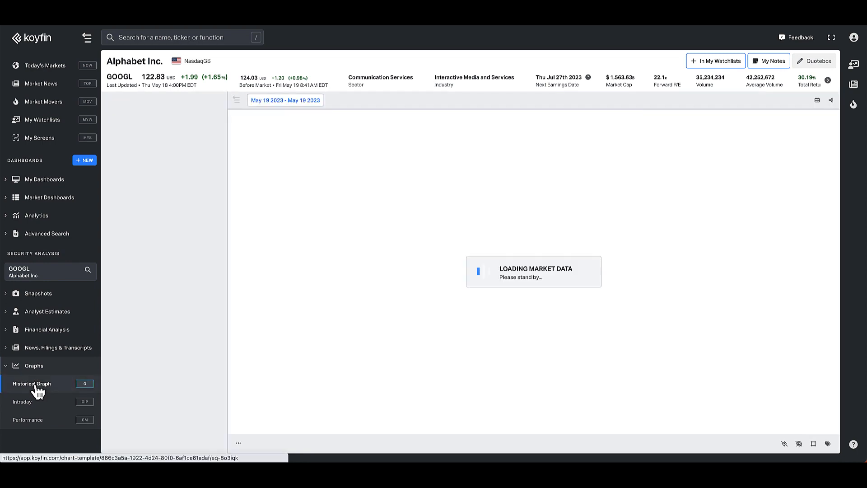
Step: Chart Alphabet's P/E NTM history over 20 years, back to 2004, with price hidden
click(32, 383)
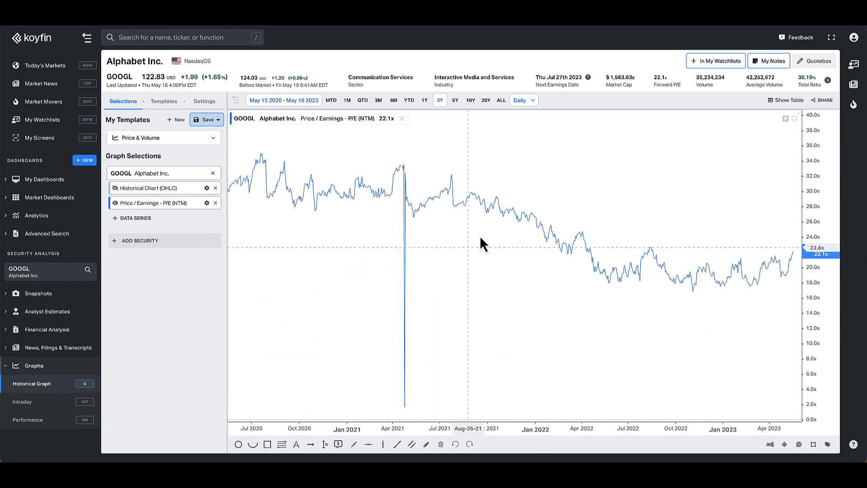
click(469, 100)
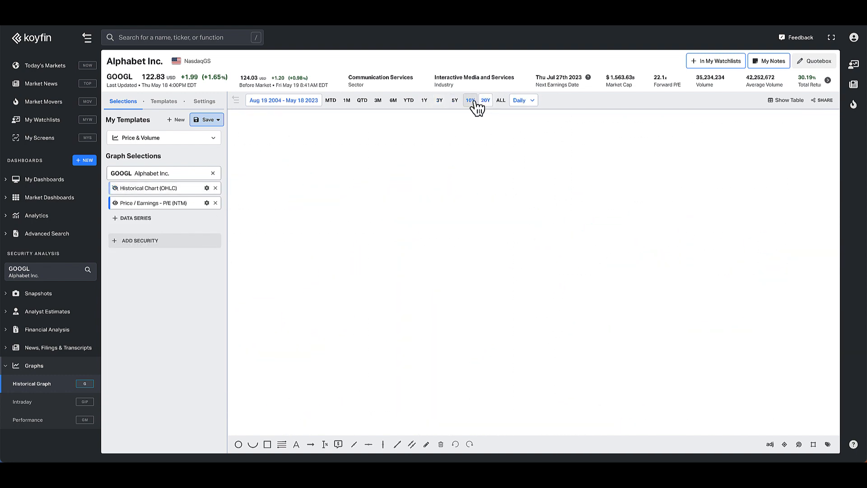
click(485, 100)
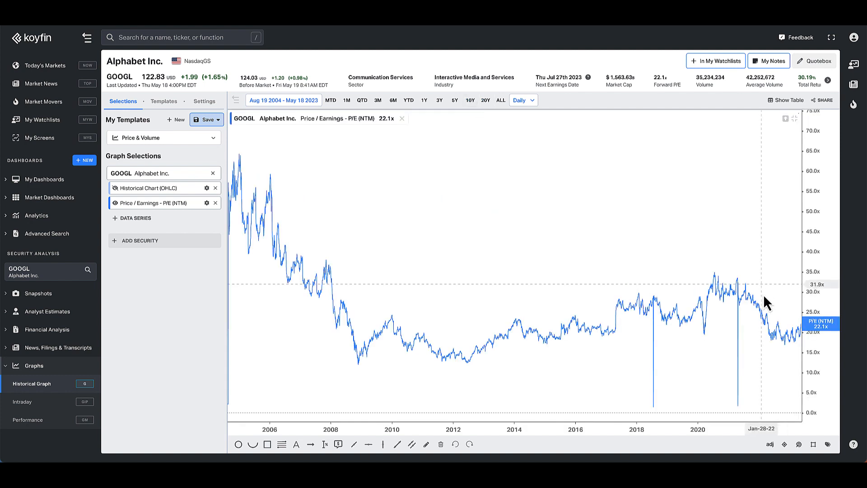
mouse_move(823, 334)
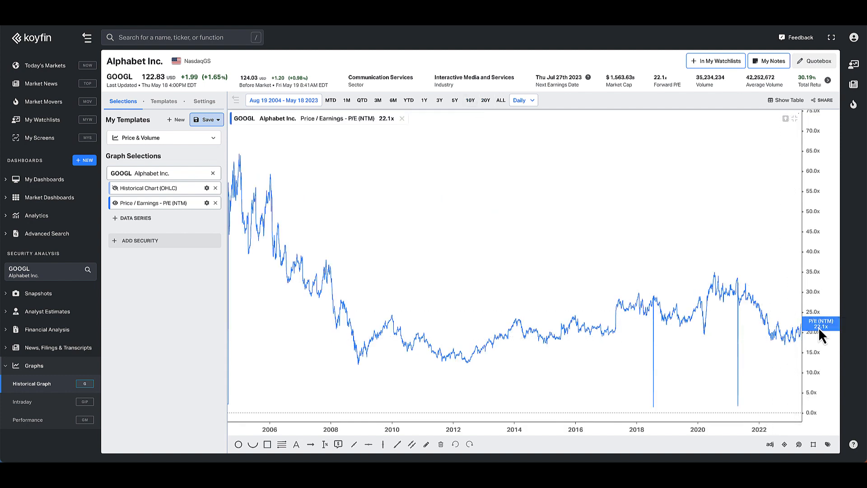
mouse_move(804, 321)
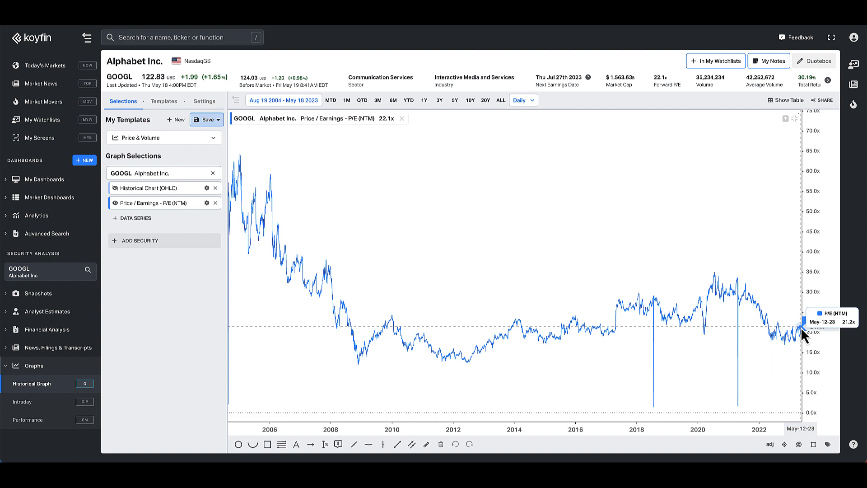
mouse_move(228, 188)
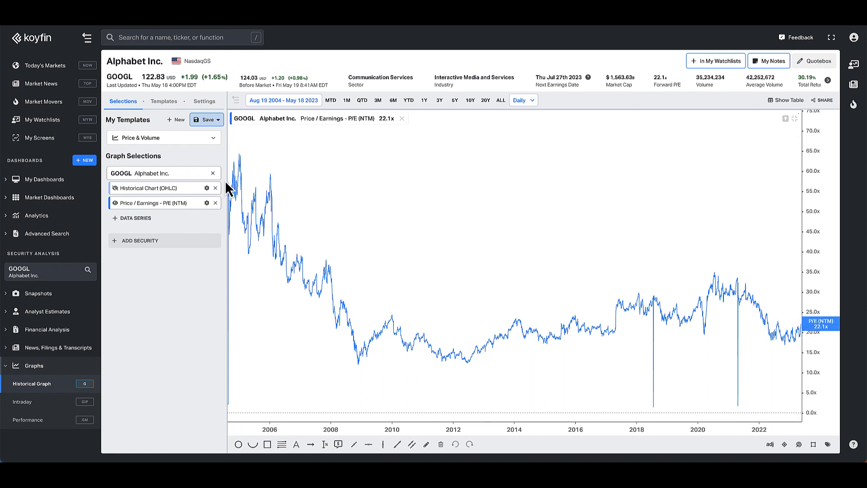
mouse_move(323, 265)
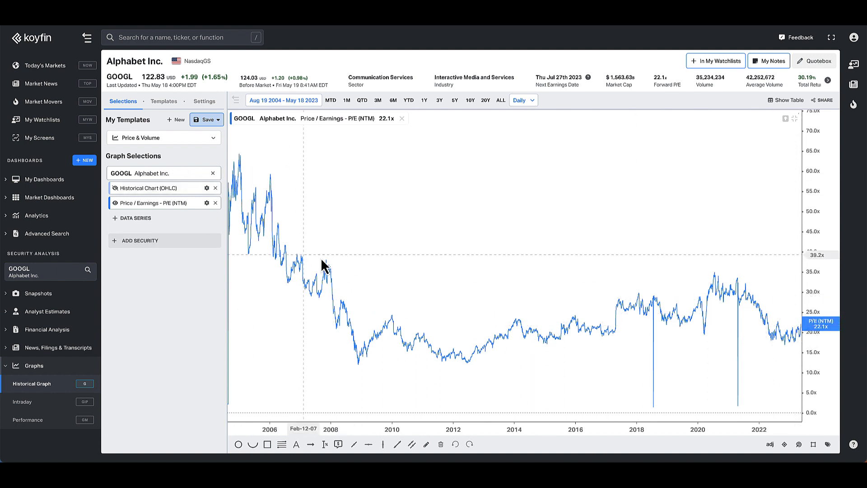
mouse_move(804, 332)
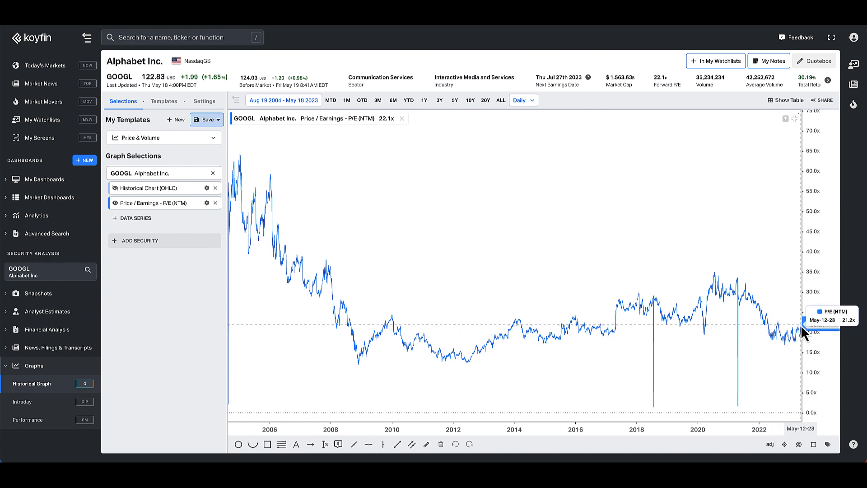
mouse_move(803, 333)
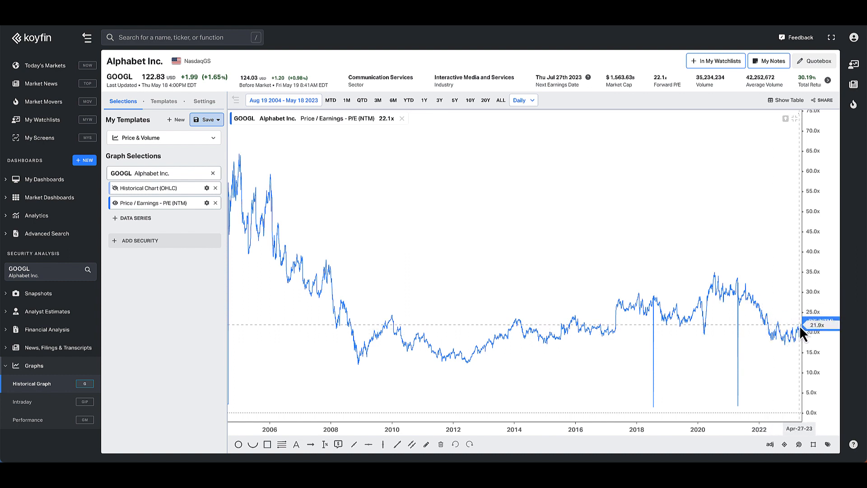
mouse_move(802, 342)
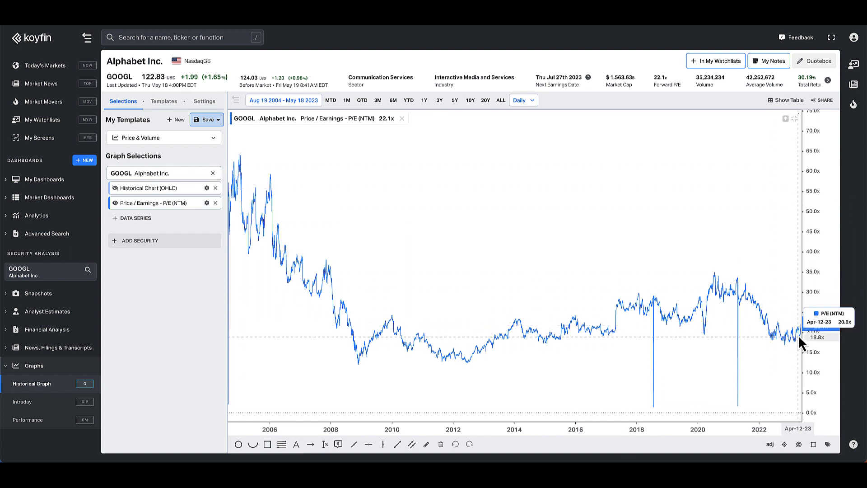
mouse_move(52, 281)
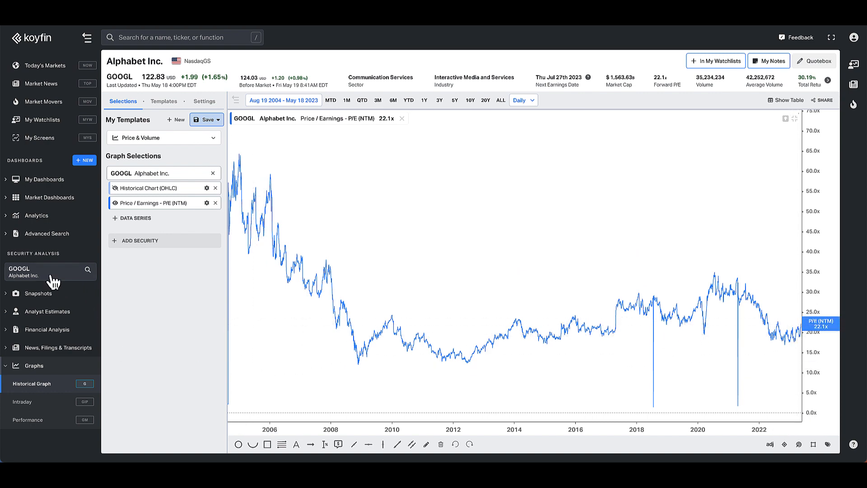
Step: Switch the chart to AAPL, add the P/E NTM series and show the 10-year range
click(47, 272)
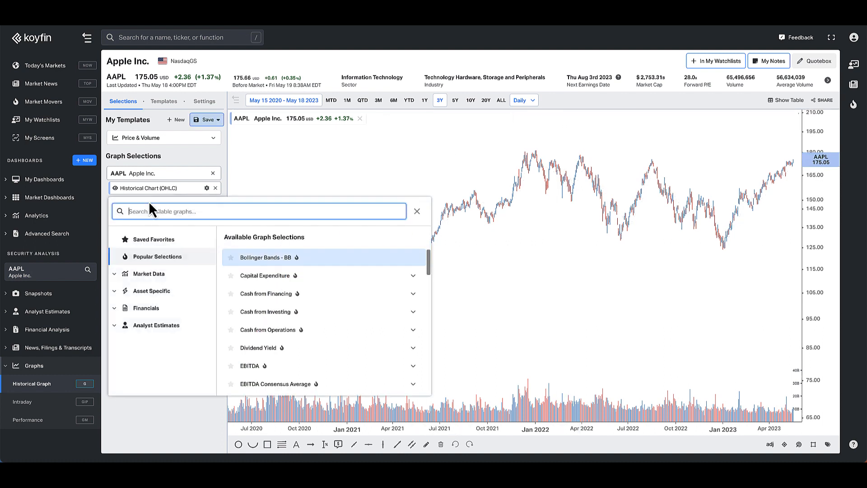
text(p/e)
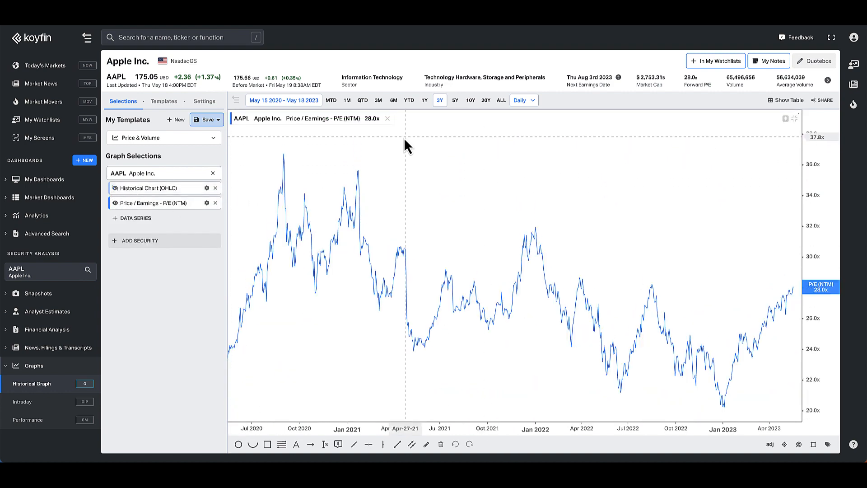
click(470, 100)
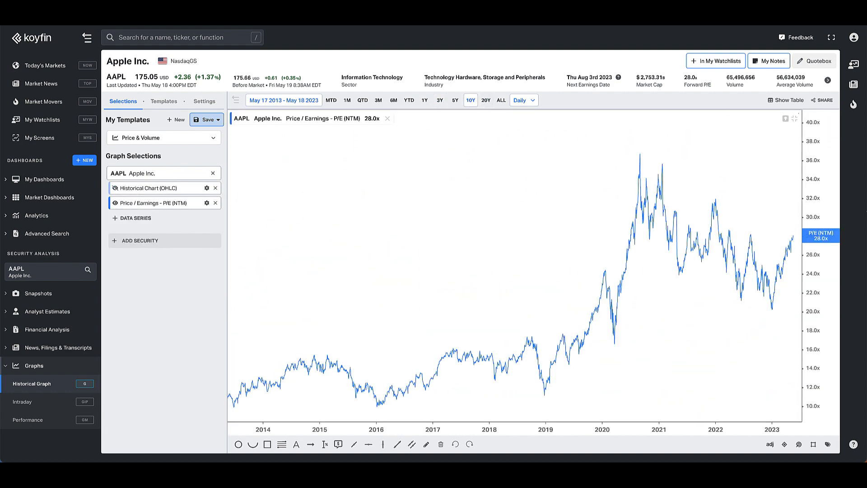
mouse_move(794, 240)
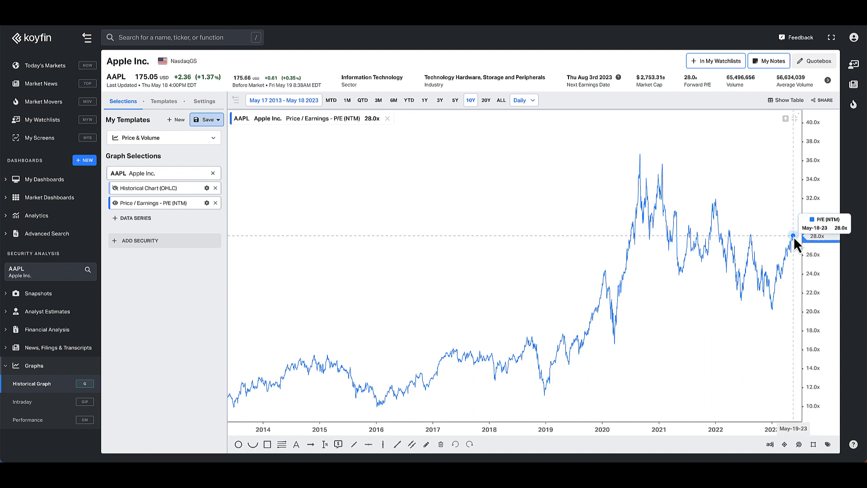
mouse_move(756, 226)
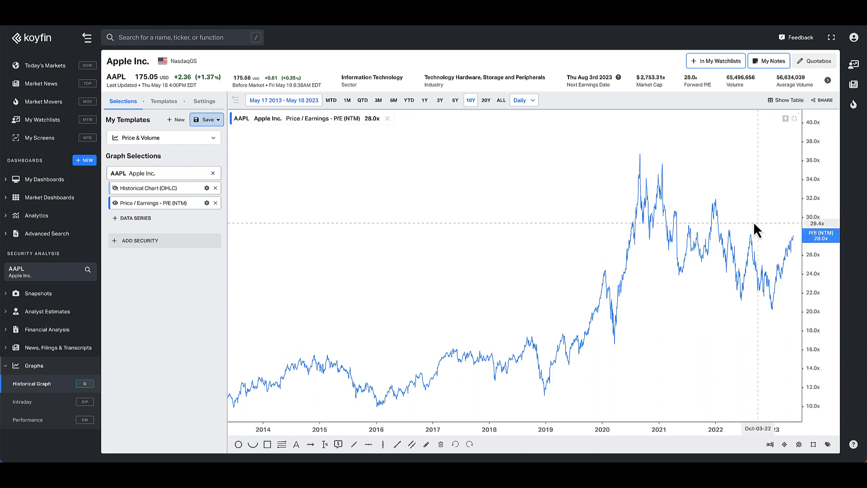
mouse_move(804, 234)
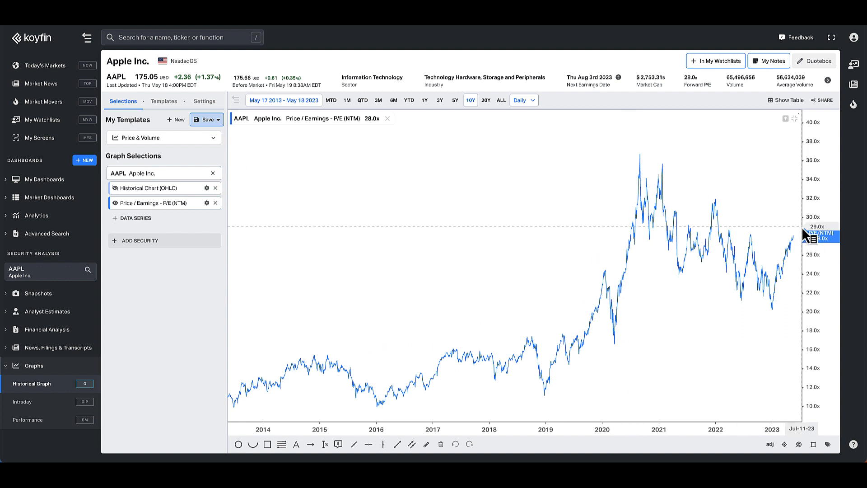
mouse_move(793, 239)
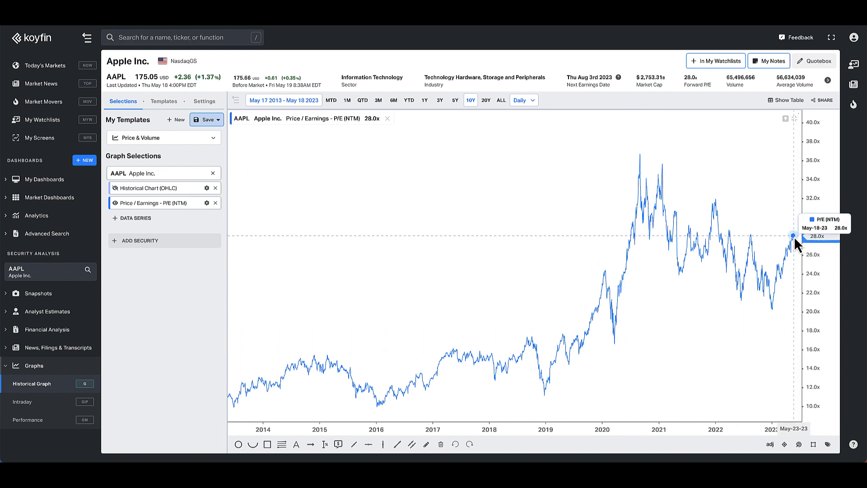
mouse_move(789, 398)
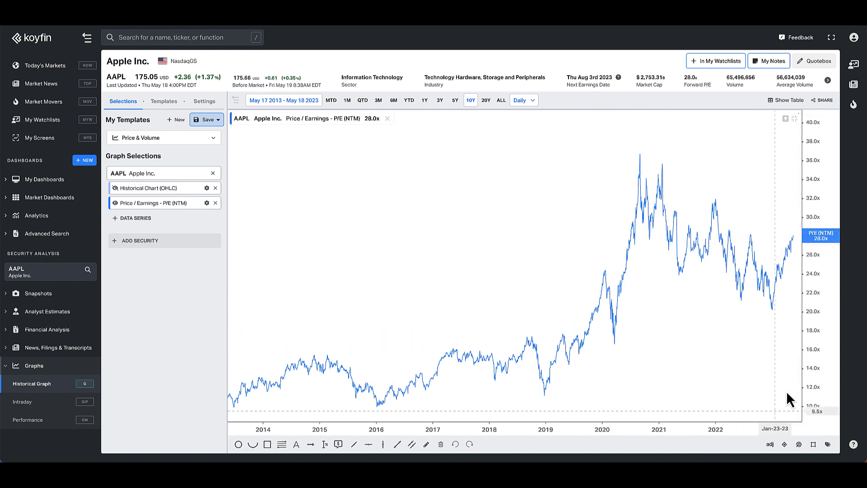
mouse_move(789, 247)
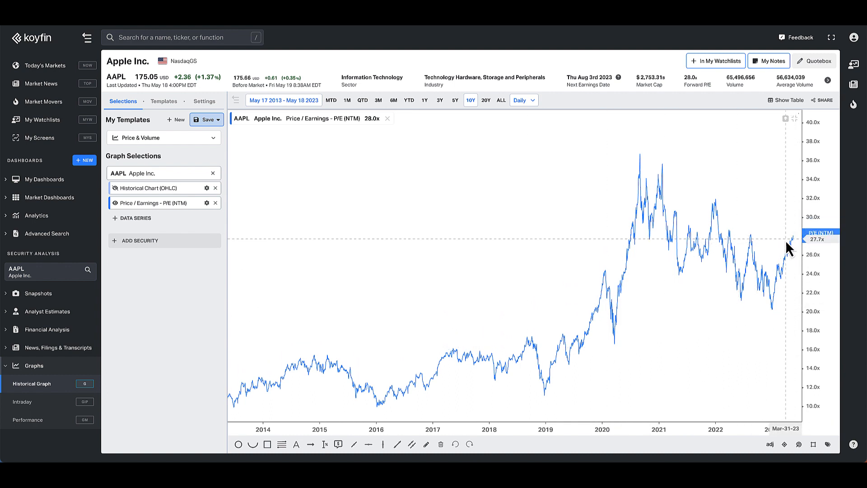
mouse_move(237, 352)
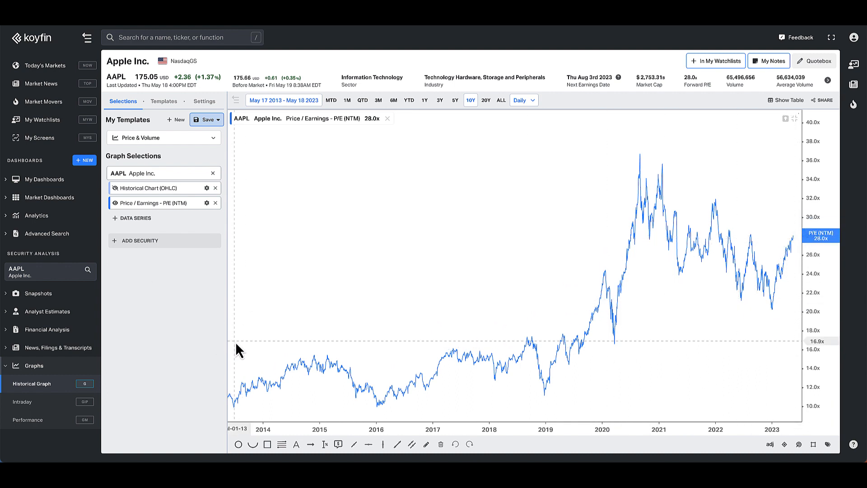
click(39, 293)
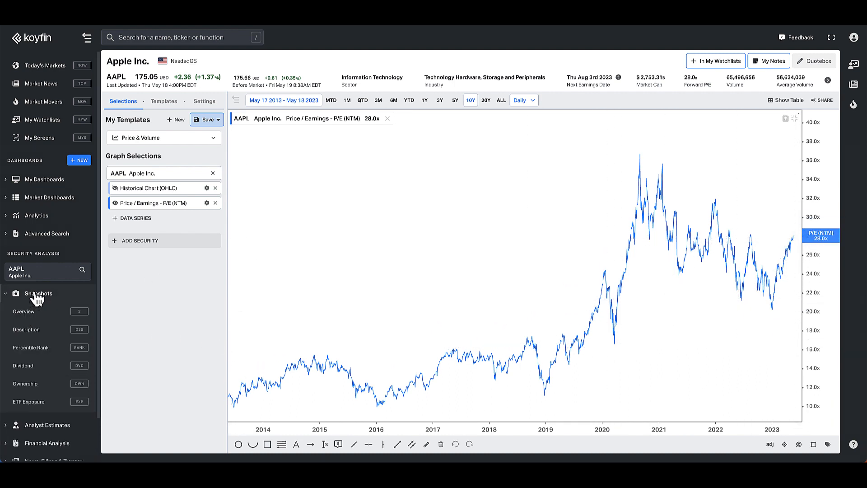
click(31, 347)
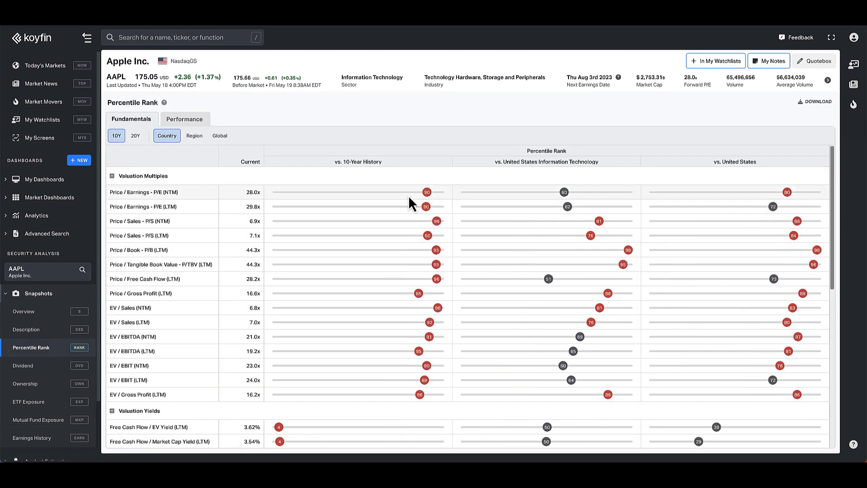
mouse_move(355, 249)
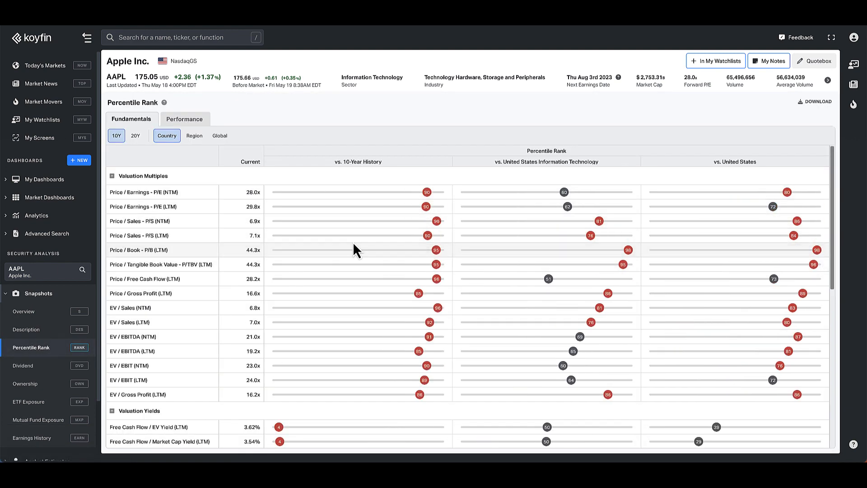
scroll(down, 3)
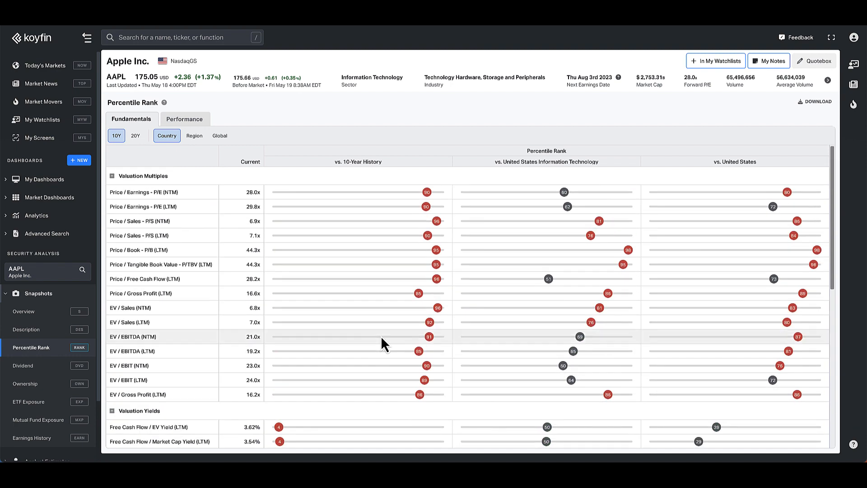
mouse_move(428, 209)
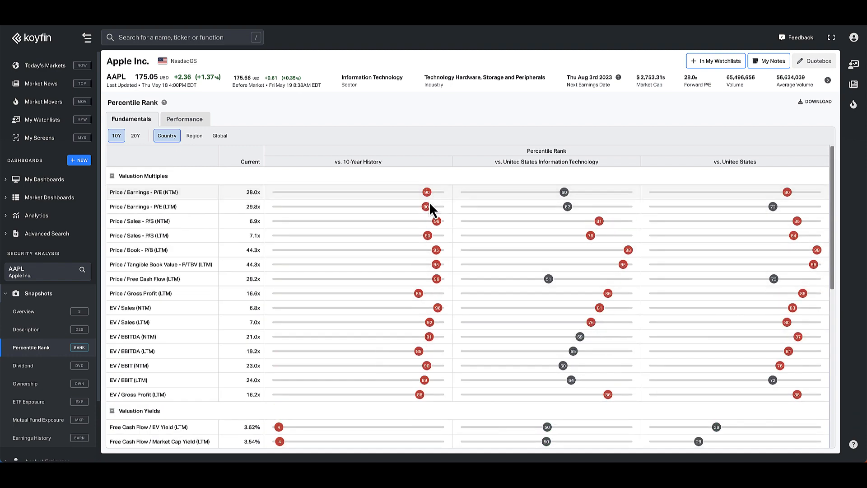
mouse_move(385, 201)
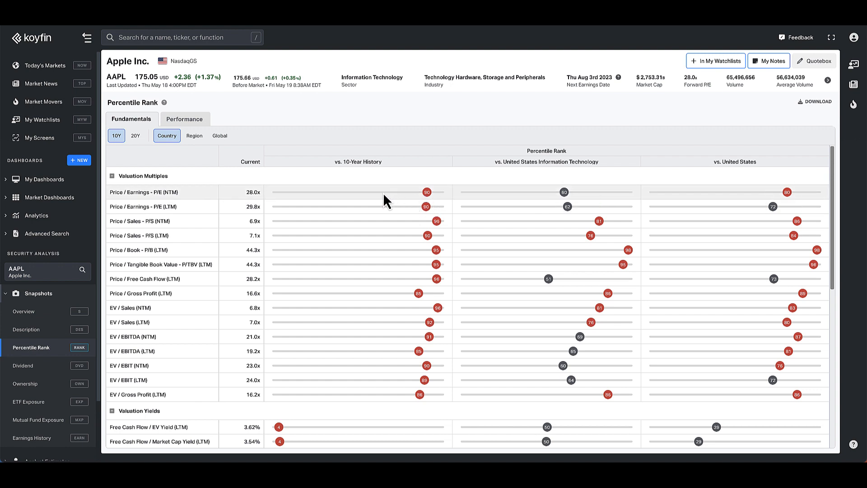
mouse_move(394, 203)
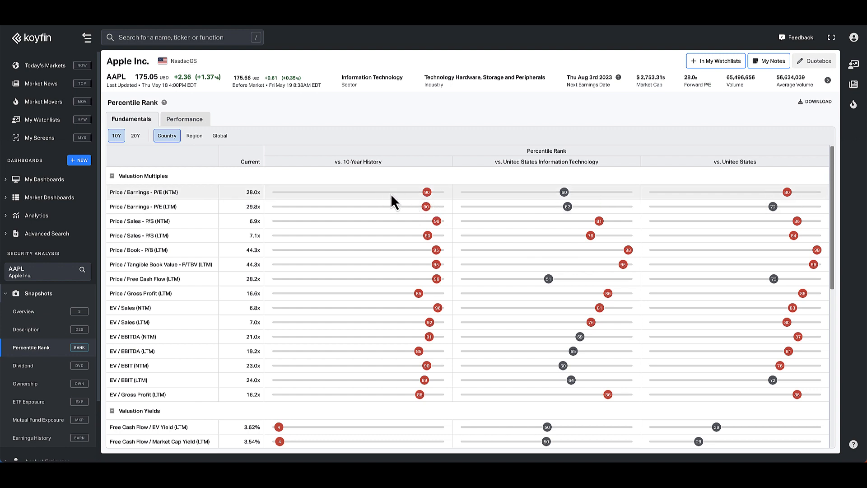
mouse_move(422, 231)
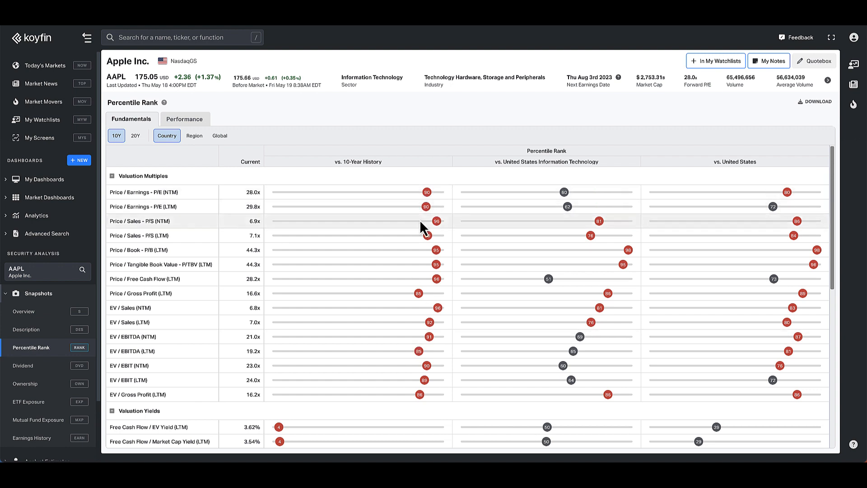
mouse_move(376, 227)
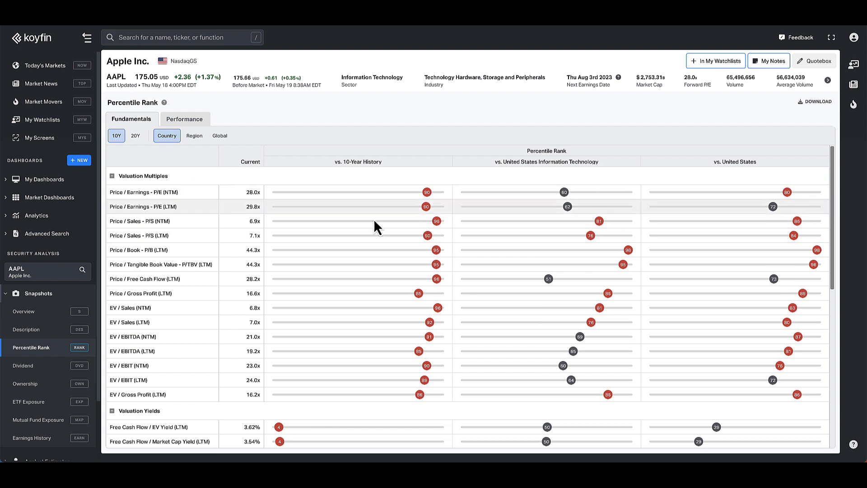
mouse_move(412, 225)
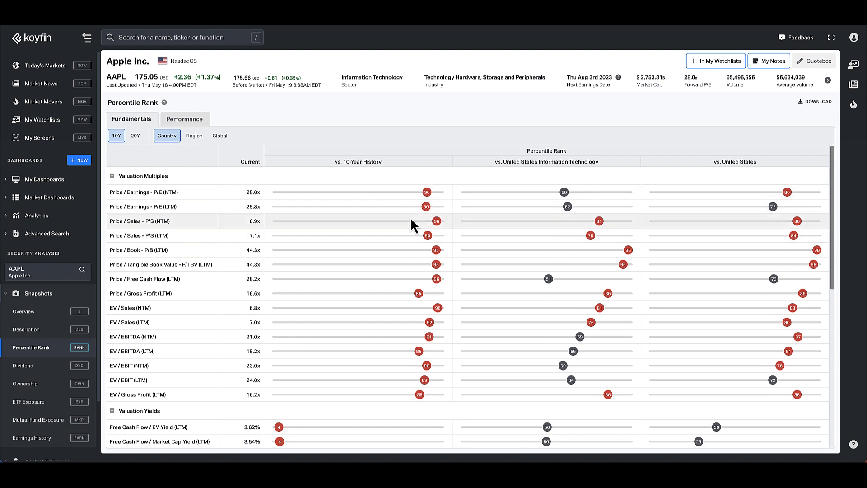
mouse_move(301, 222)
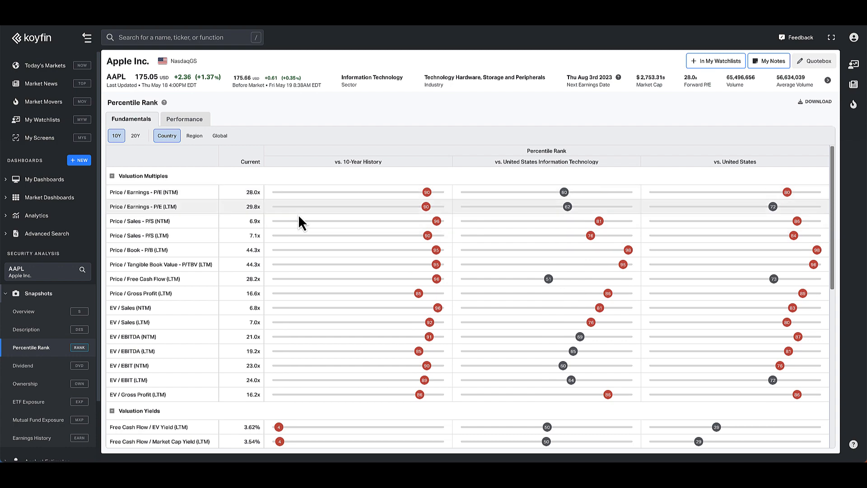
scroll(down, 3)
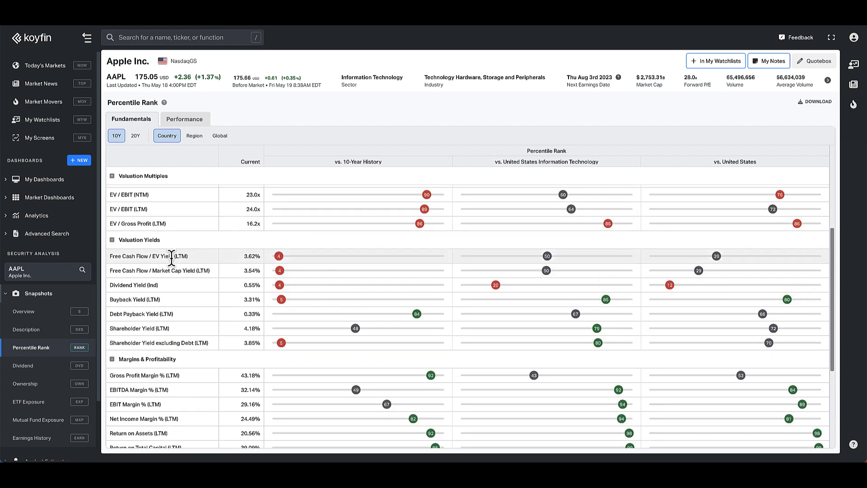
mouse_move(330, 264)
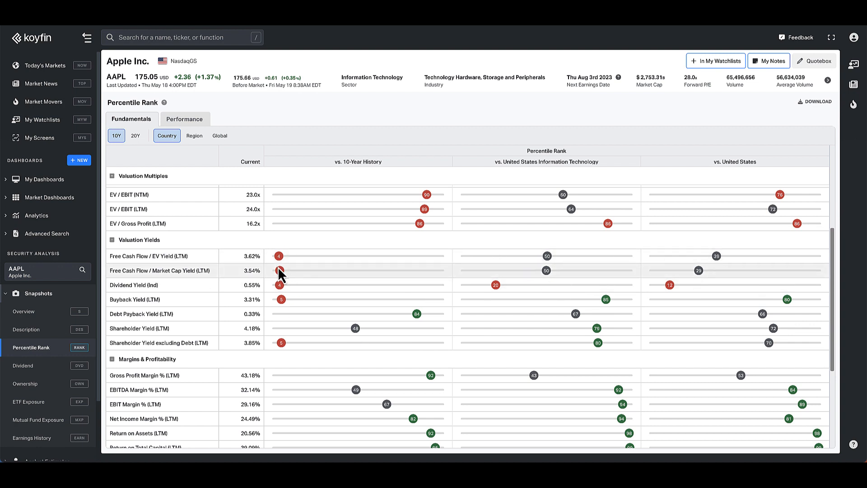
mouse_move(297, 273)
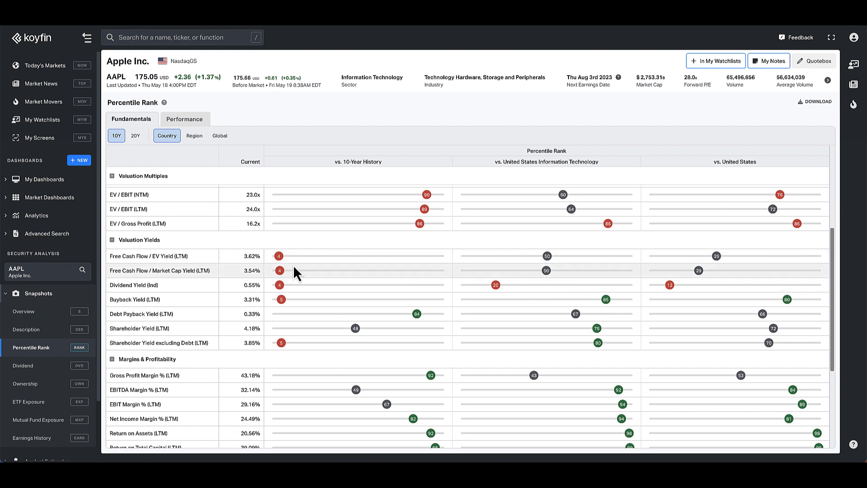
mouse_move(409, 255)
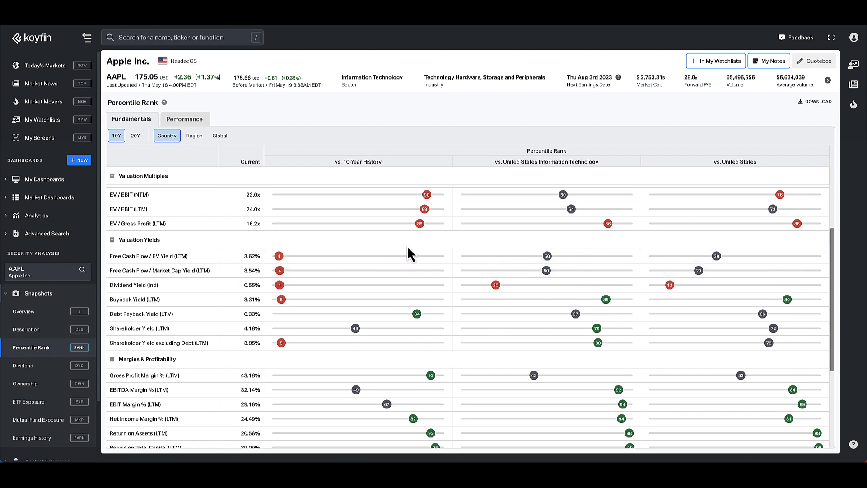
scroll(down, 3)
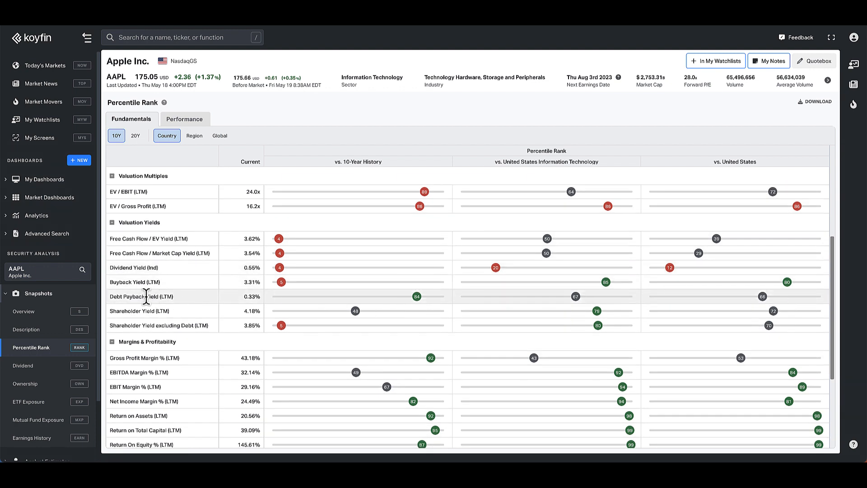
mouse_move(462, 304)
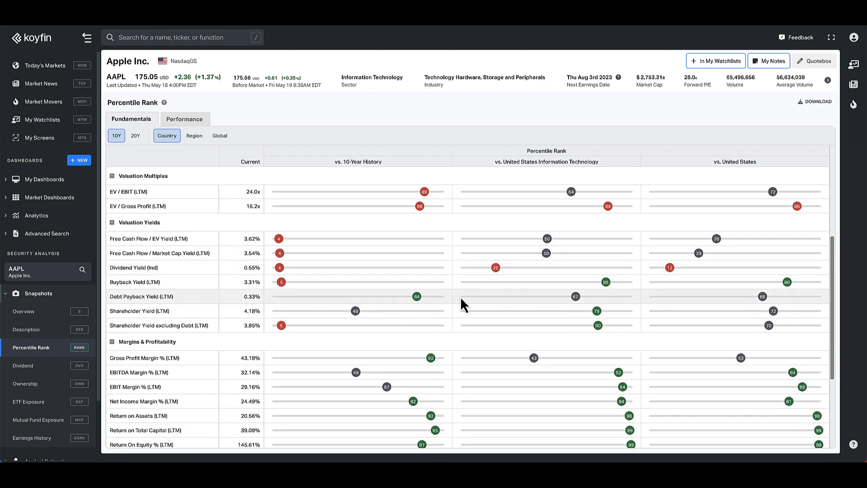
mouse_move(624, 266)
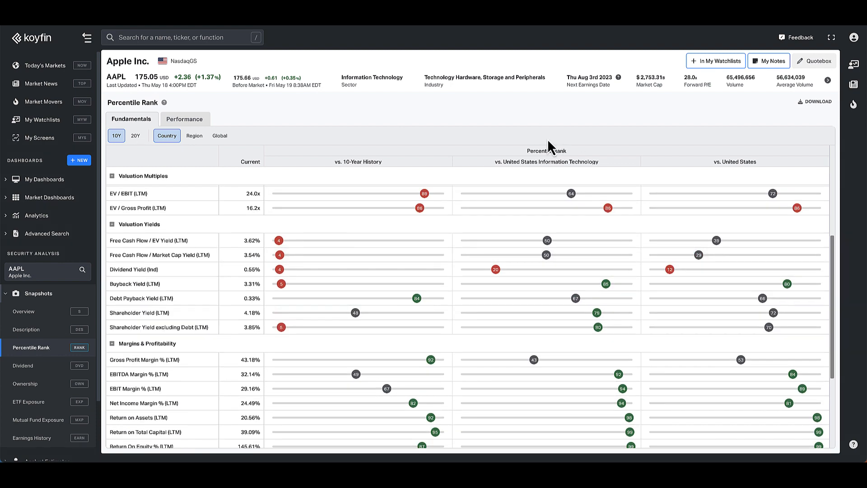
mouse_move(578, 280)
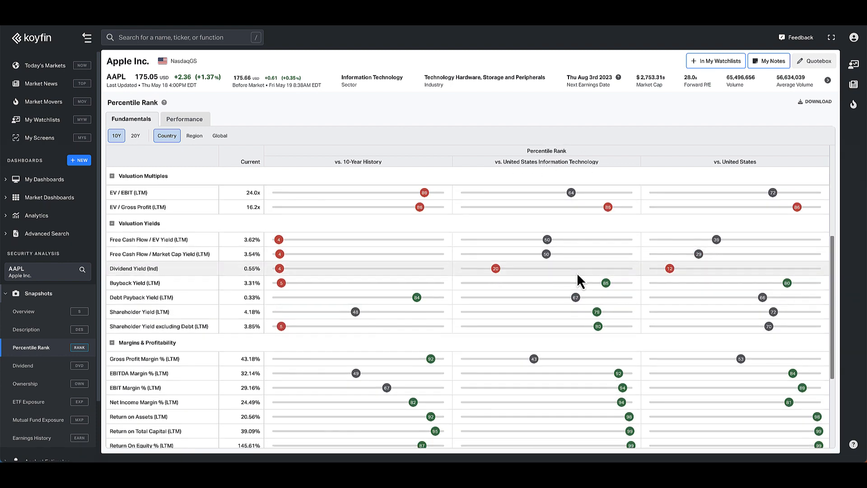
scroll(down, 3)
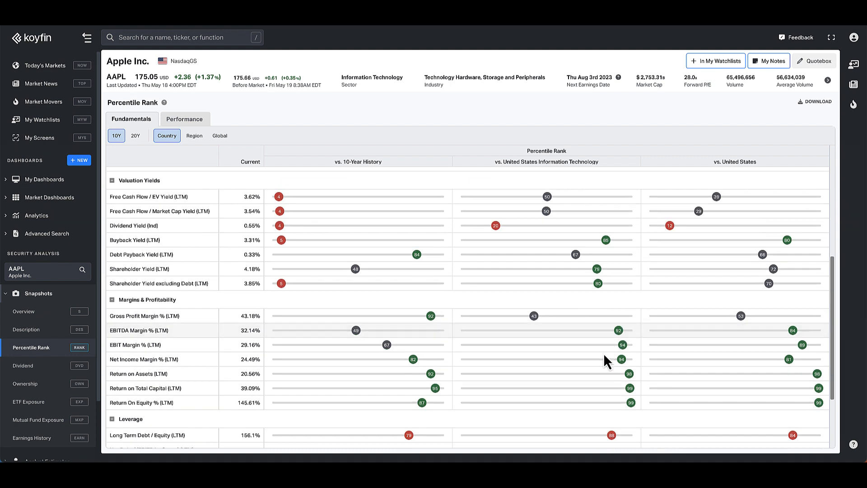
mouse_move(636, 366)
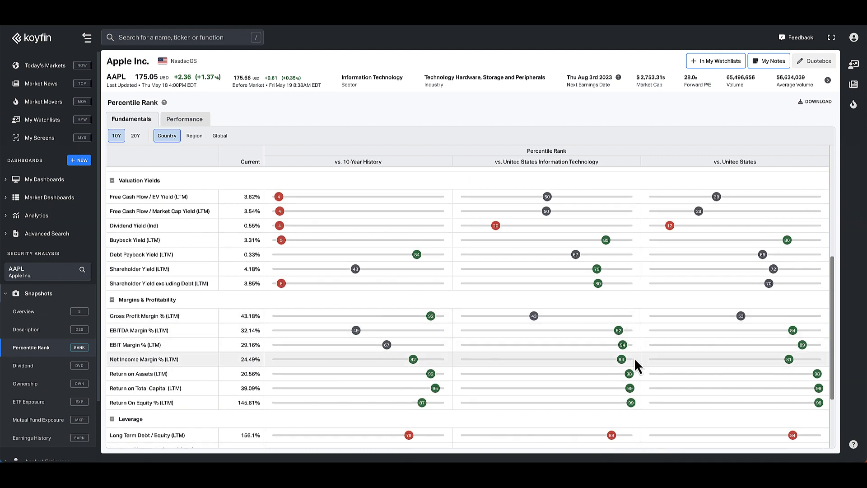
mouse_move(631, 360)
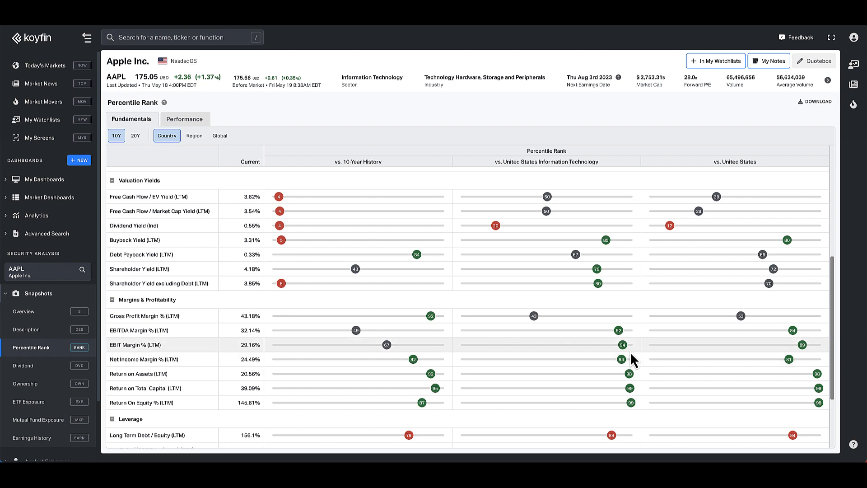
scroll(up, 3)
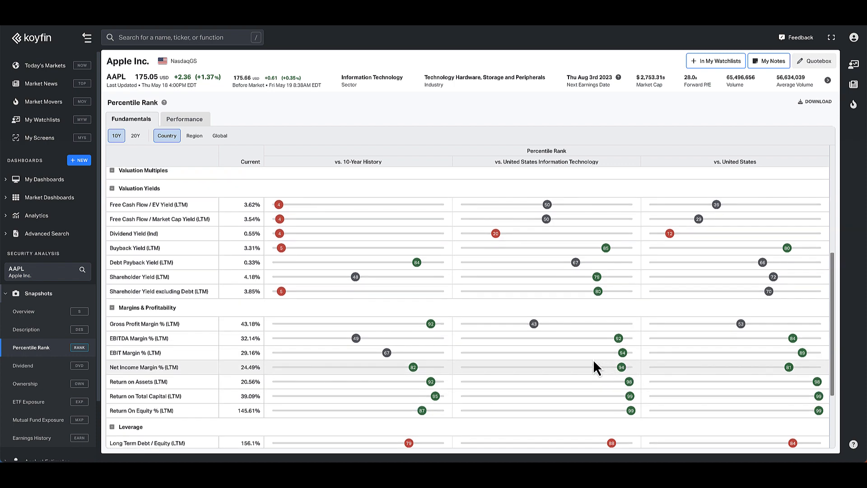
scroll(up, 3)
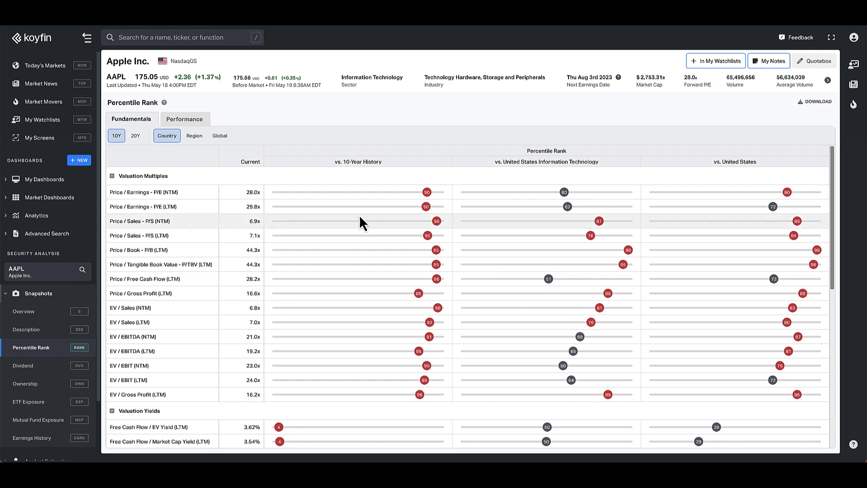
mouse_move(427, 212)
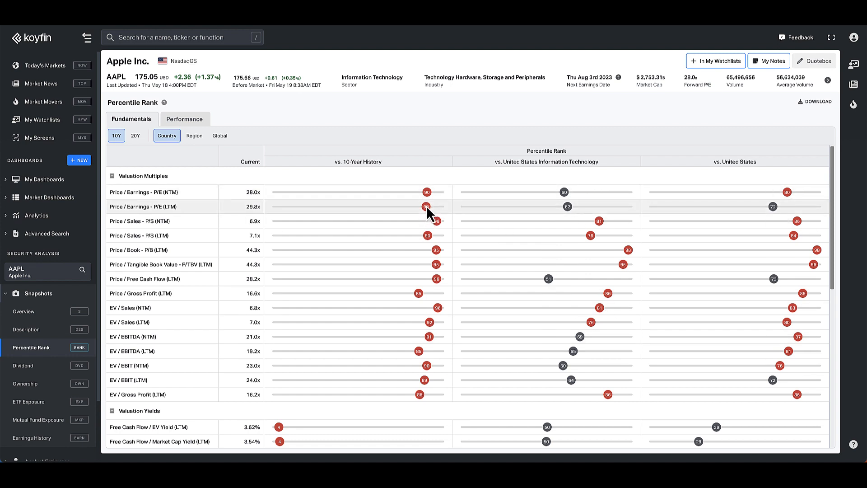
mouse_move(425, 215)
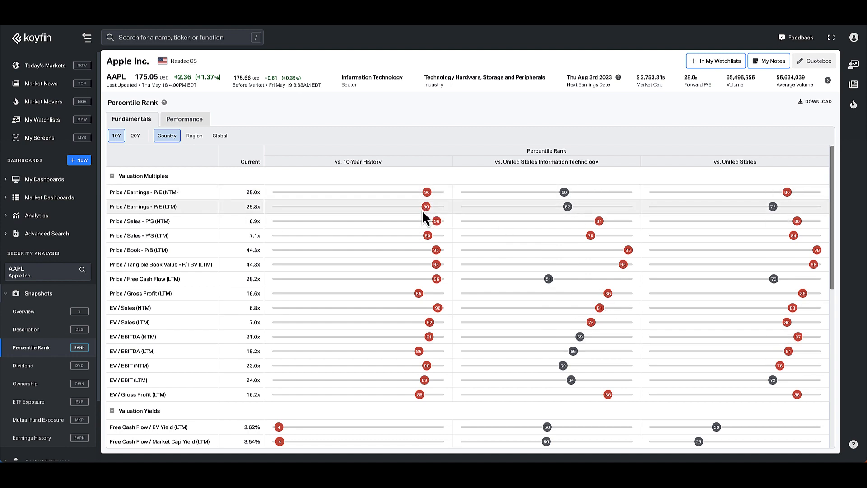
mouse_move(428, 213)
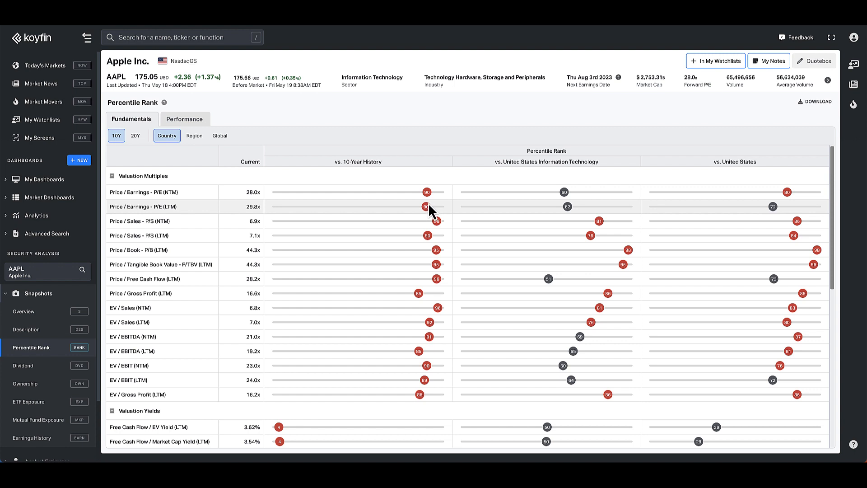
mouse_move(432, 208)
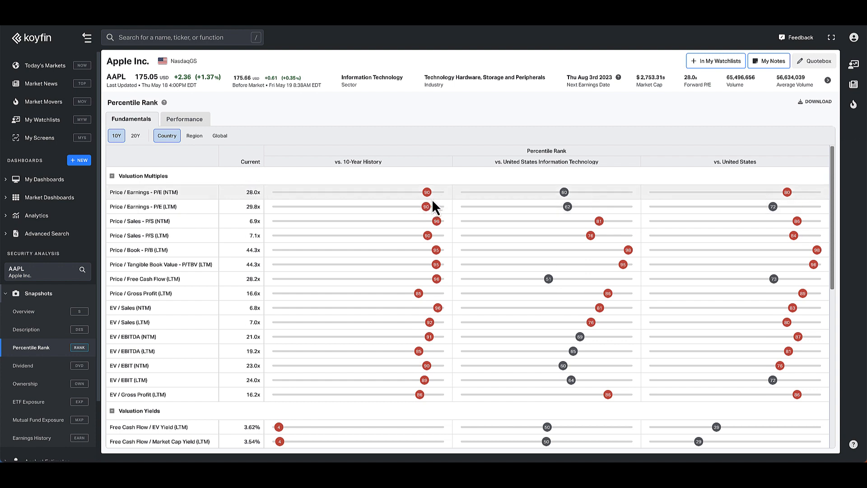
mouse_move(231, 213)
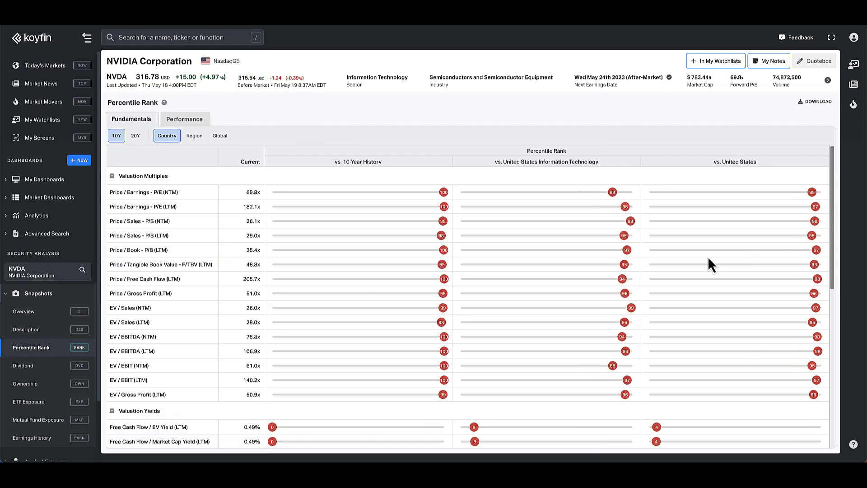
mouse_move(432, 351)
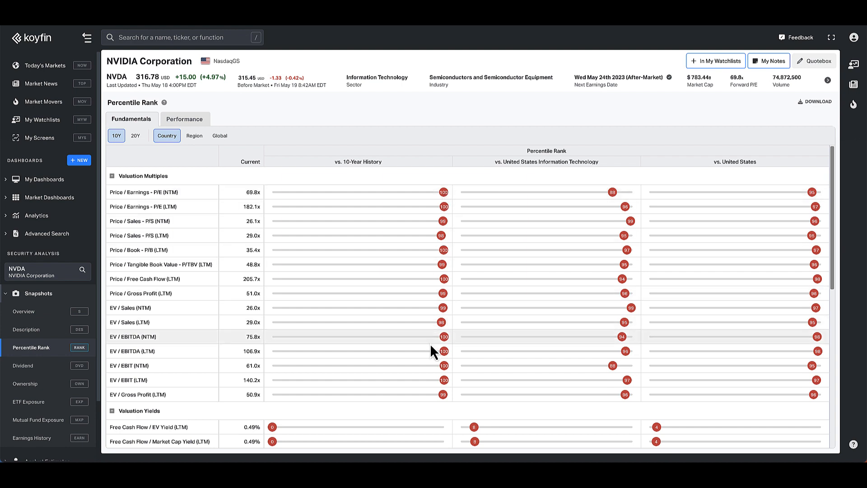
mouse_move(428, 409)
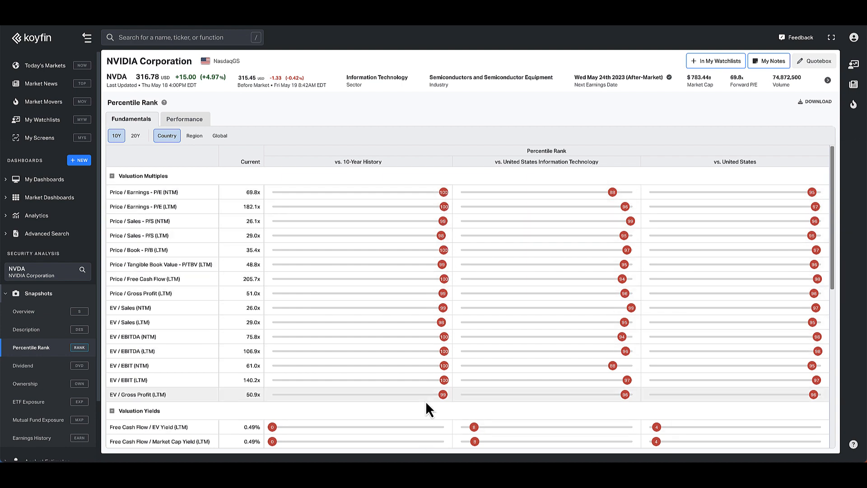
mouse_move(440, 275)
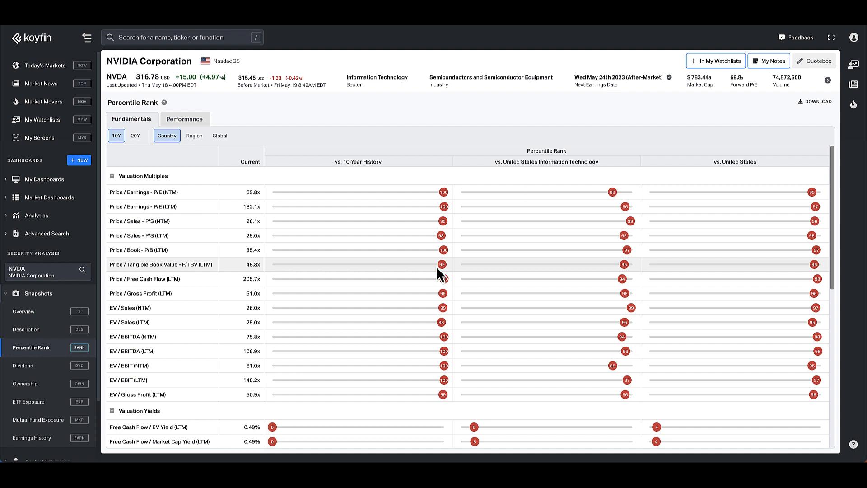
mouse_move(453, 197)
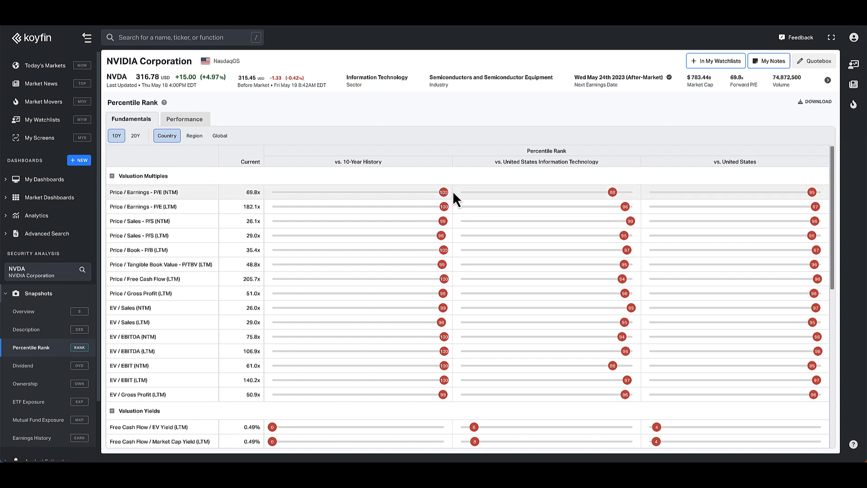
mouse_move(453, 240)
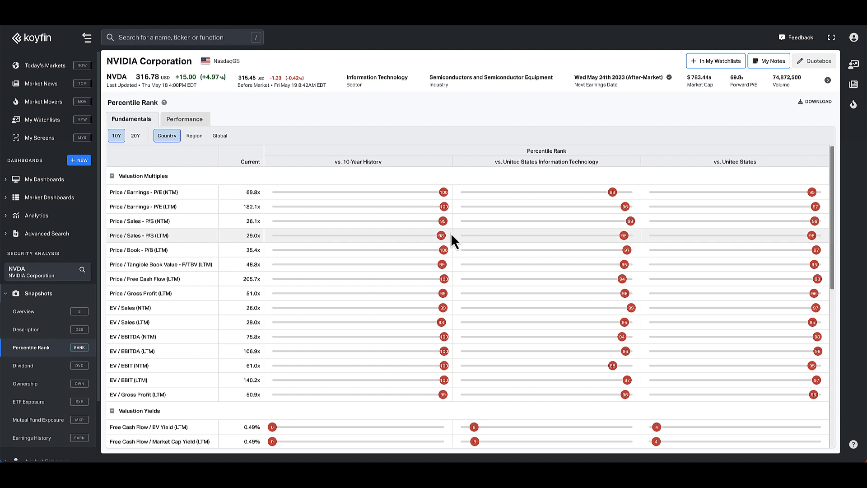
mouse_move(448, 256)
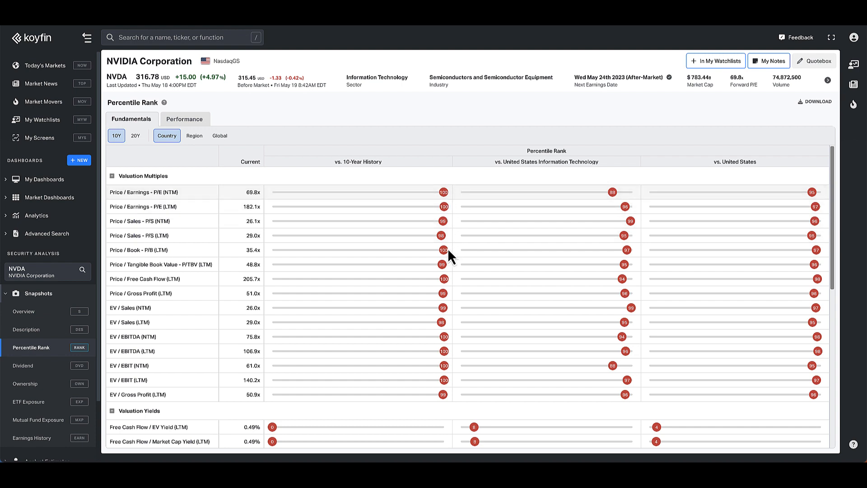
mouse_move(447, 232)
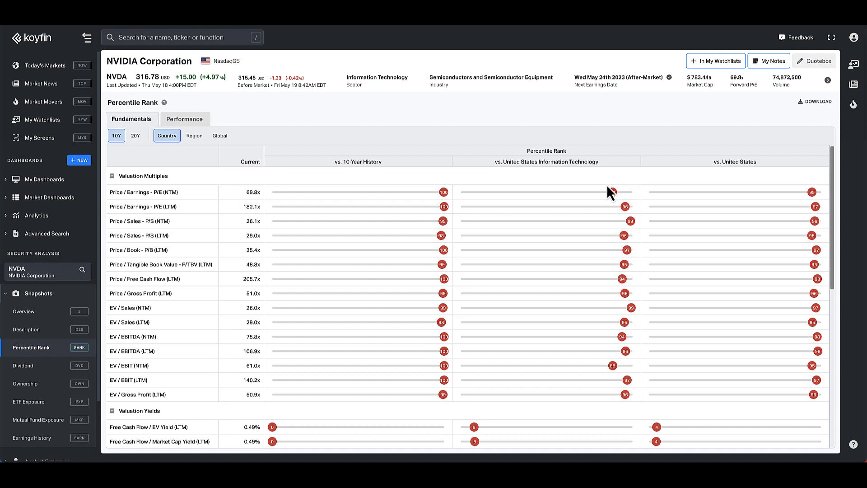
mouse_move(623, 383)
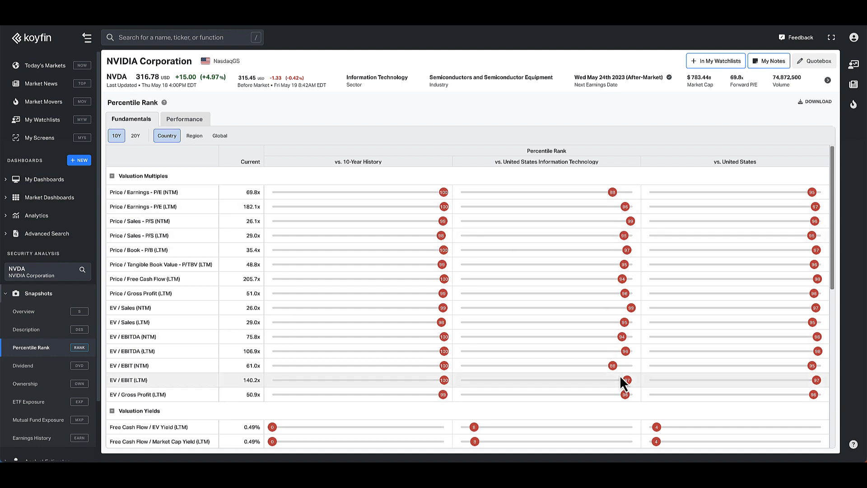
scroll(down, 3)
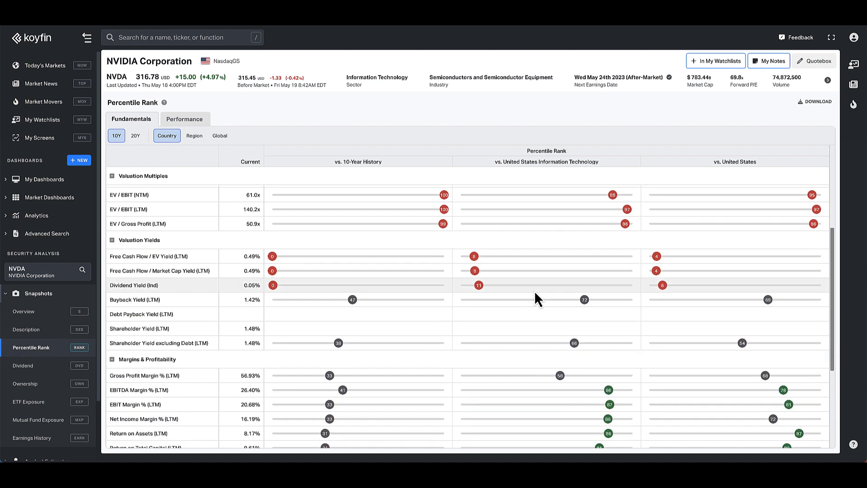
scroll(down, 3)
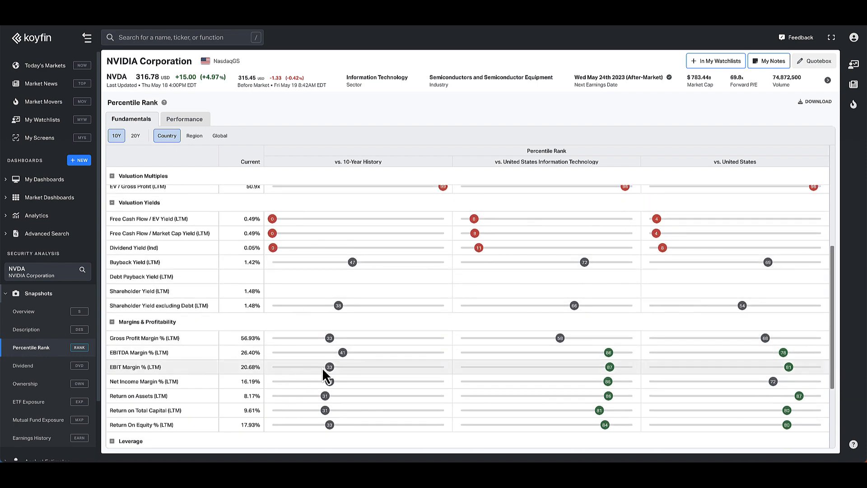
scroll(down, 3)
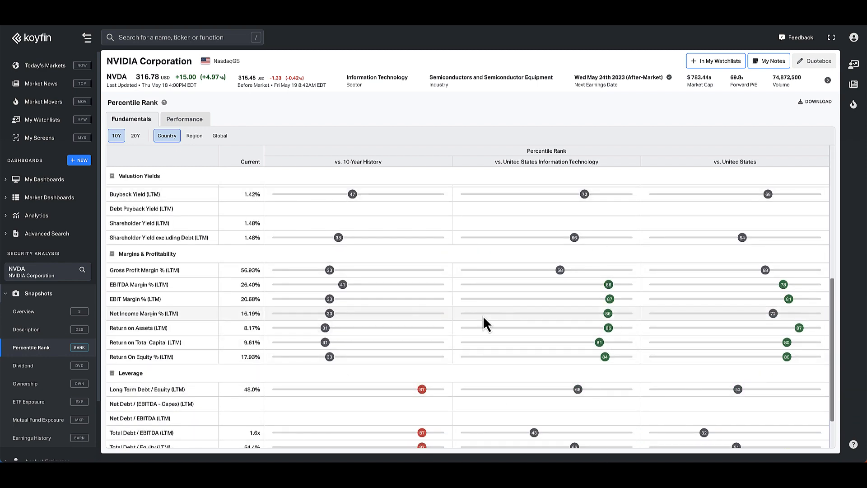
scroll(down, 3)
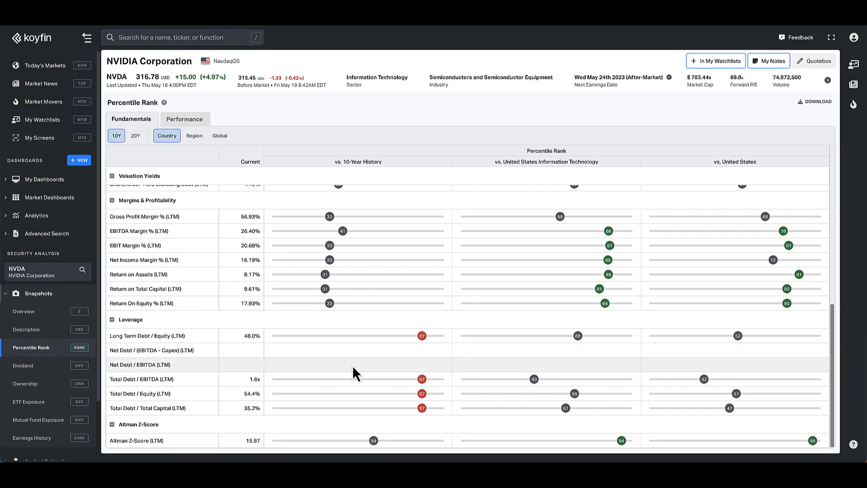
scroll(up, 3)
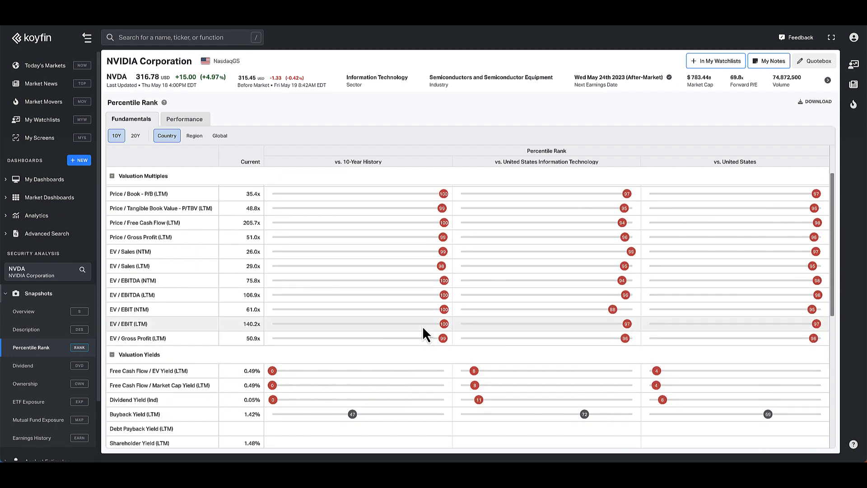
scroll(up, 3)
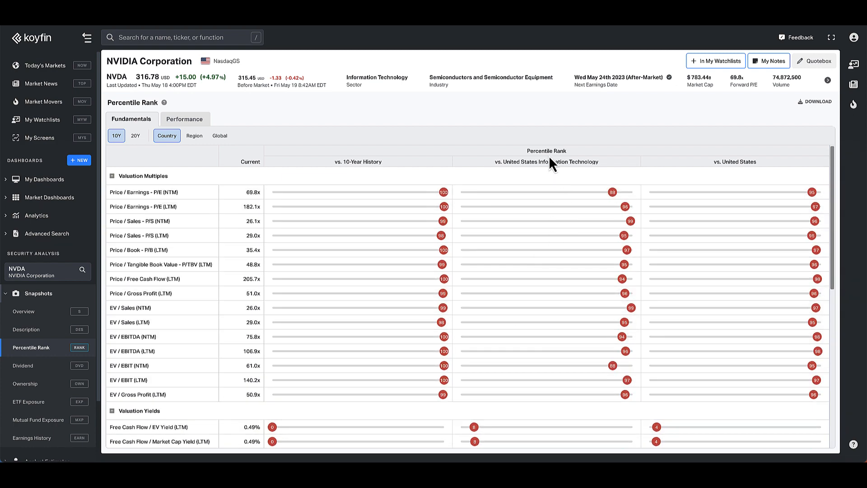
mouse_move(797, 242)
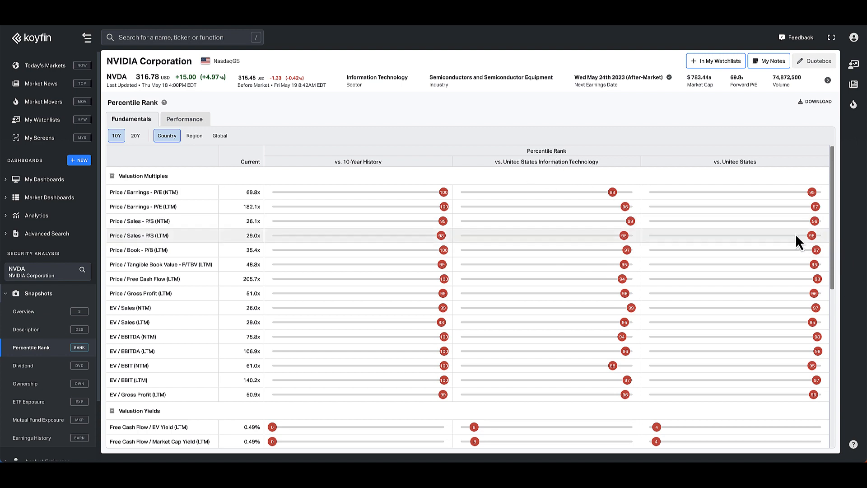
Step: Load the Market Scatter tool from Analytics for the regional-bank ETF holdings
click(36, 215)
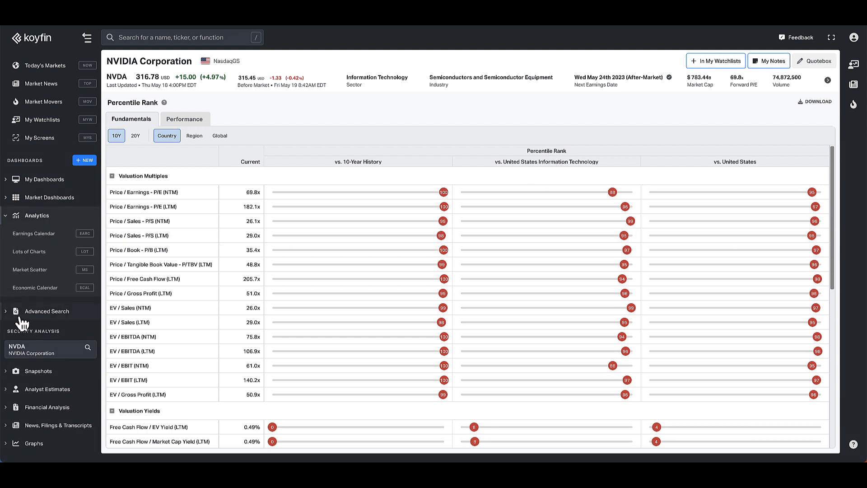
click(30, 269)
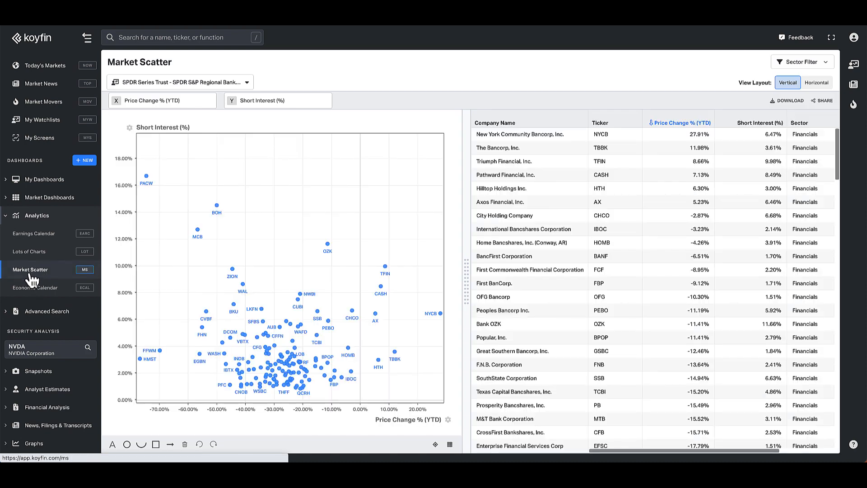
mouse_move(147, 290)
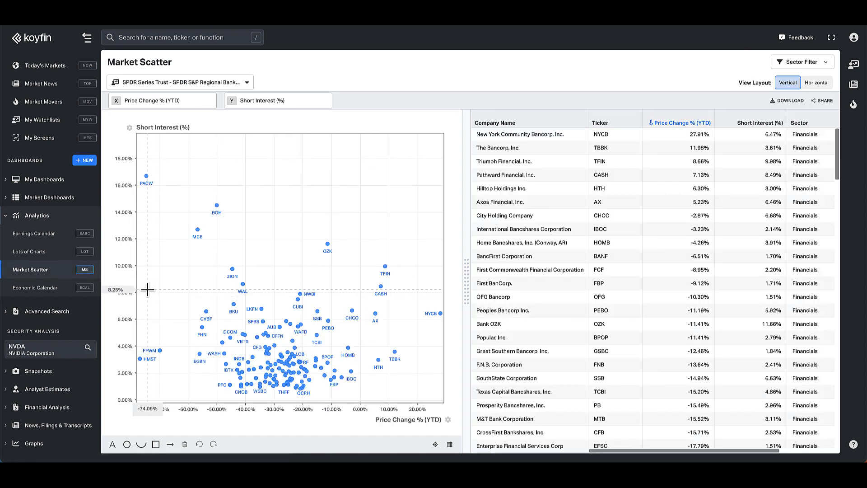
mouse_move(407, 411)
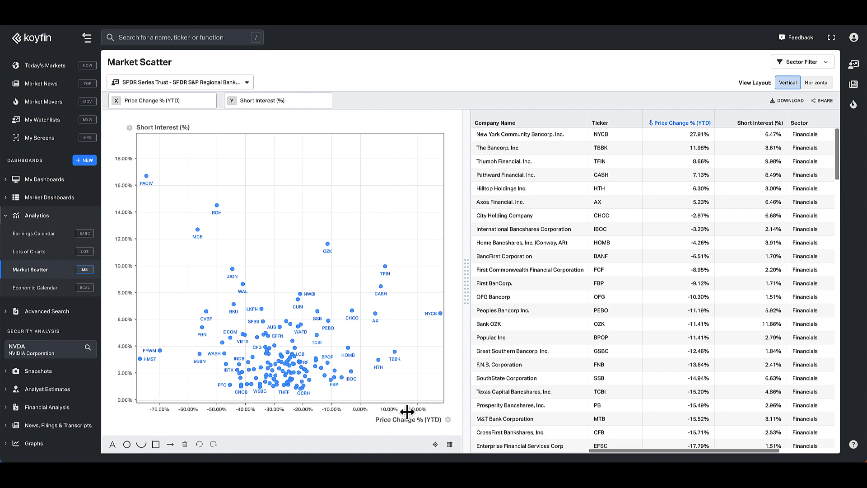
click(163, 100)
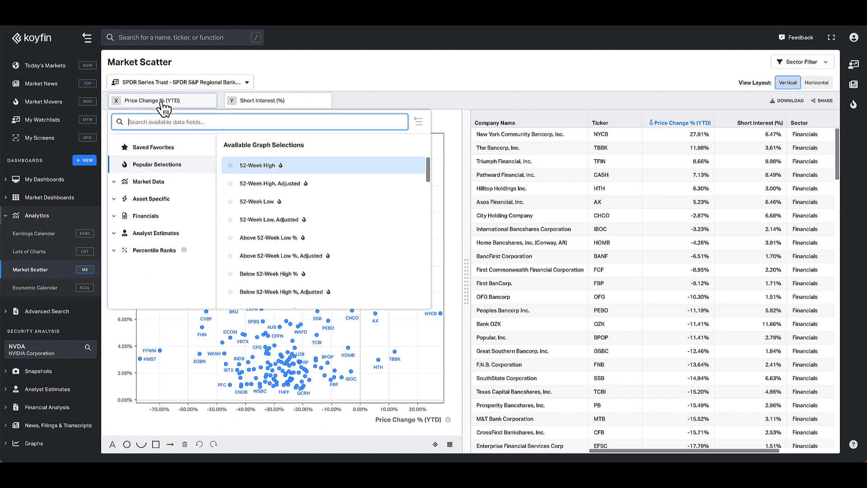
Step: Set the scatter's horizontal axis to Price / Earnings - P/E NTM
text(p/e)
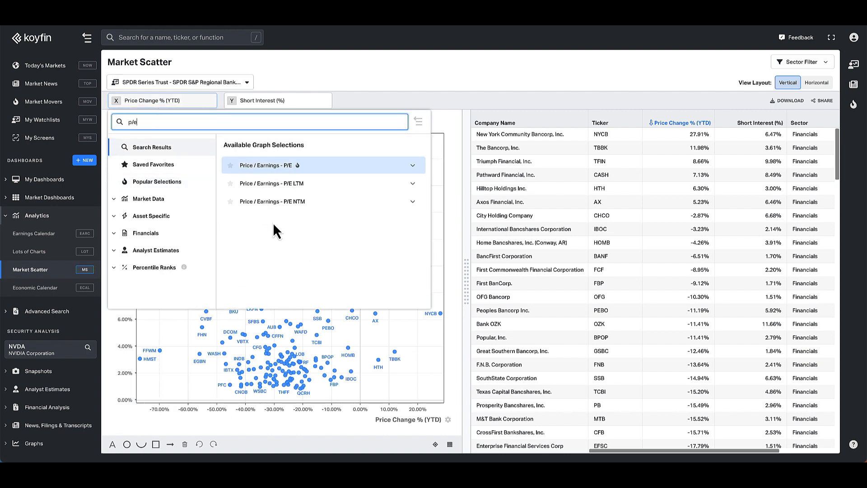
click(412, 201)
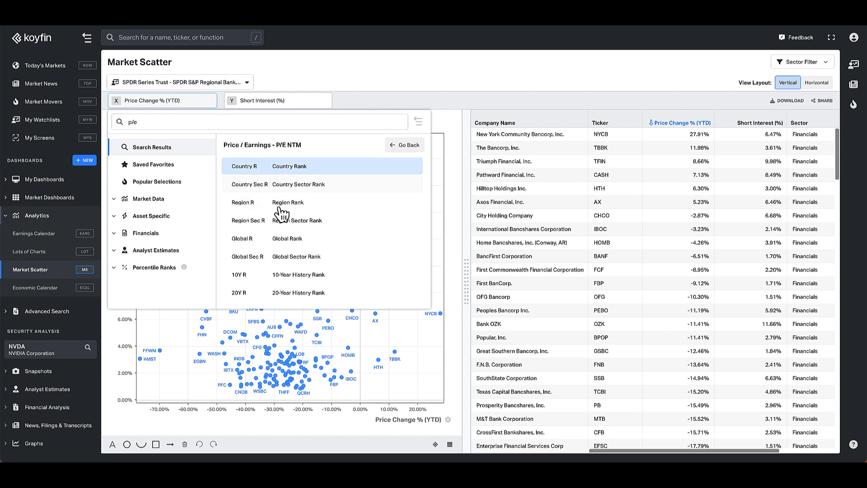
click(408, 144)
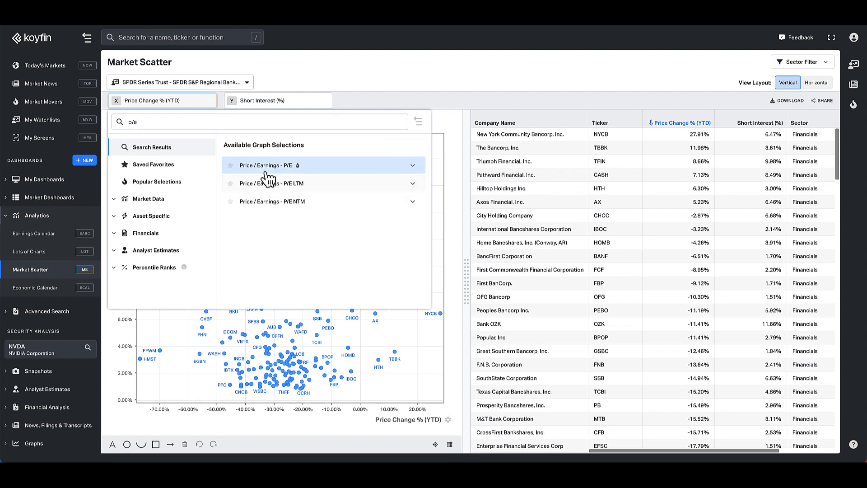
click(272, 201)
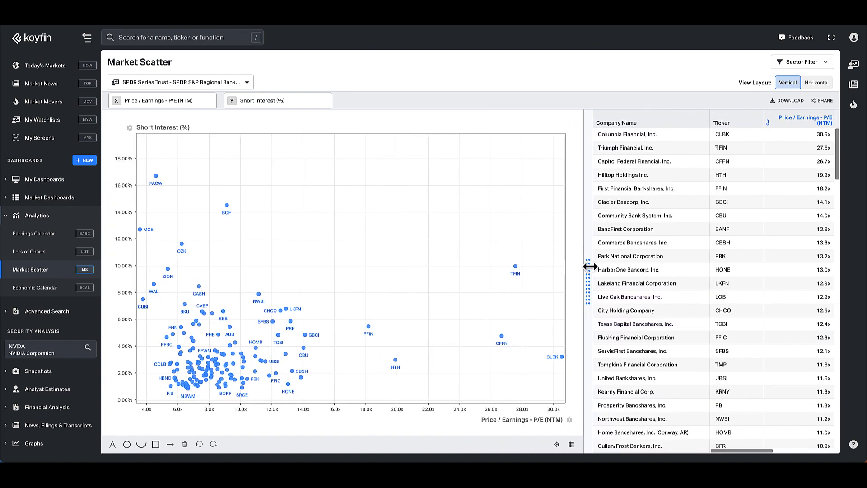
click(179, 82)
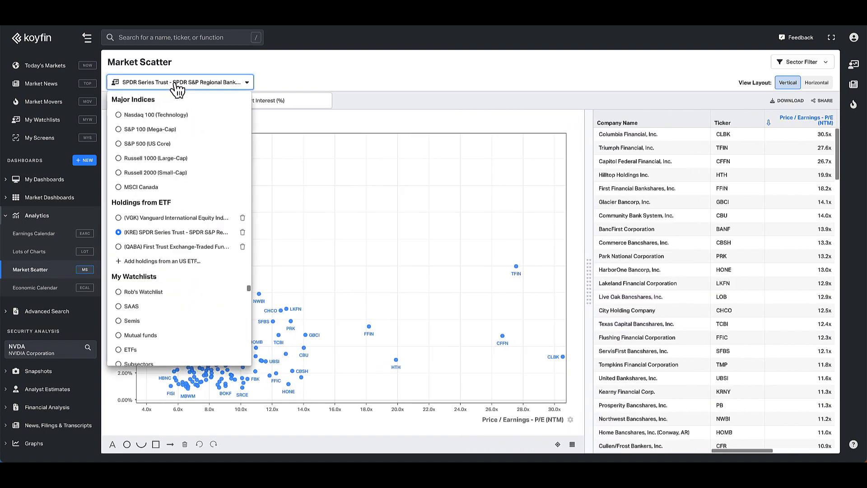
click(149, 143)
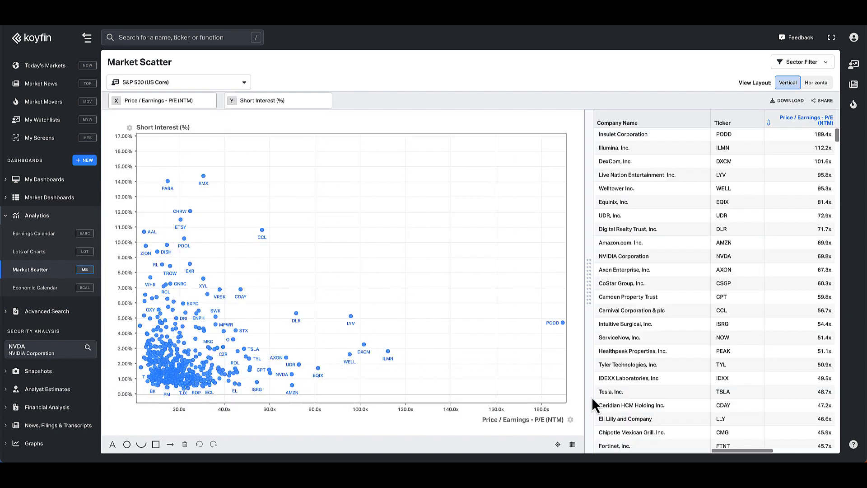
mouse_move(290, 378)
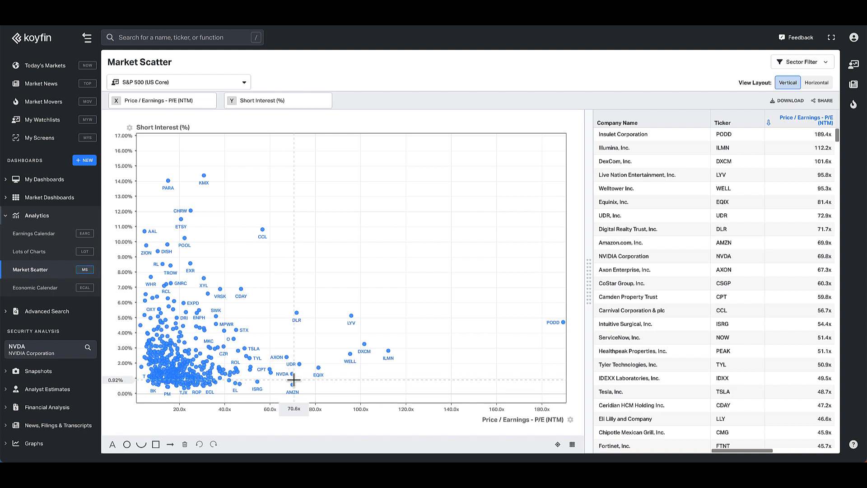
mouse_move(176, 376)
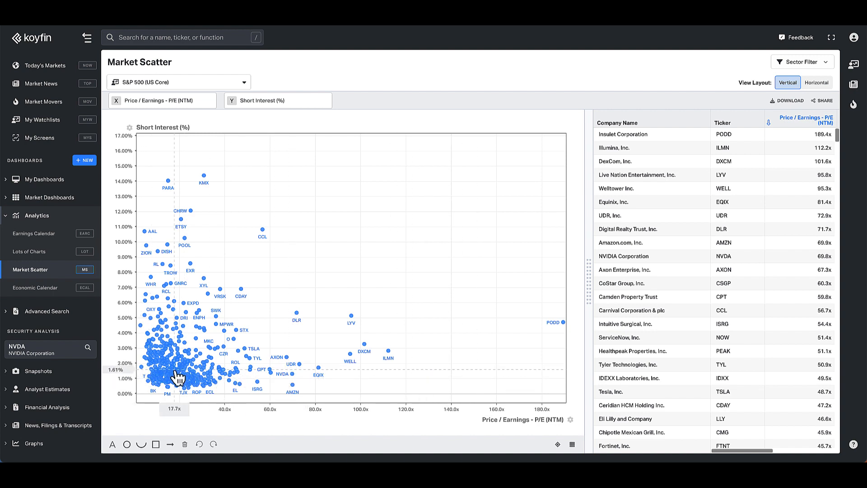
mouse_move(317, 391)
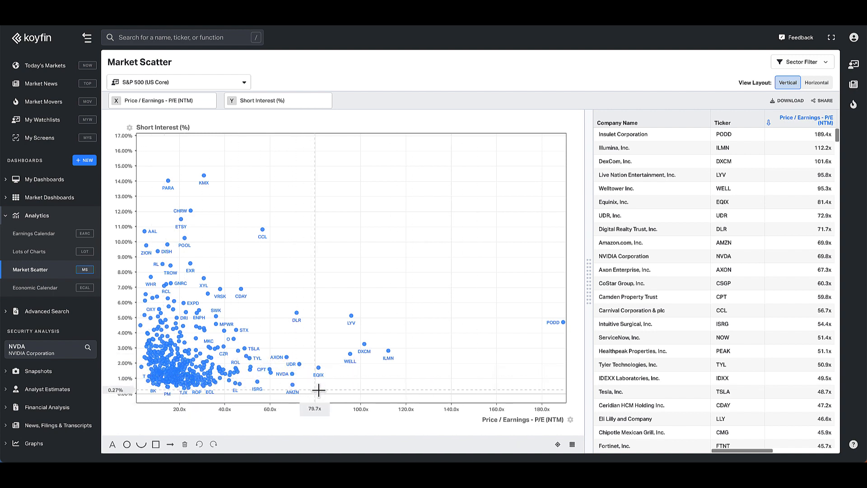
mouse_move(411, 396)
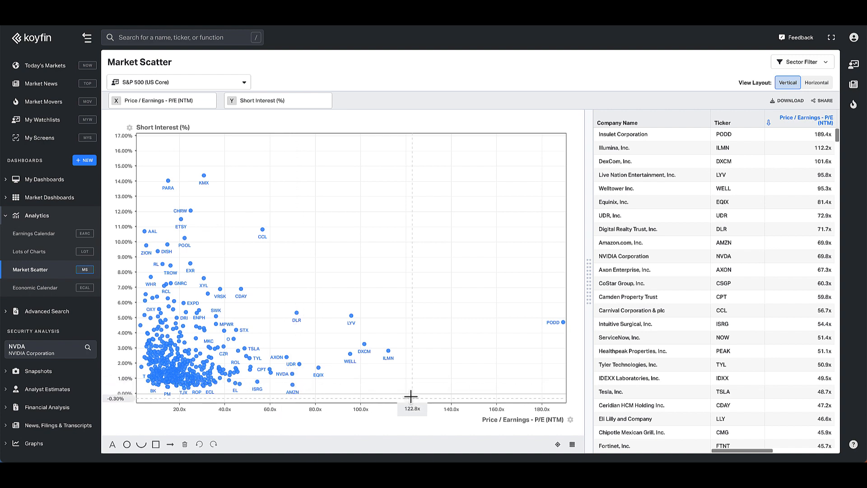
mouse_move(313, 379)
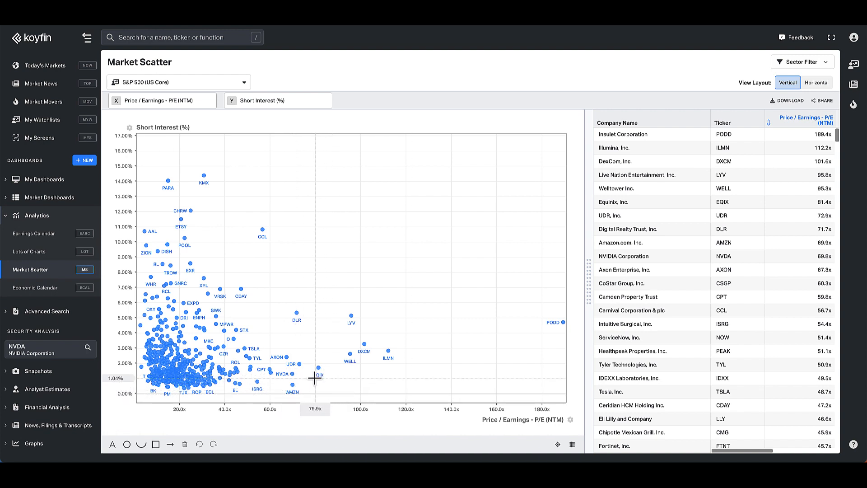
mouse_move(275, 387)
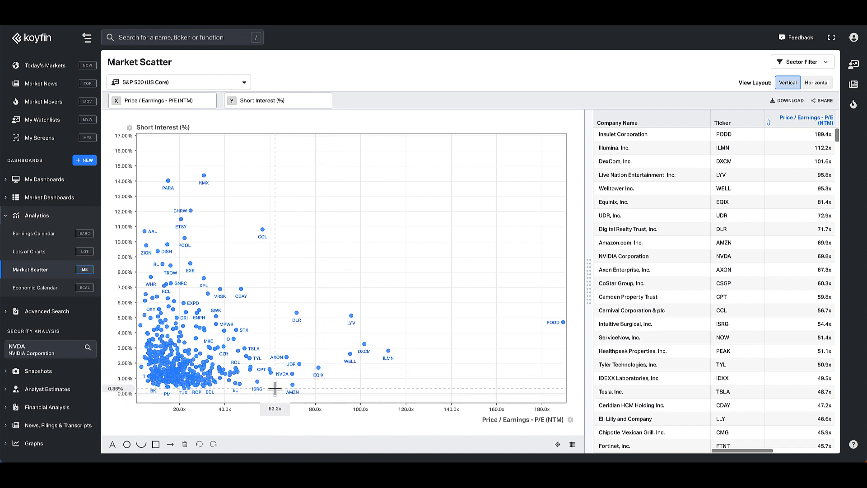
mouse_move(417, 378)
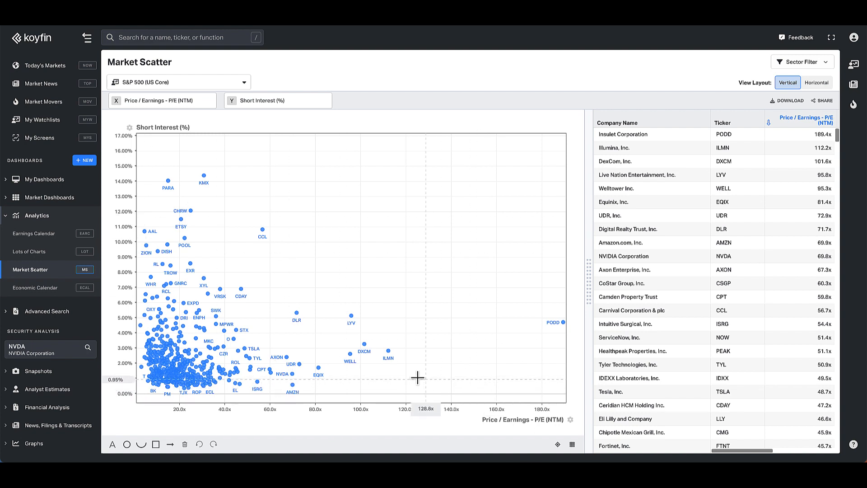
mouse_move(297, 373)
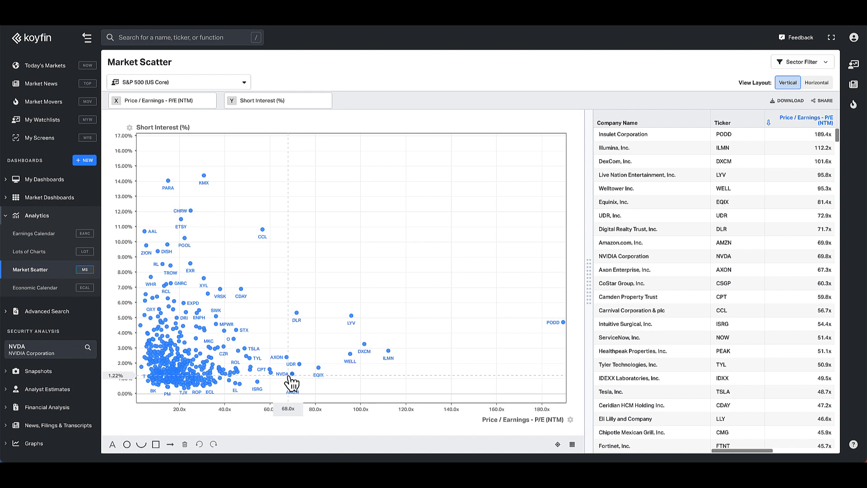
mouse_move(270, 287)
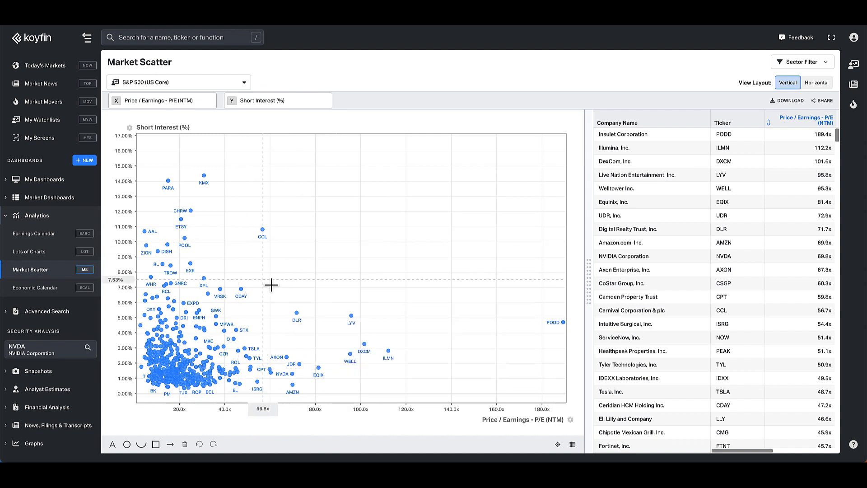
mouse_move(187, 351)
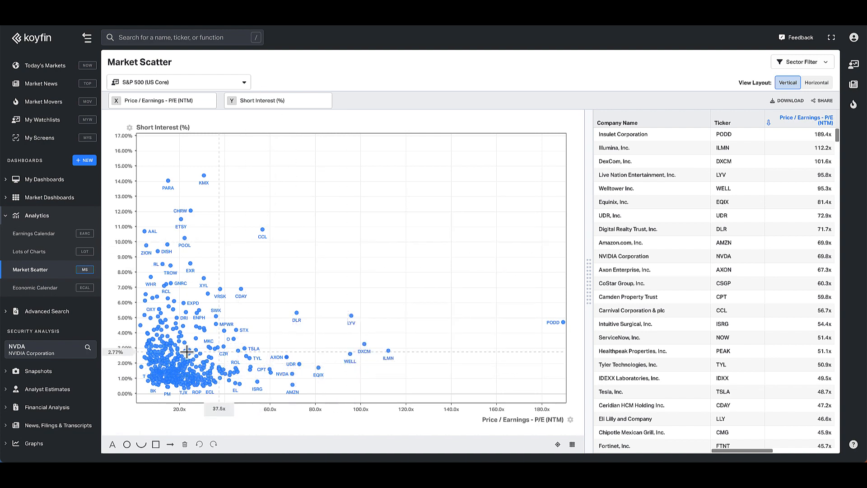
mouse_move(208, 173)
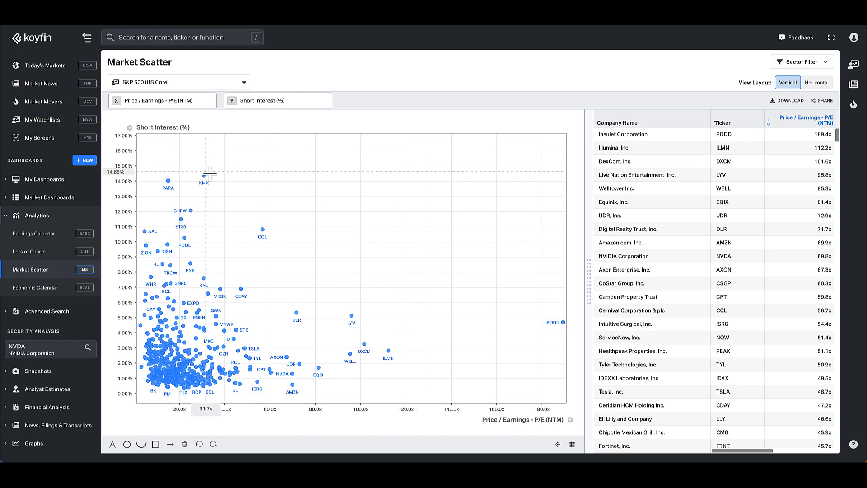
Step: Change the scatter universe to the holdings of the XLC Communication Services ETF
click(178, 82)
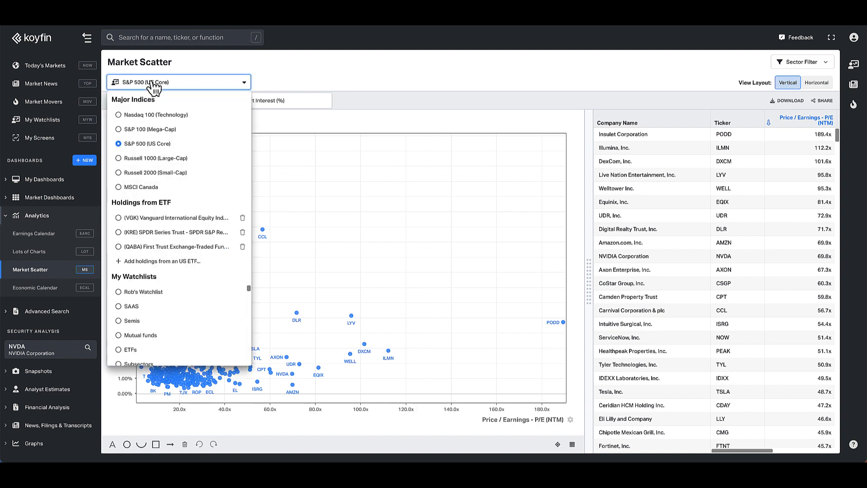
click(162, 260)
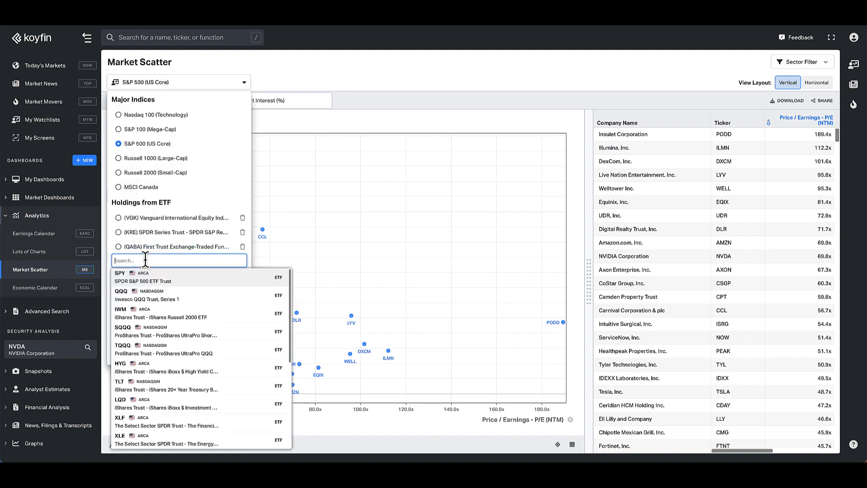
text(xlc)
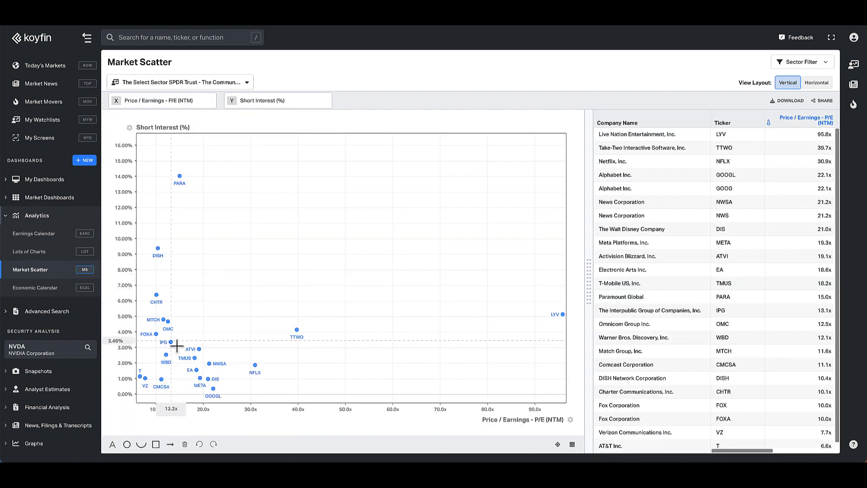
mouse_move(297, 432)
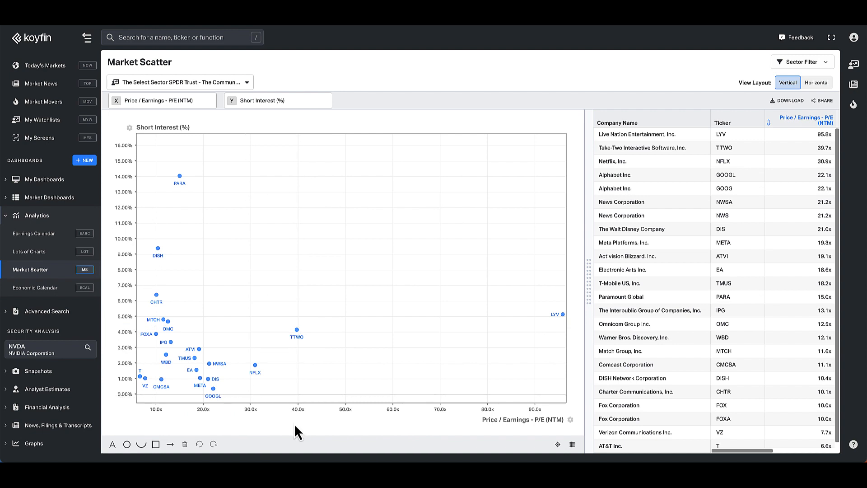
mouse_move(208, 342)
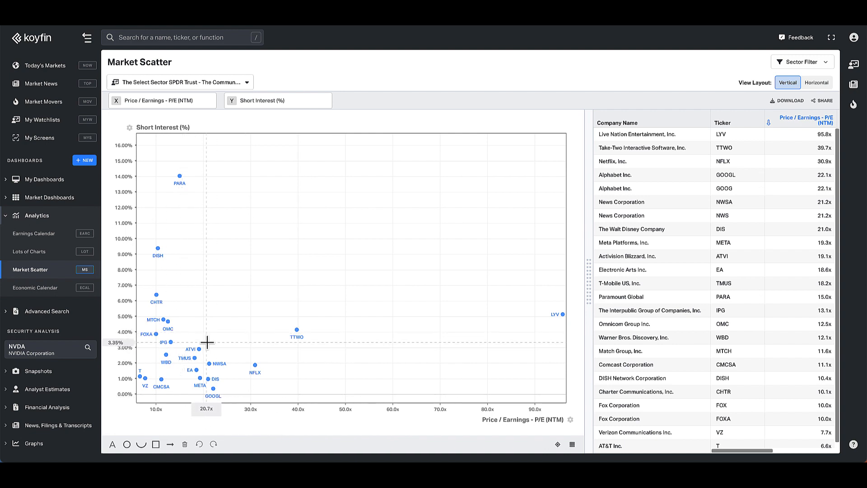
mouse_move(248, 393)
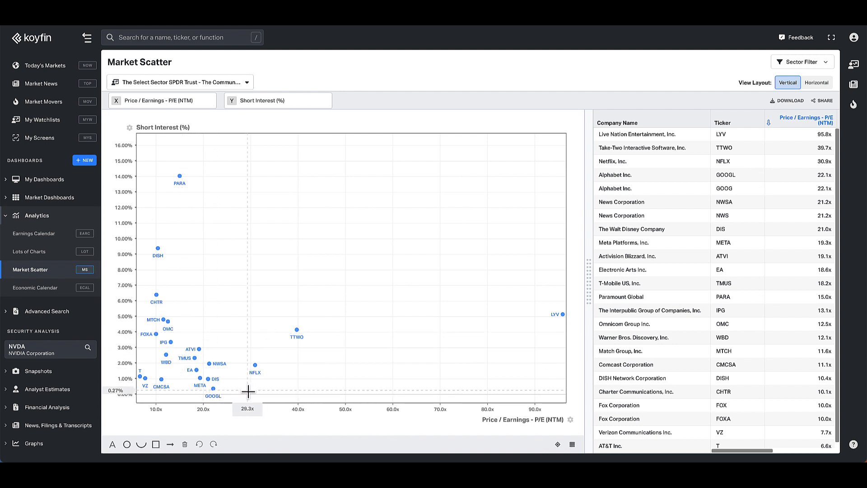
mouse_move(215, 408)
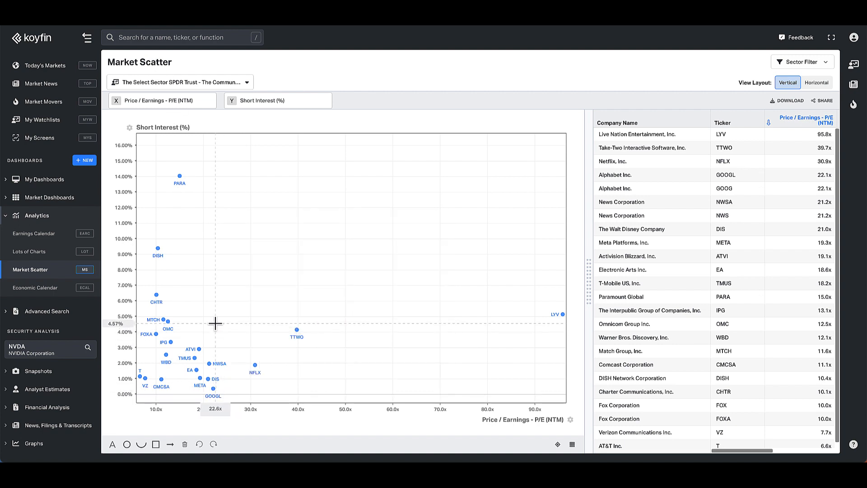
mouse_move(215, 317)
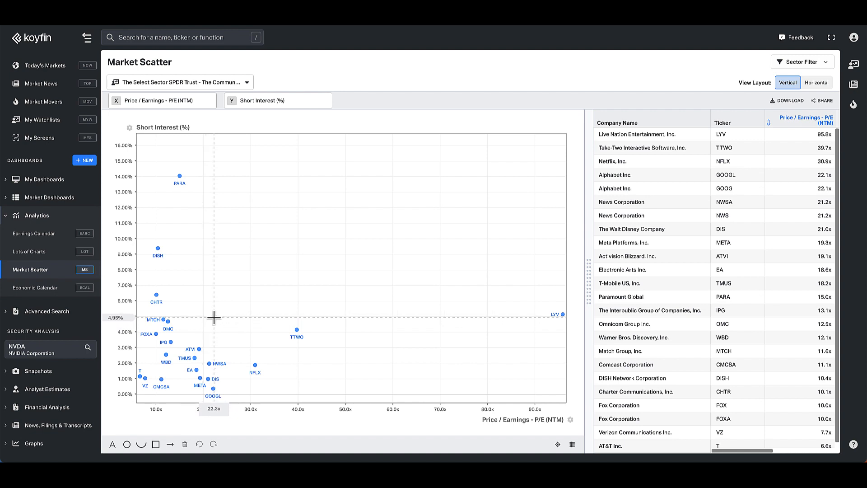
mouse_move(214, 316)
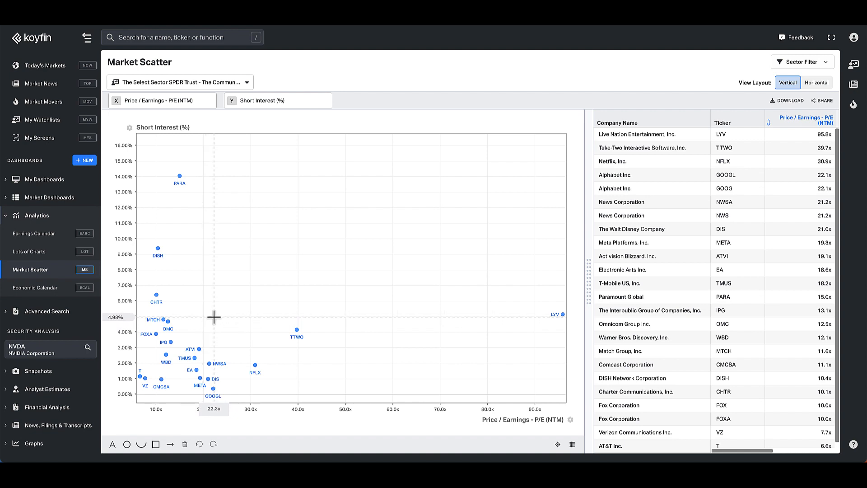
mouse_move(213, 319)
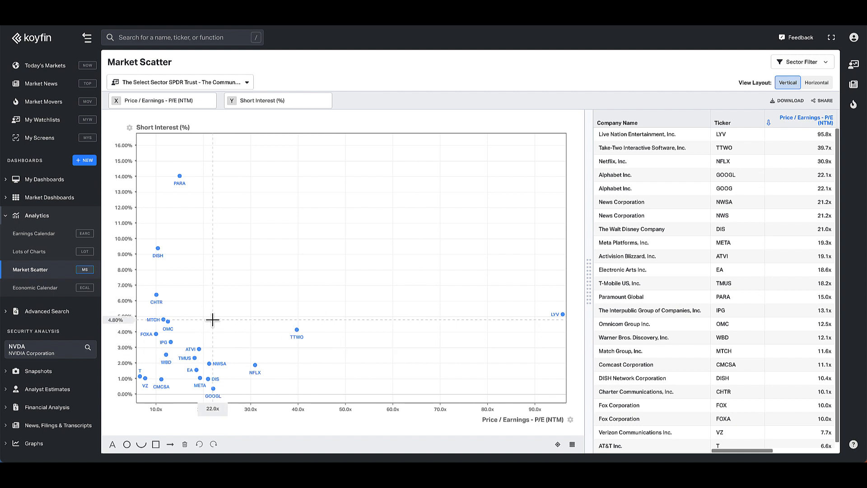
mouse_move(176, 339)
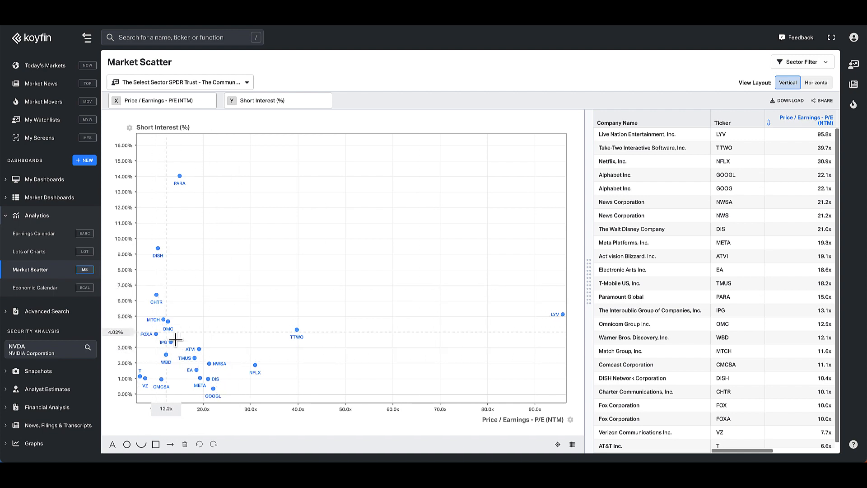
mouse_move(225, 326)
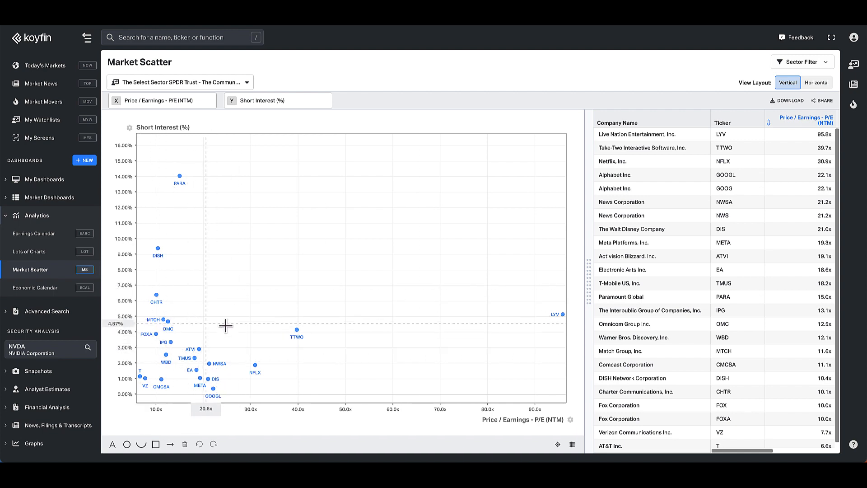
mouse_move(280, 316)
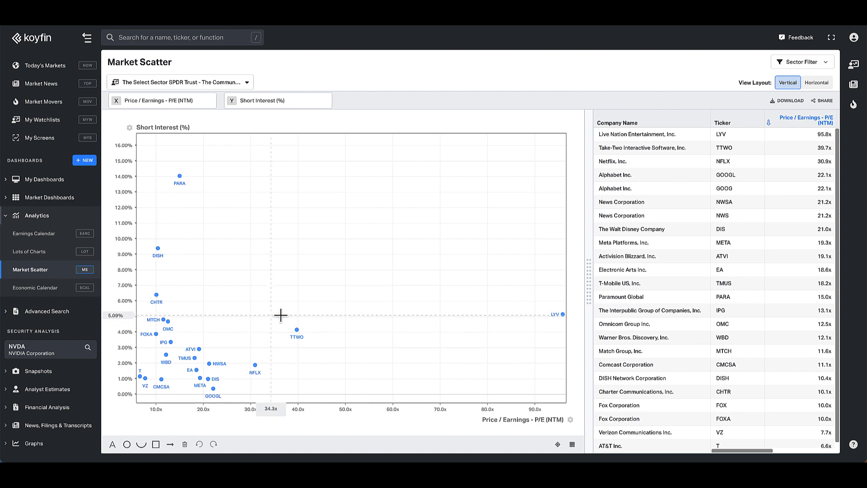
mouse_move(188, 305)
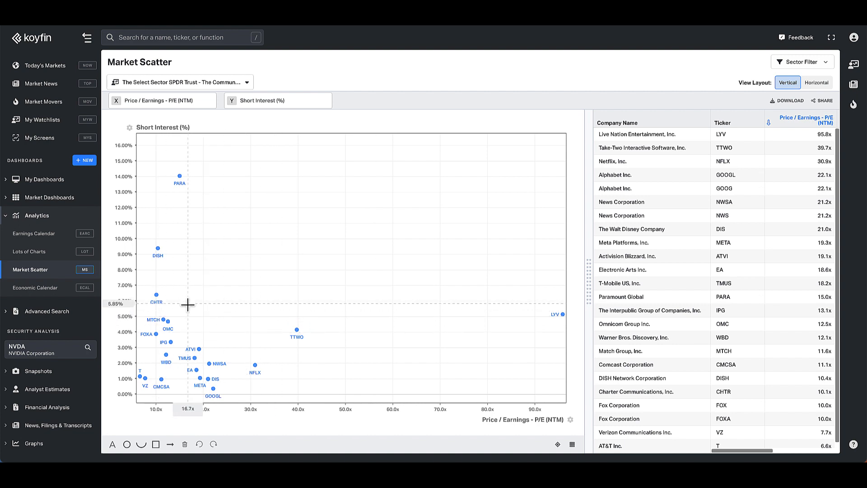
mouse_move(187, 306)
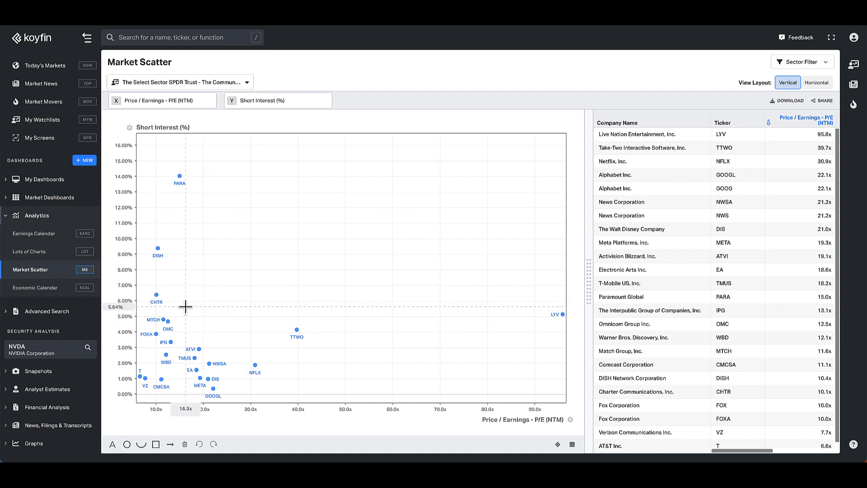
mouse_move(180, 302)
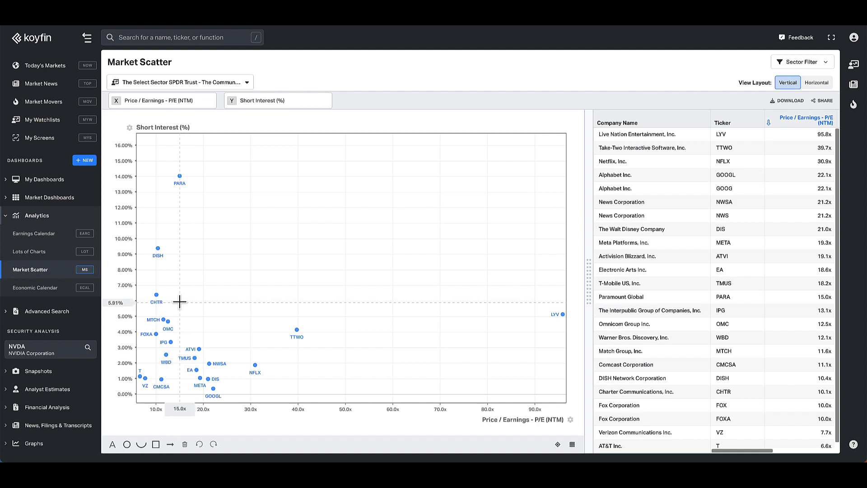
mouse_move(154, 127)
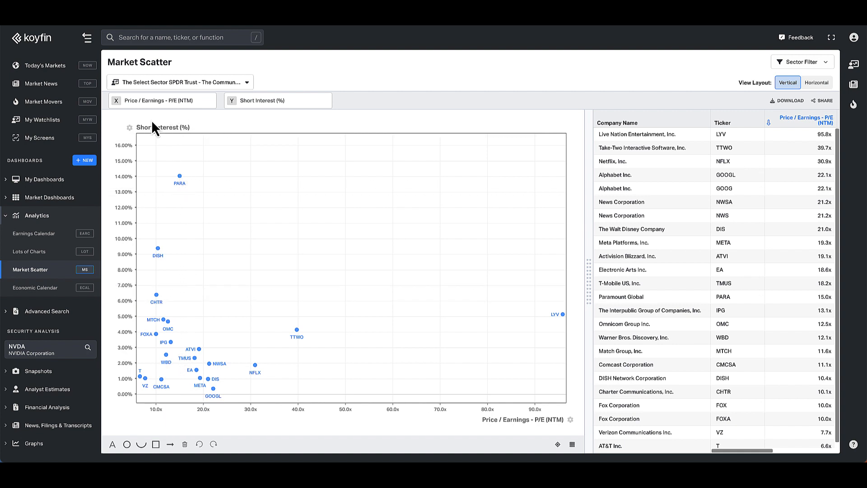
Step: Browse the Y-axis field picker into Percentile Ranks > Valuation for P/E NTM
click(278, 100)
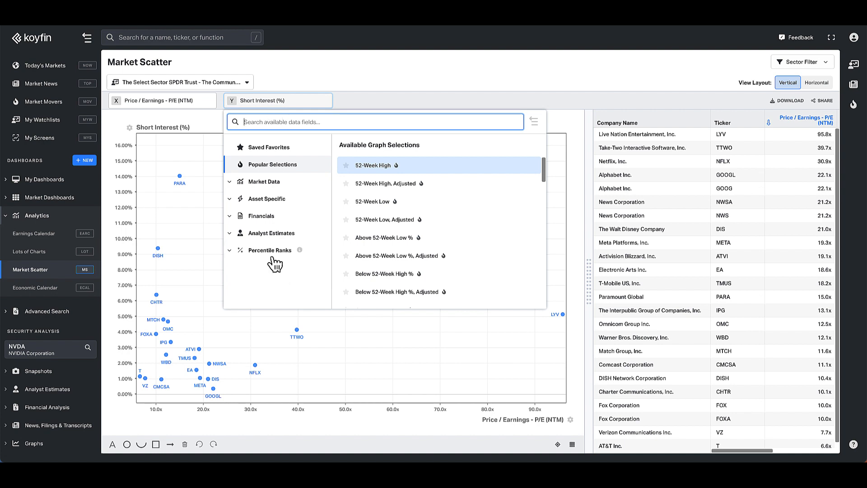
click(270, 249)
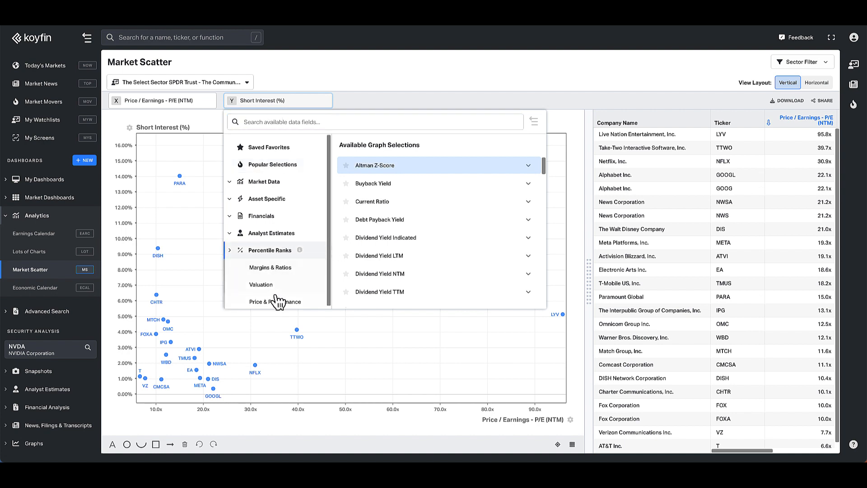
scroll(down, 3)
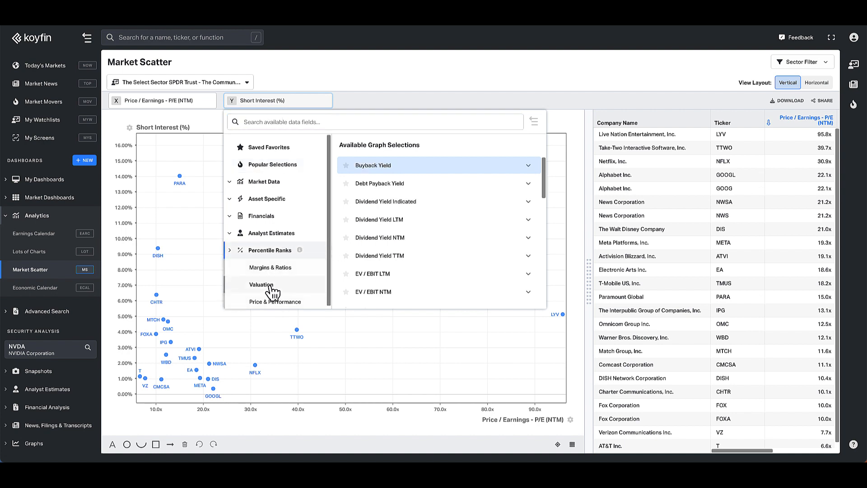
click(261, 284)
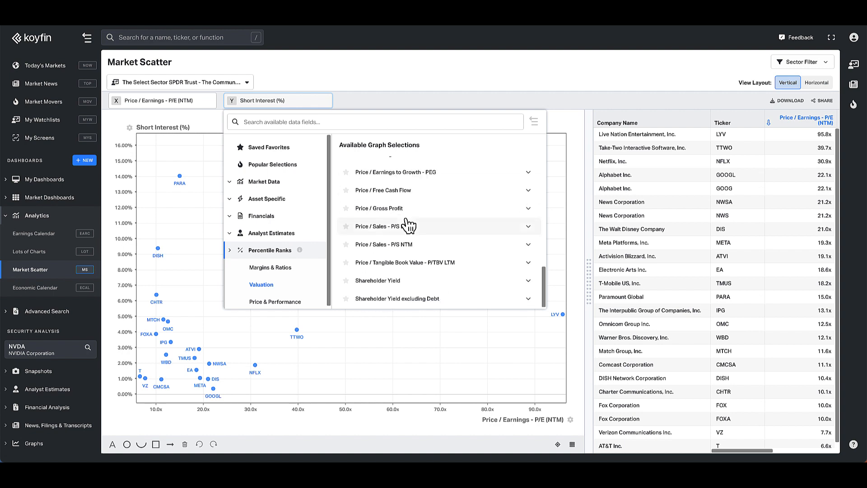
mouse_move(407, 194)
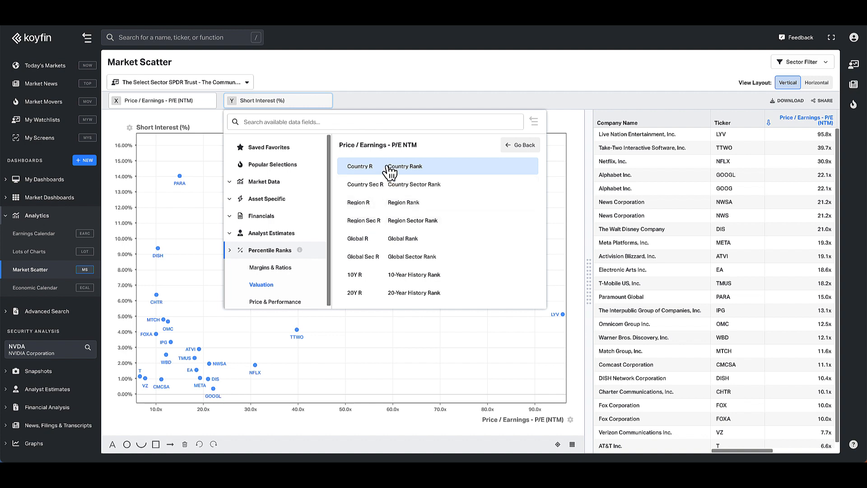
mouse_move(406, 297)
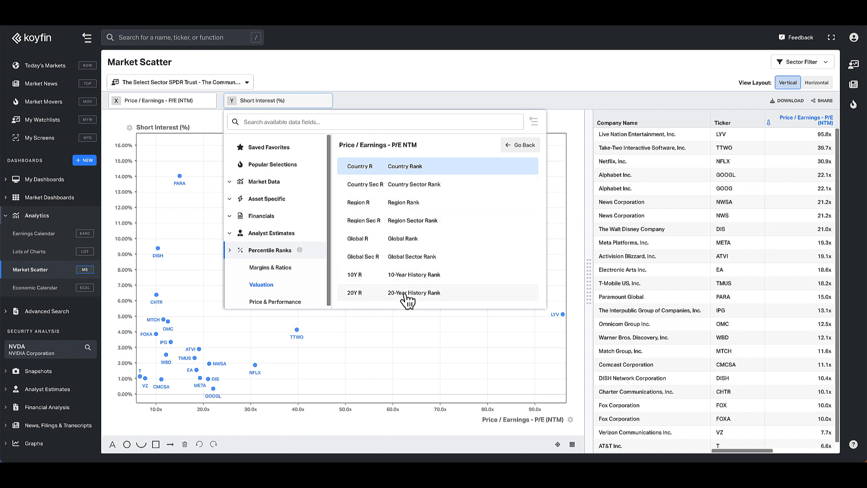
mouse_move(369, 169)
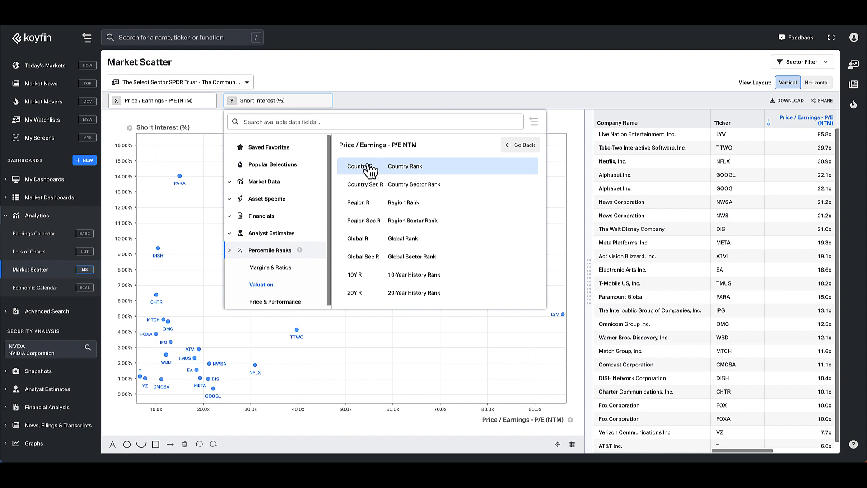
mouse_move(378, 208)
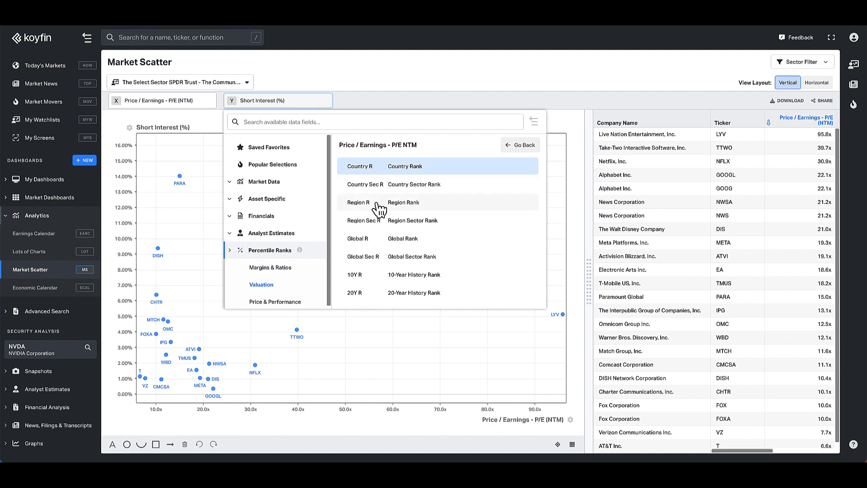
mouse_move(367, 208)
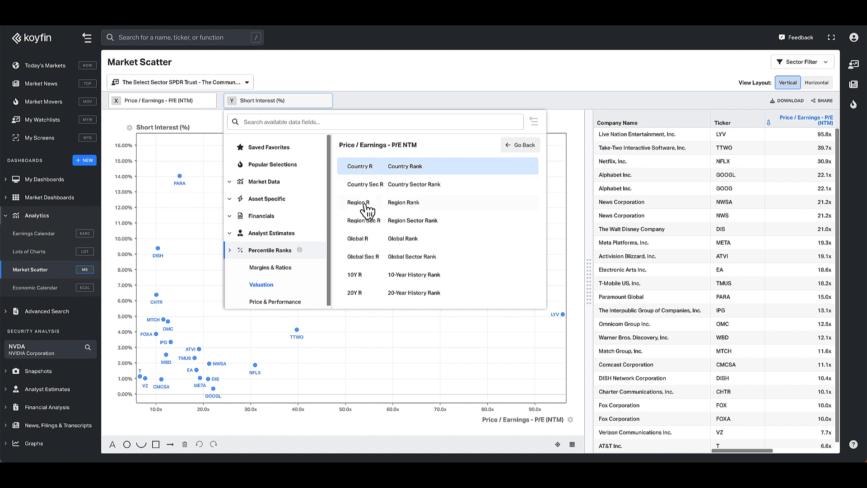
mouse_move(370, 261)
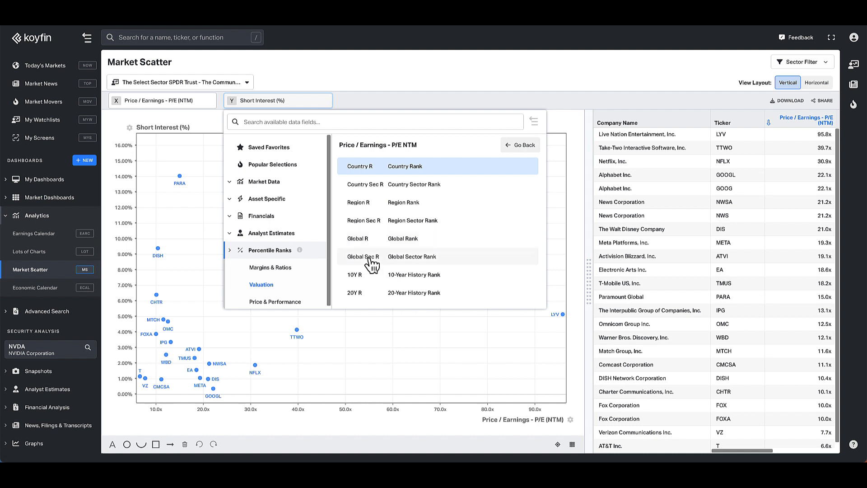
mouse_move(366, 242)
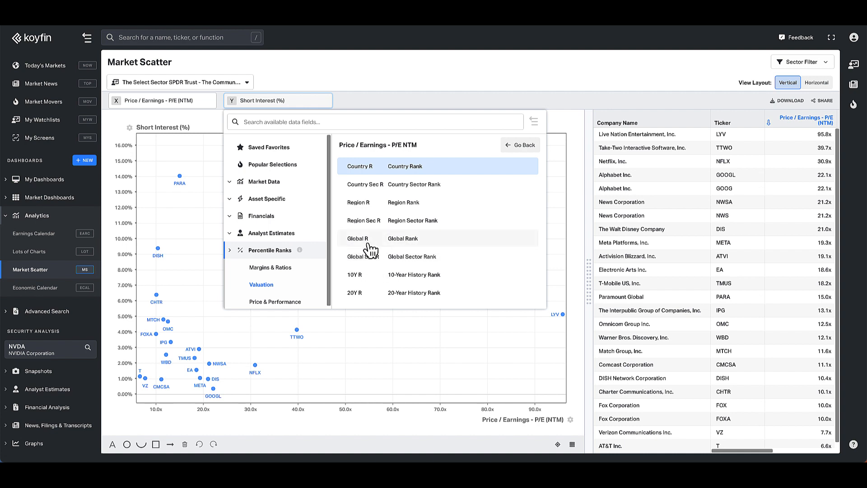
mouse_move(360, 282)
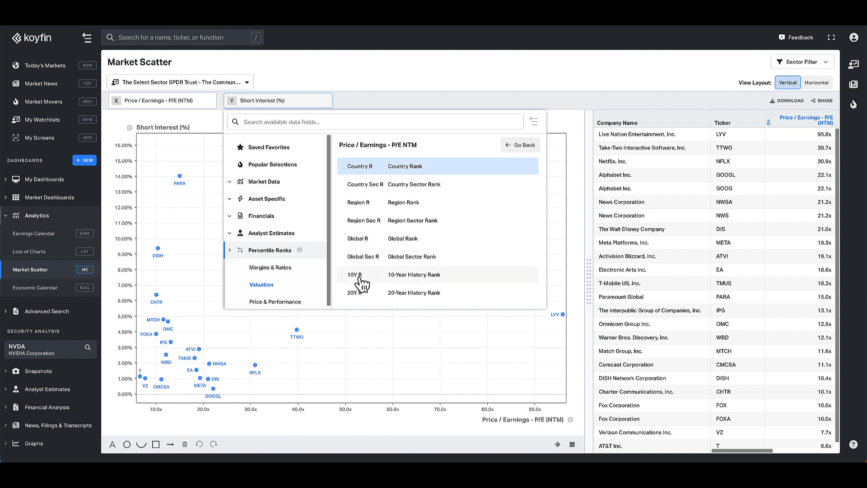
mouse_move(418, 297)
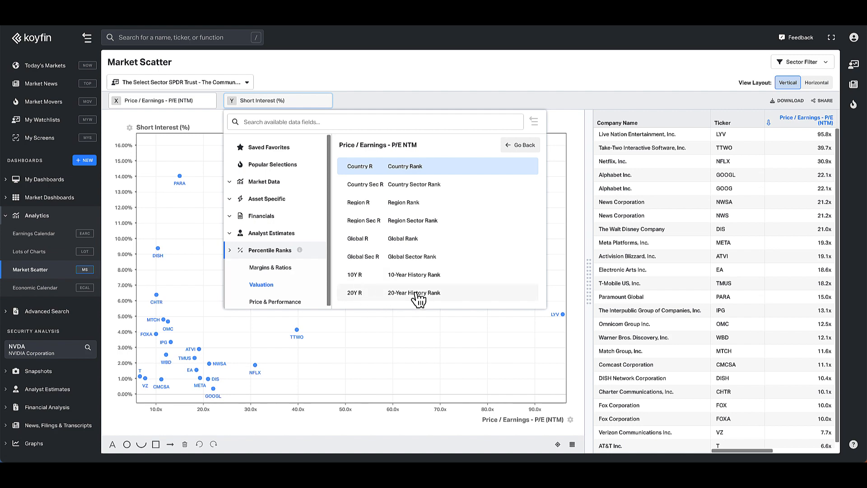
Step: Set the Y axis to P/E NTM 20-Year History Rank
click(414, 292)
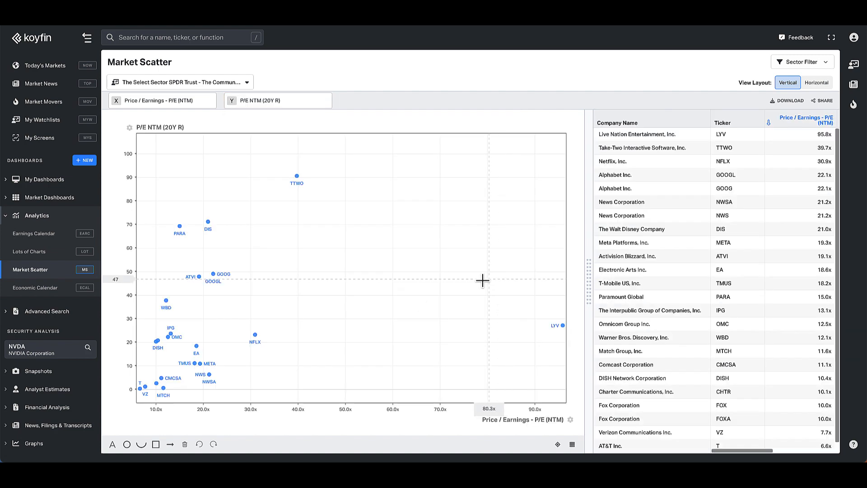
mouse_move(329, 367)
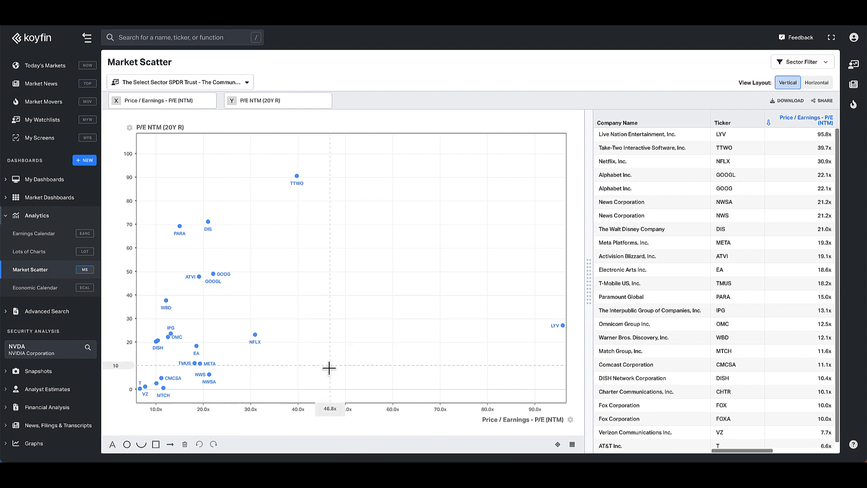
mouse_move(146, 403)
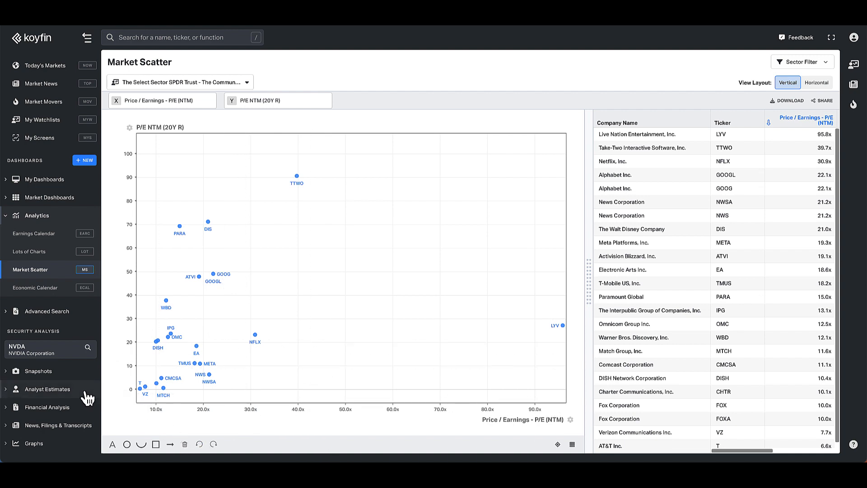
mouse_move(121, 153)
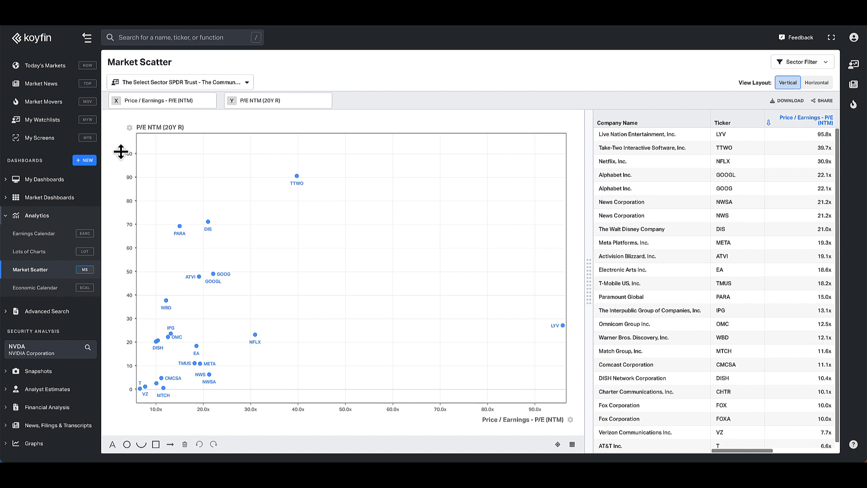
mouse_move(166, 150)
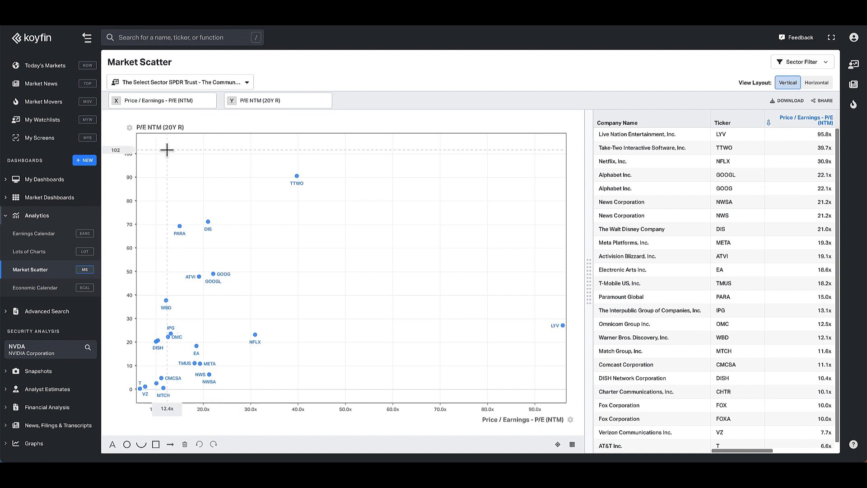
mouse_move(211, 188)
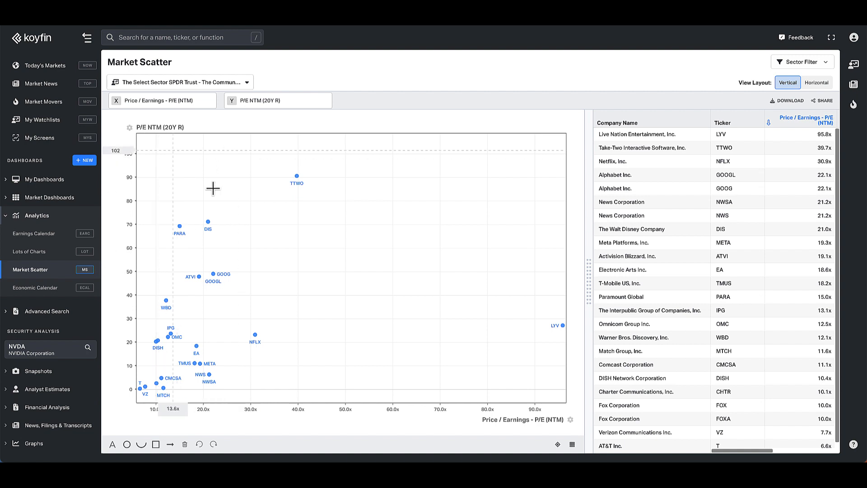
mouse_move(297, 346)
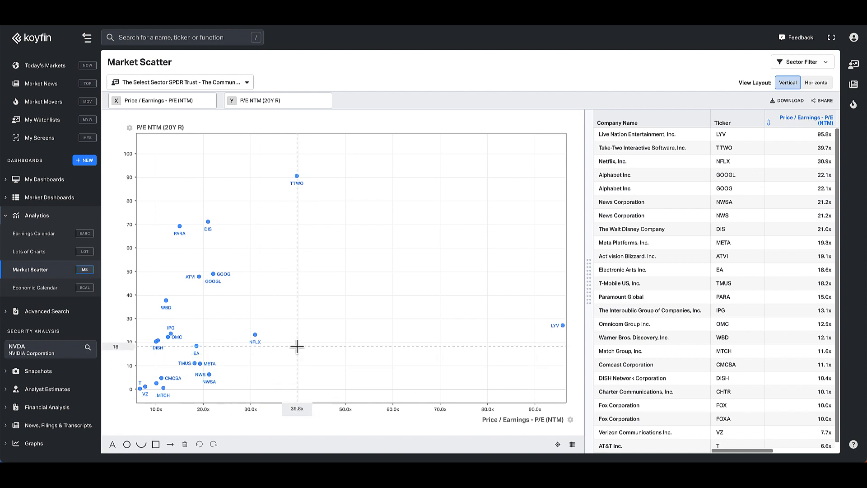
mouse_move(260, 334)
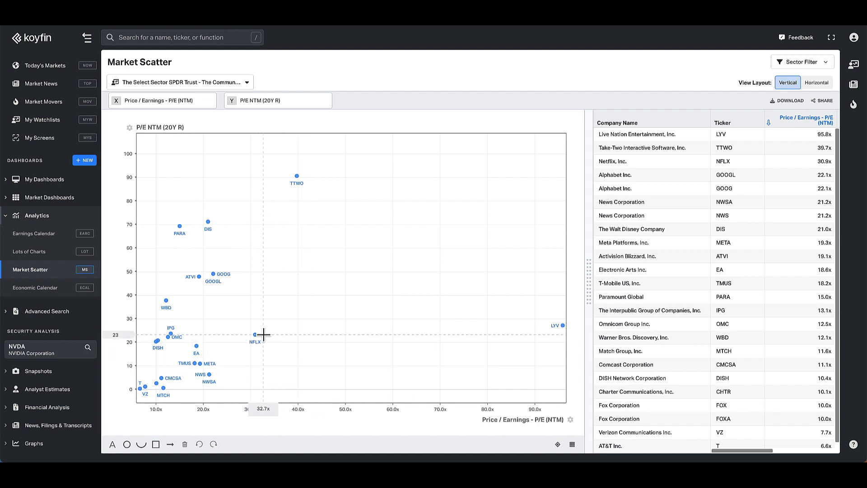
mouse_move(267, 334)
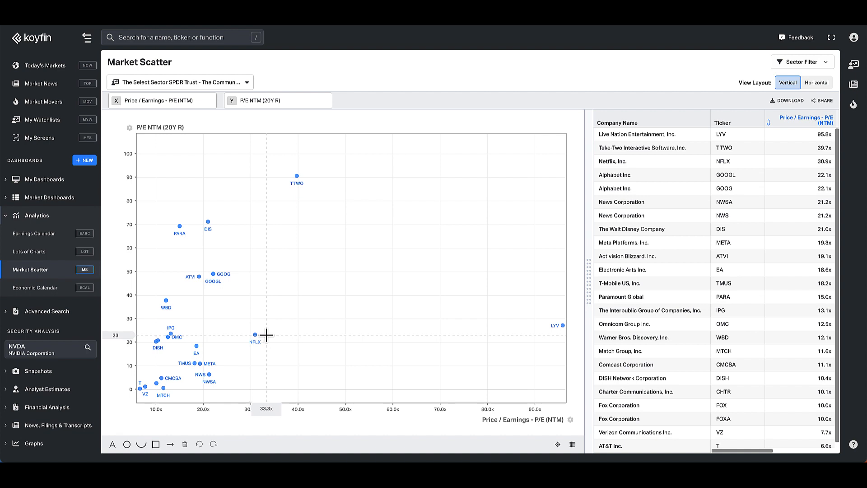
mouse_move(163, 341)
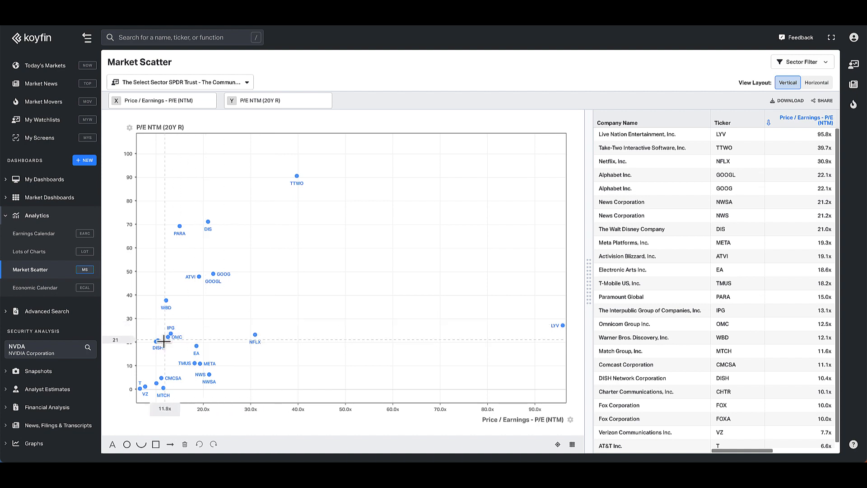
mouse_move(264, 240)
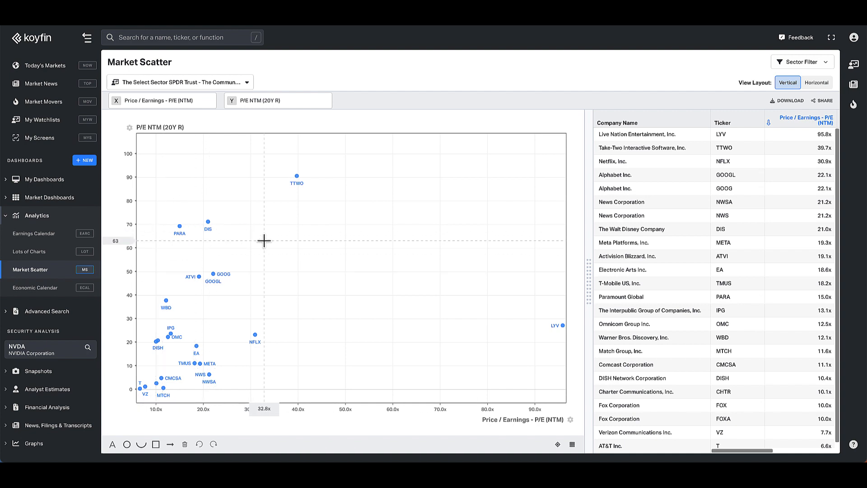
mouse_move(204, 272)
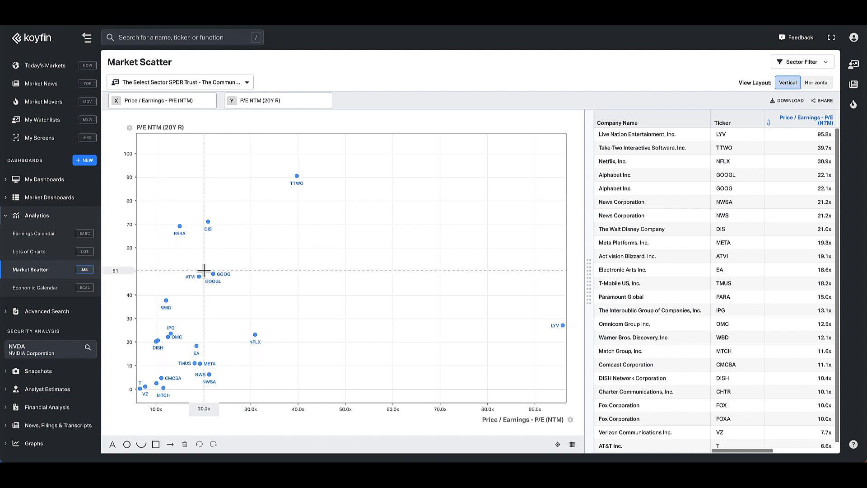
mouse_move(257, 380)
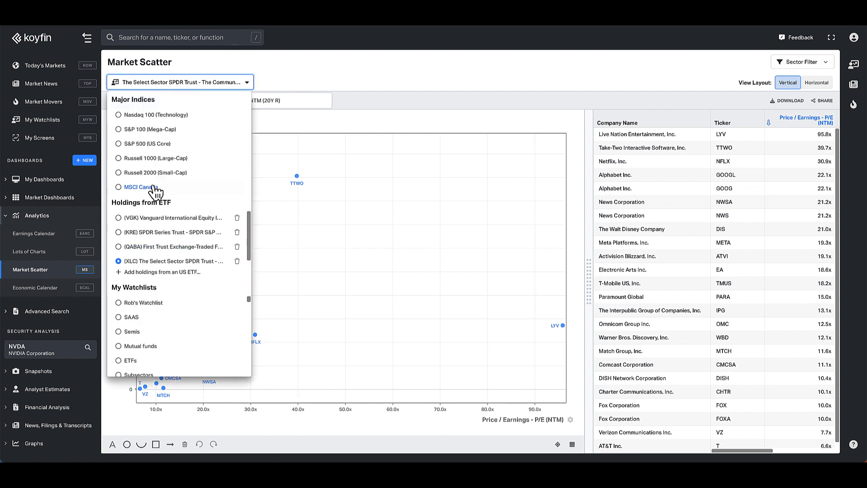
Step: Switch the scatter universe to S&P 500 (US Core) from the Major Indices list
click(149, 144)
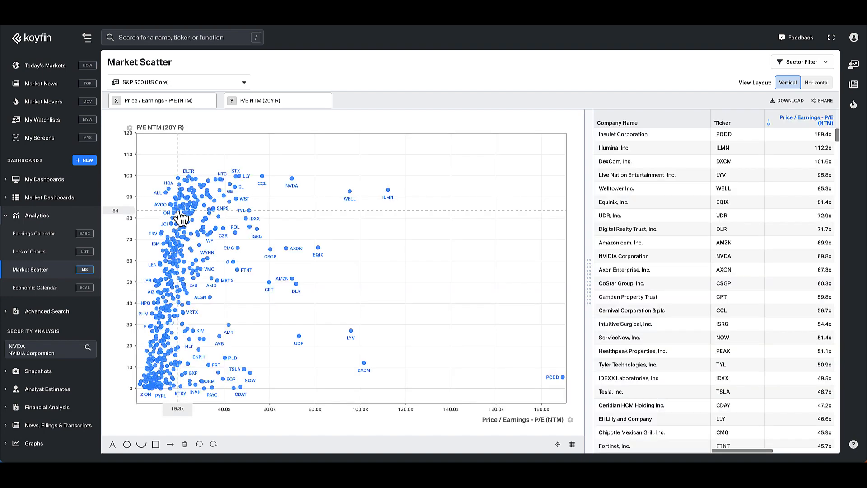
mouse_move(518, 269)
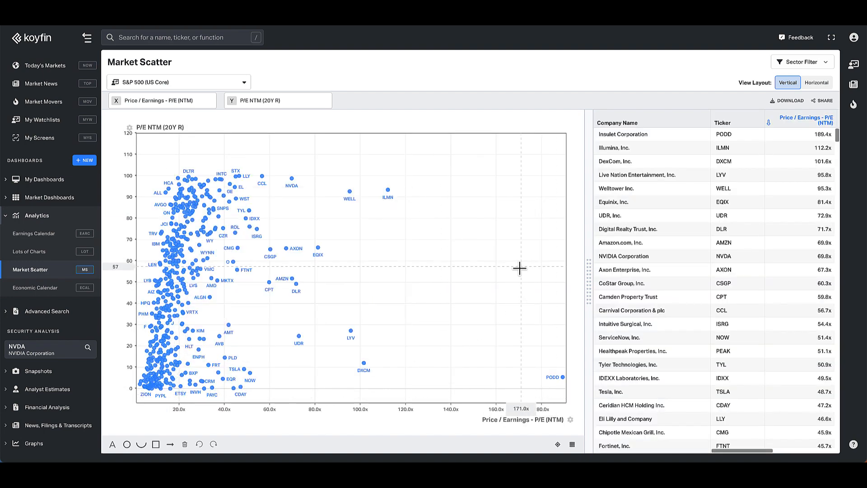
mouse_move(354, 396)
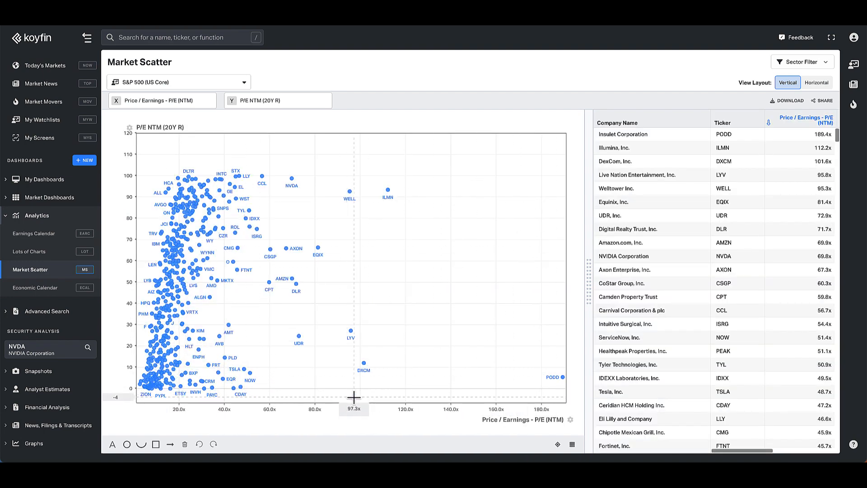
mouse_move(221, 352)
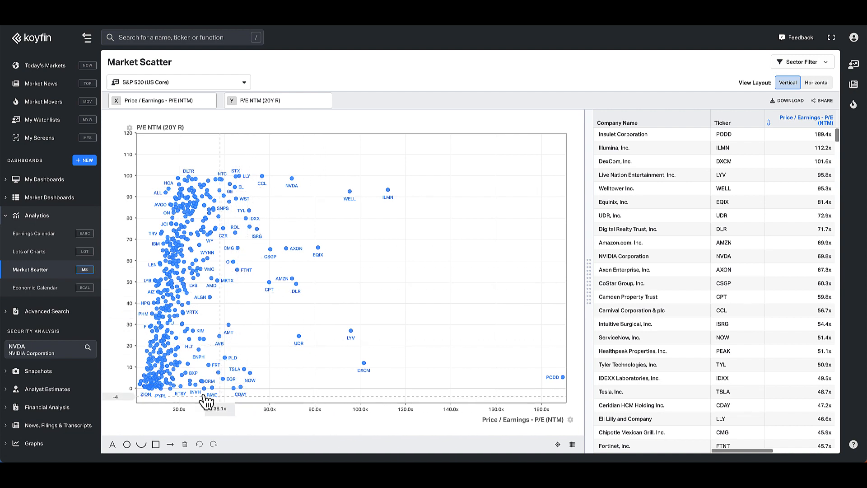
mouse_move(240, 300)
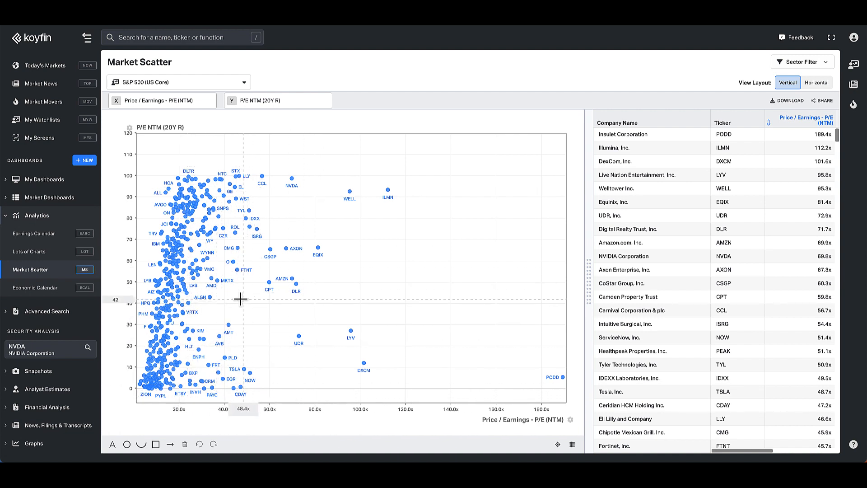
mouse_move(228, 262)
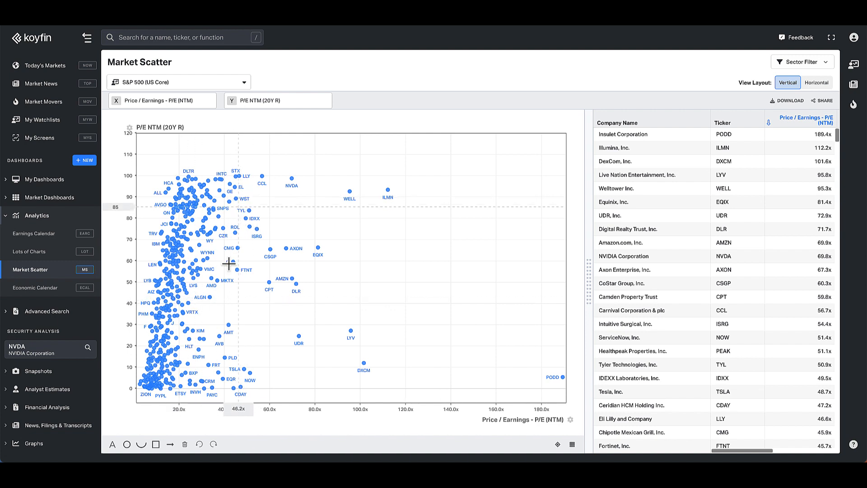
mouse_move(215, 269)
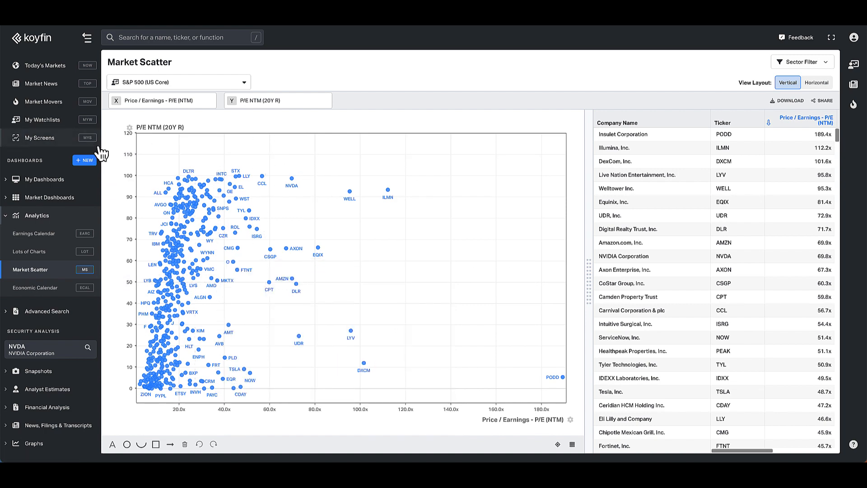
Step: Add P/E NTM 20Y R and Country R percentile-rank columns to the watchlist
click(42, 119)
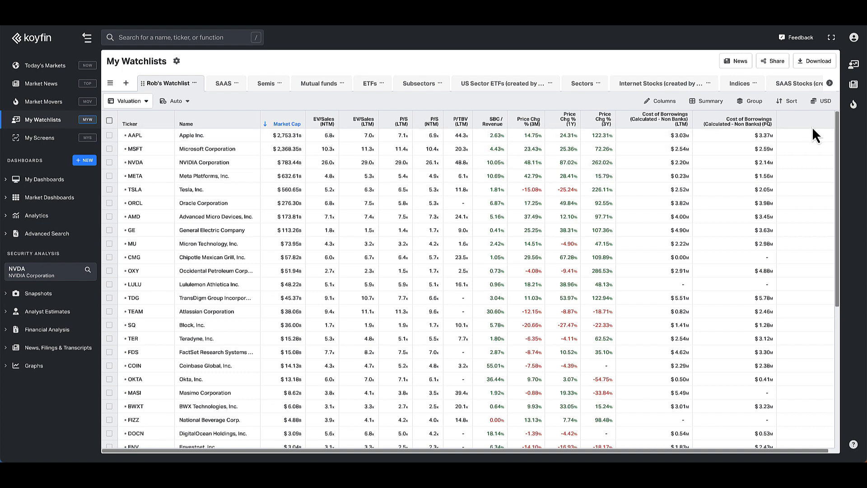
mouse_move(124, 132)
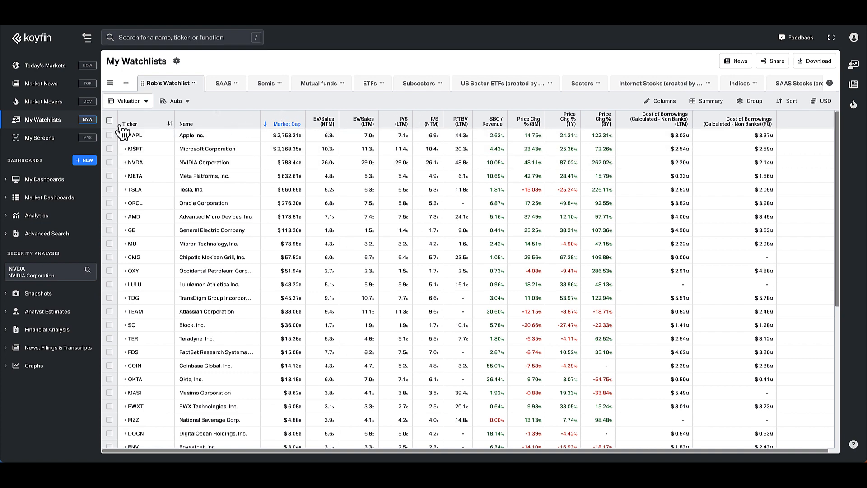
click(662, 101)
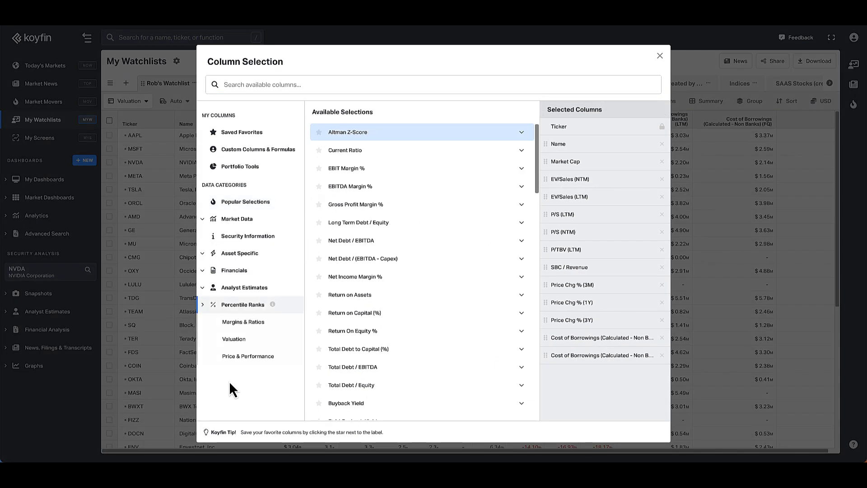
click(234, 339)
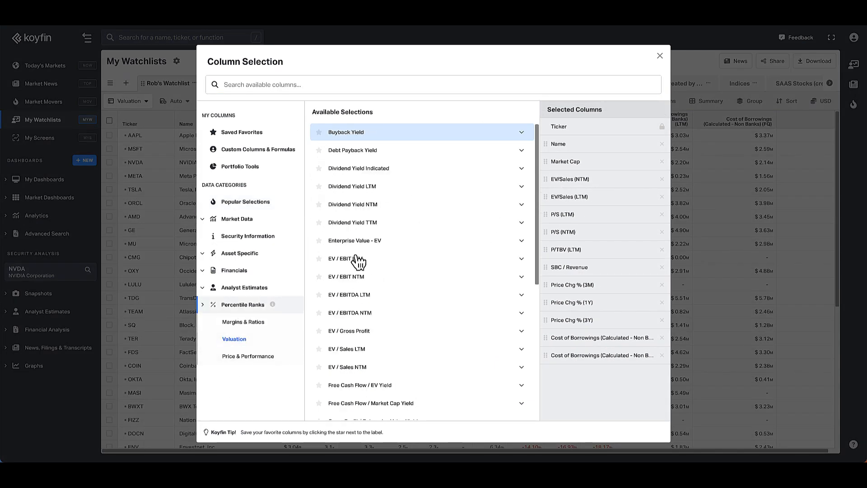
mouse_move(435, 271)
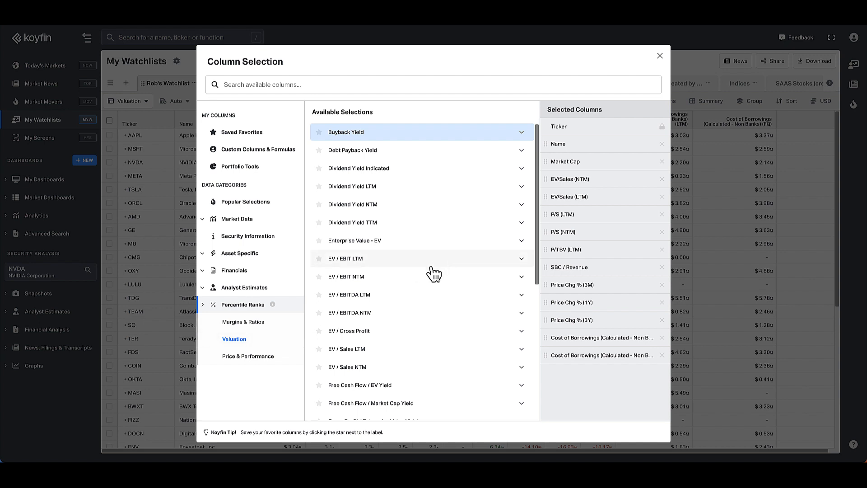
scroll(down, 3)
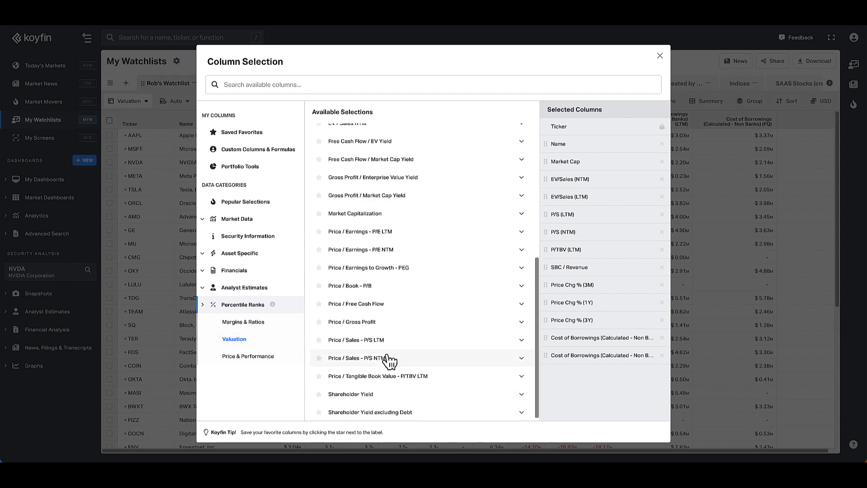
mouse_move(404, 280)
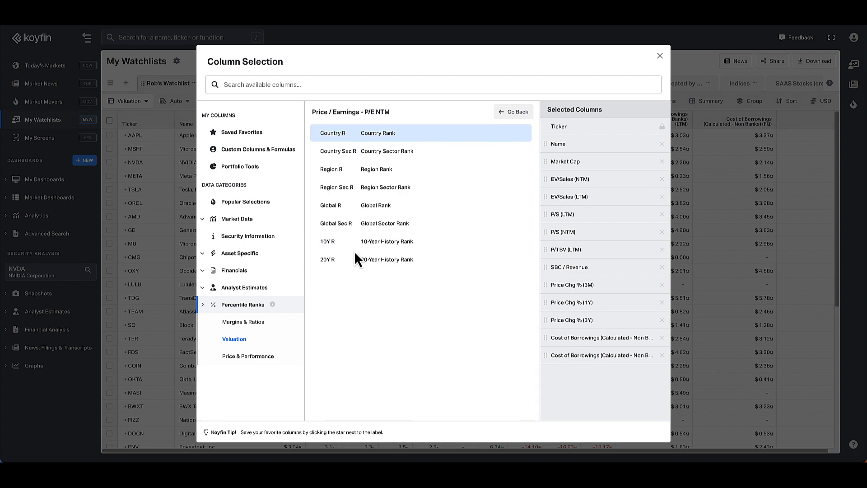
click(387, 259)
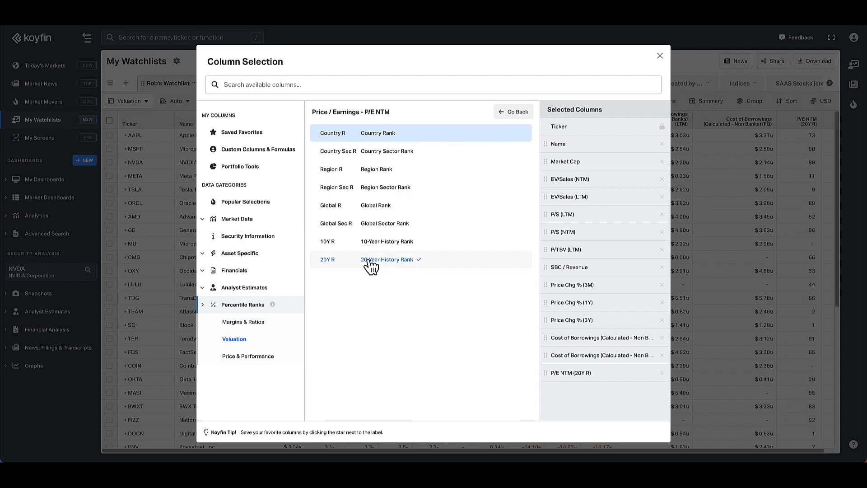
click(377, 133)
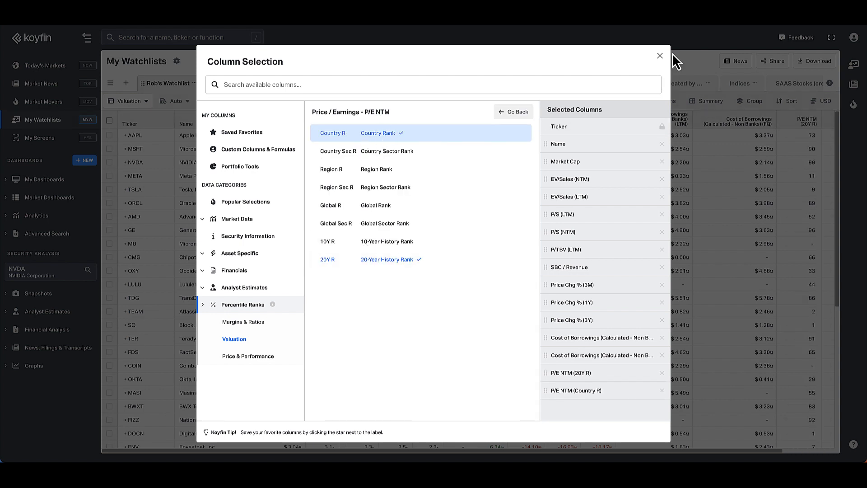
Step: Sort the watchlist descending by P/E NTM Country R, putting OKTA at 97 on top
click(658, 56)
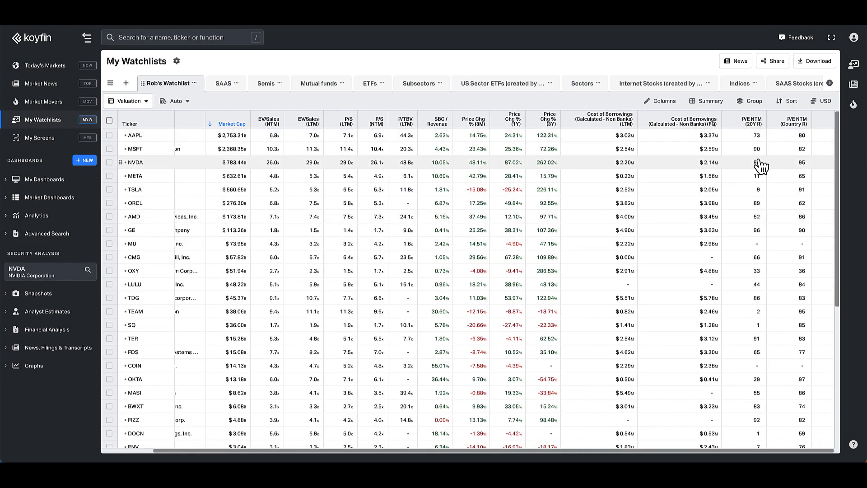
mouse_move(757, 137)
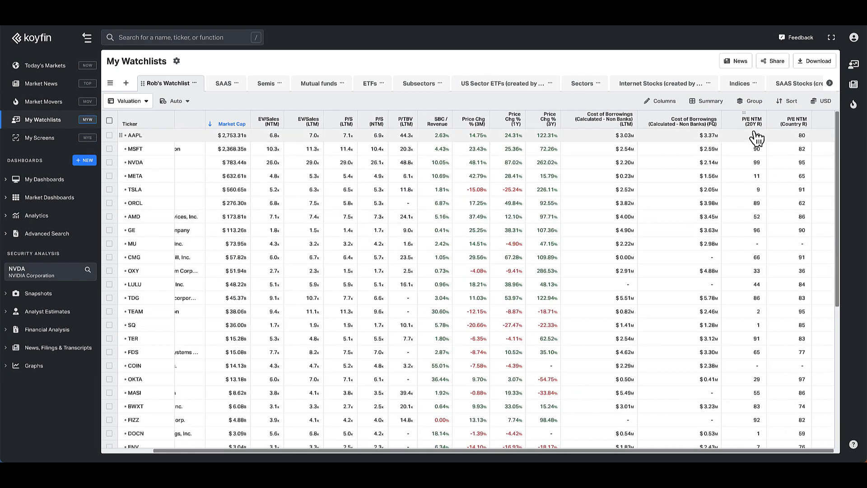
mouse_move(352, 138)
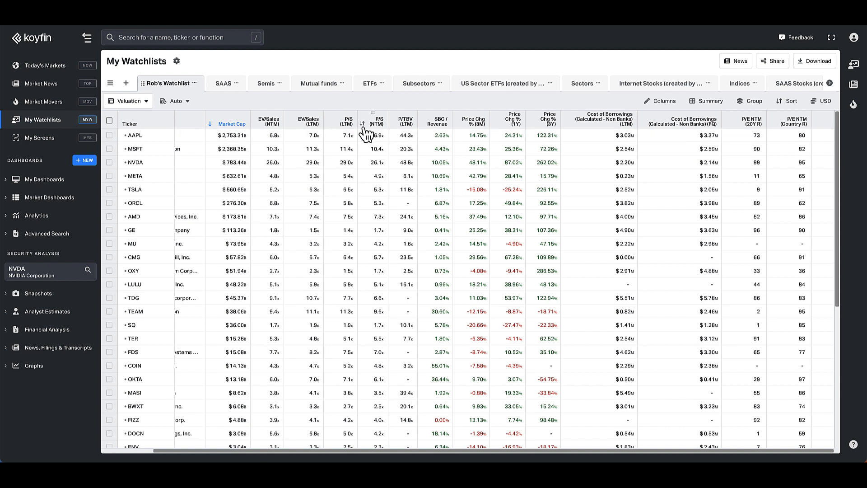
mouse_move(757, 134)
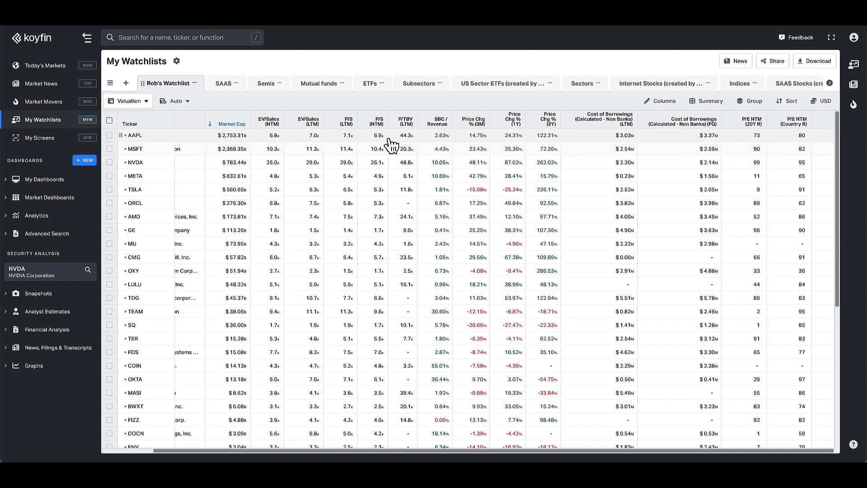
mouse_move(758, 138)
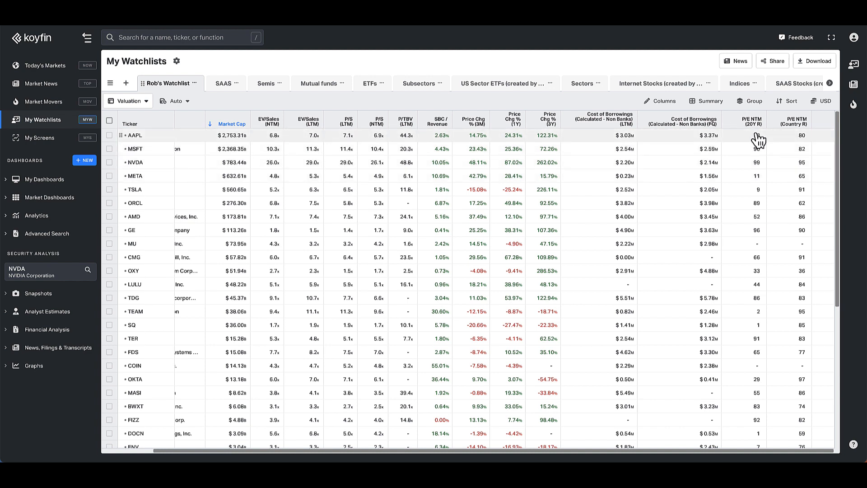
mouse_move(760, 143)
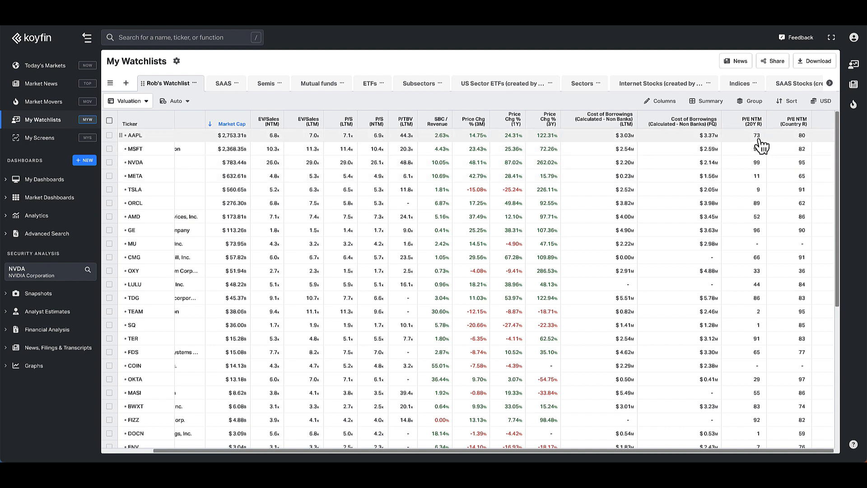
mouse_move(804, 143)
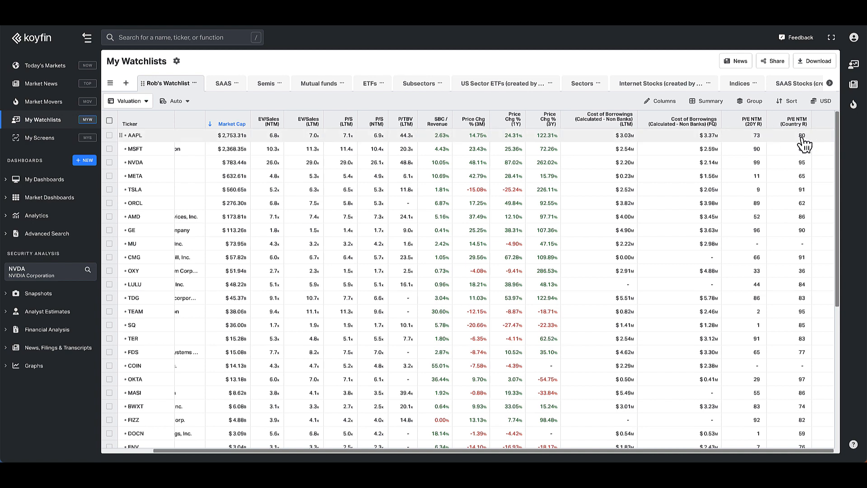
click(796, 120)
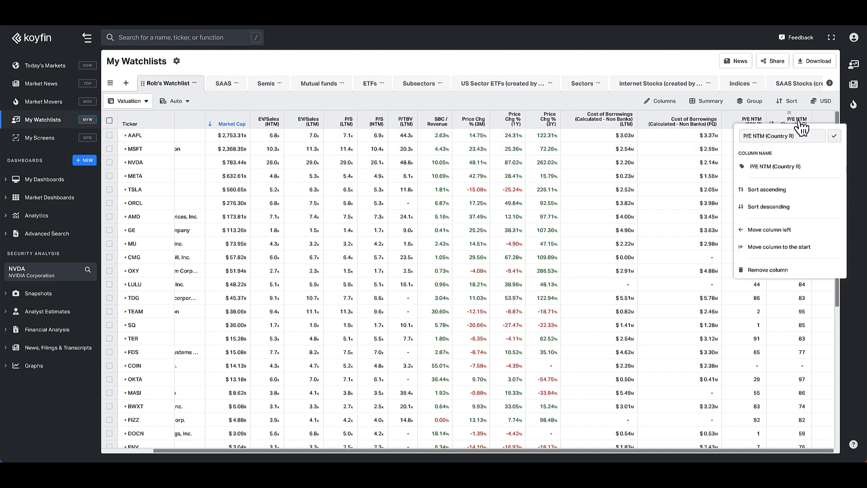
click(767, 206)
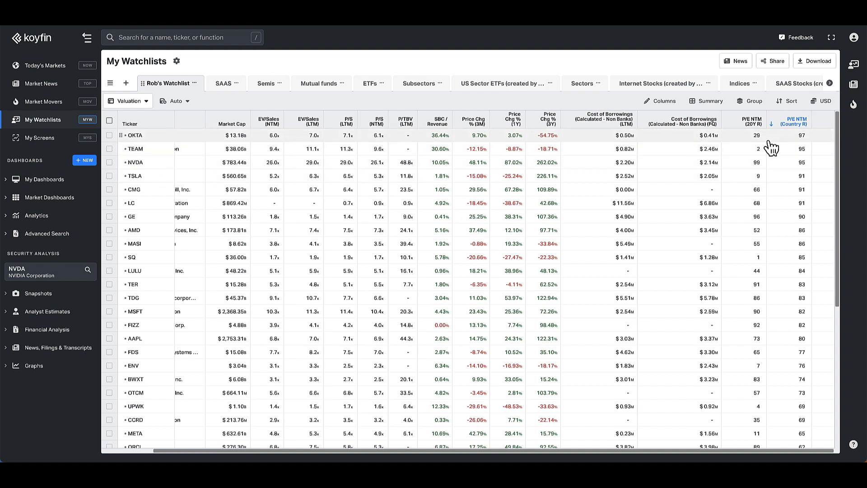
mouse_move(639, 328)
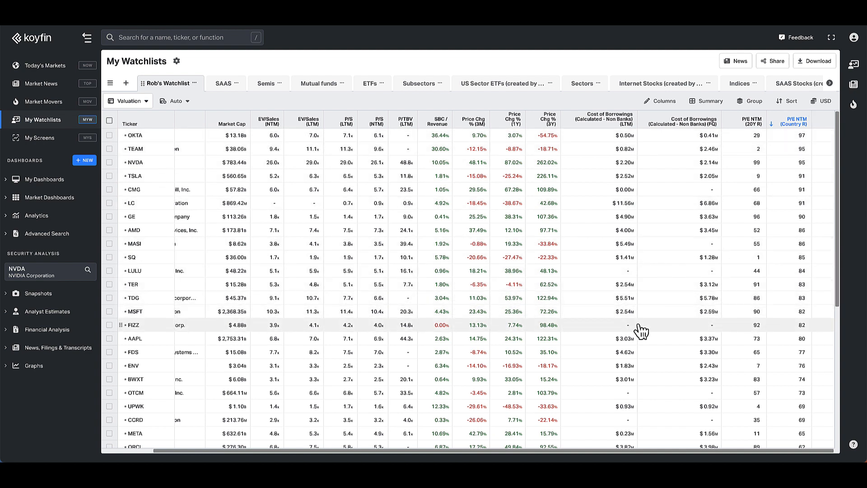
mouse_move(808, 221)
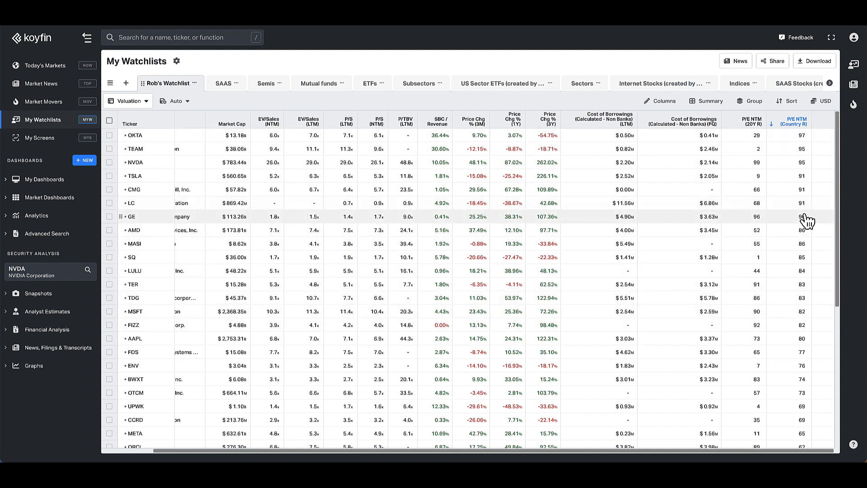
mouse_move(78, 263)
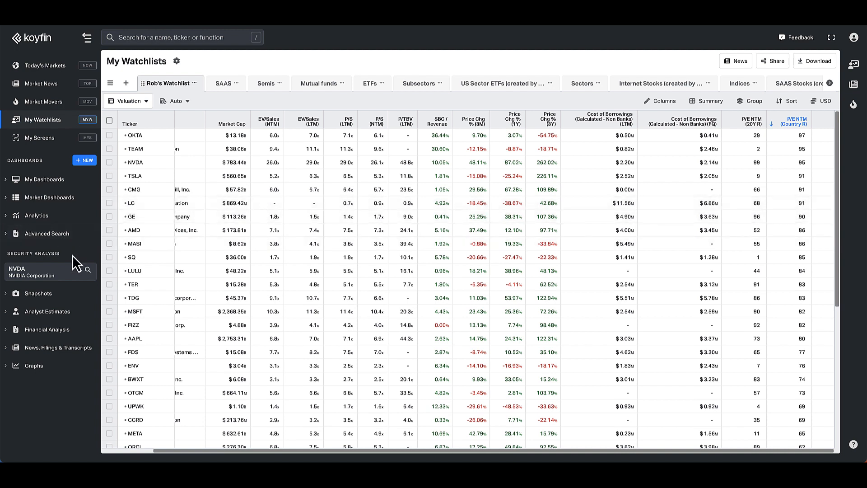
mouse_move(78, 235)
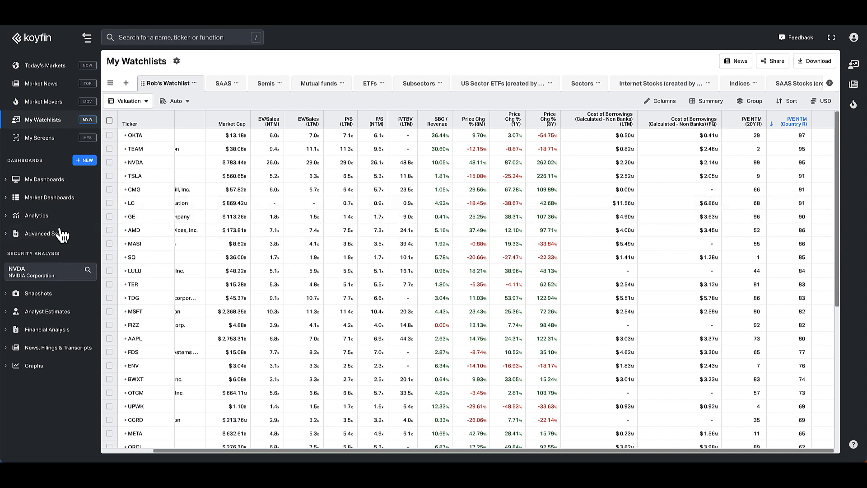
Step: Start a new screen with Country United States and Market Cap minimum 10,000m
click(39, 137)
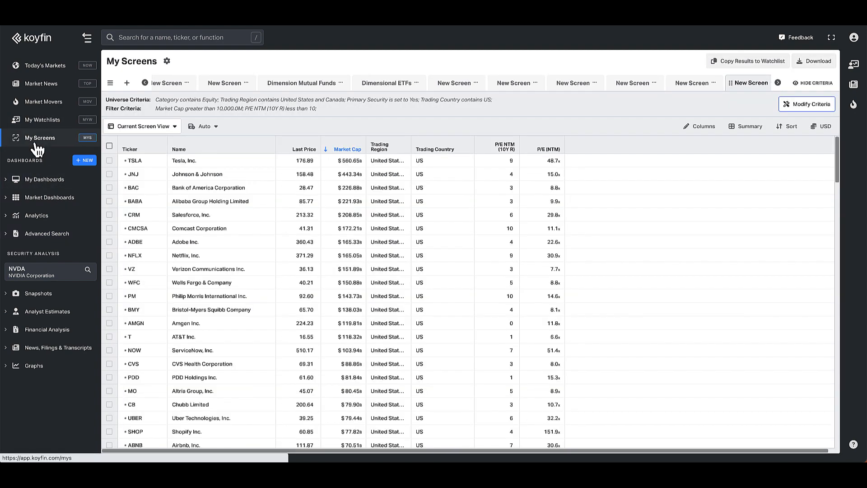
click(126, 82)
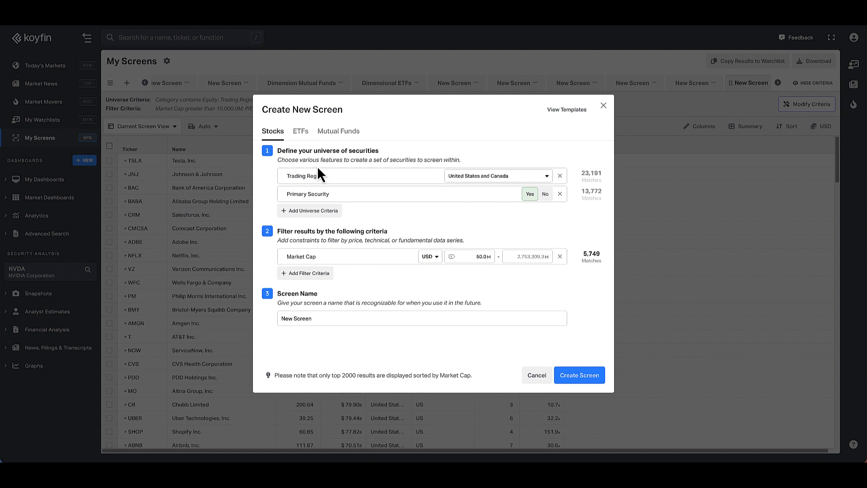
click(309, 210)
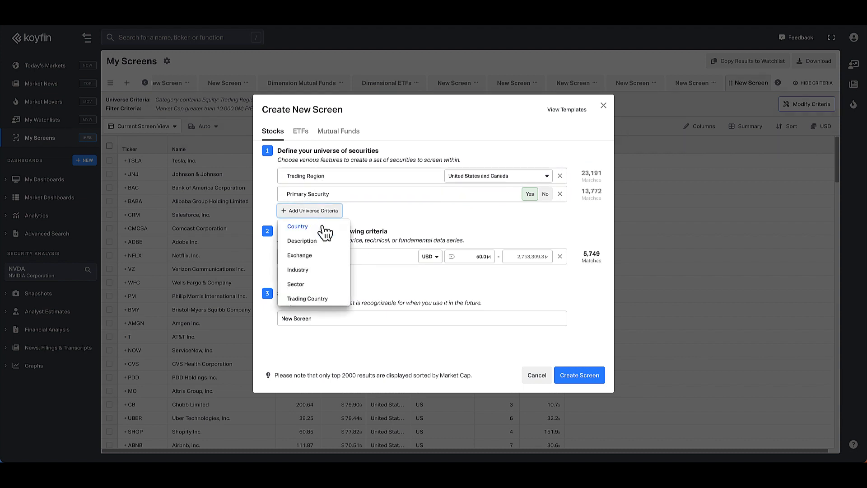
click(302, 240)
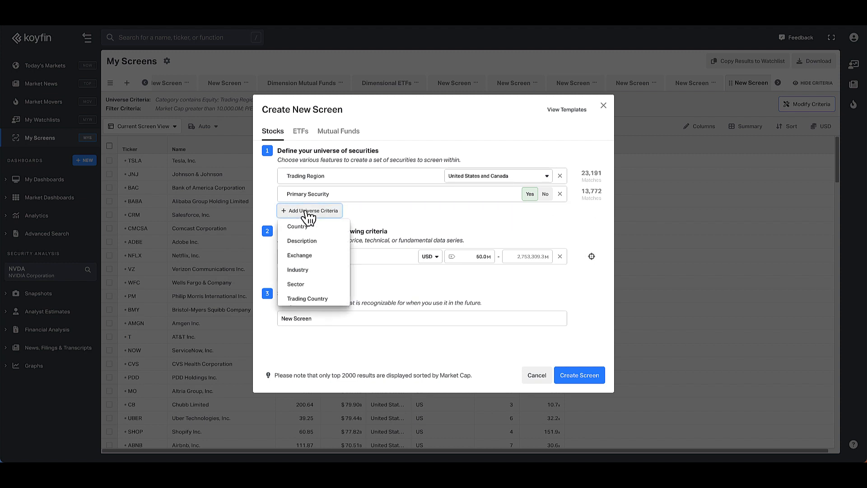
click(297, 226)
text(us)
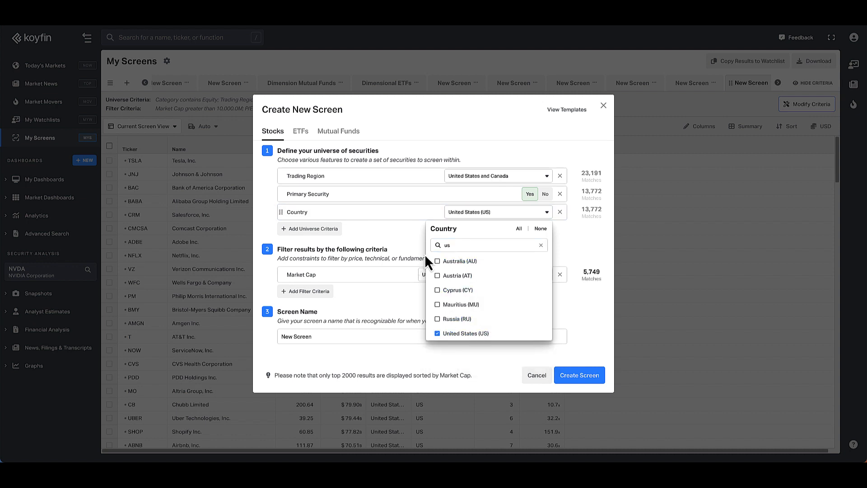
click(563, 236)
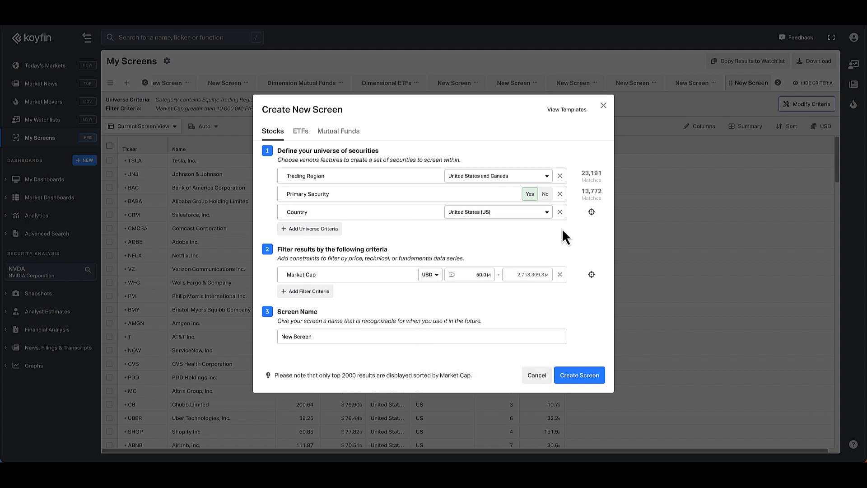
click(451, 275)
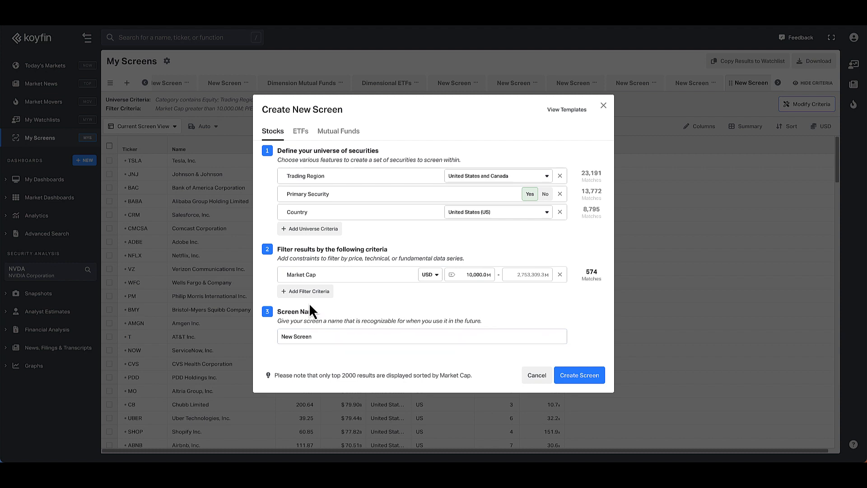
click(305, 291)
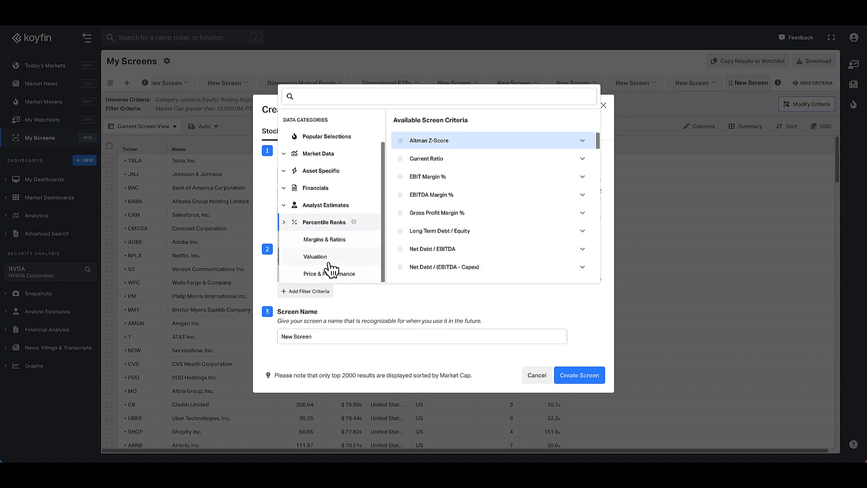
click(314, 255)
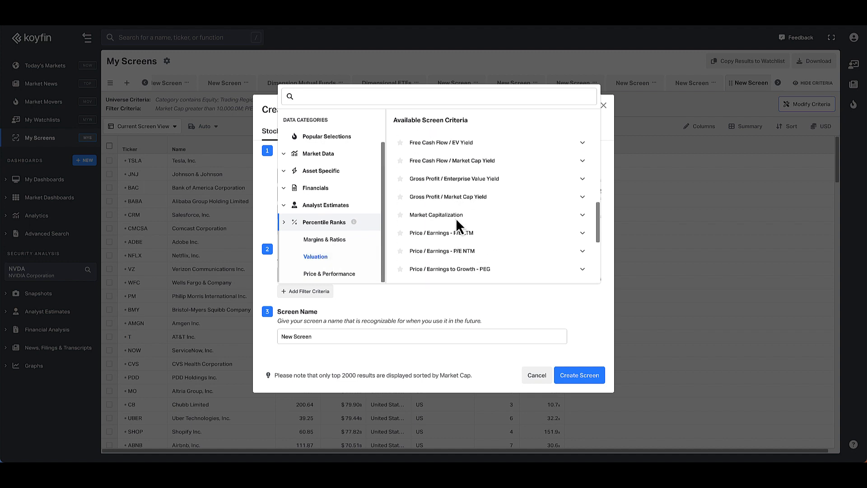
click(581, 250)
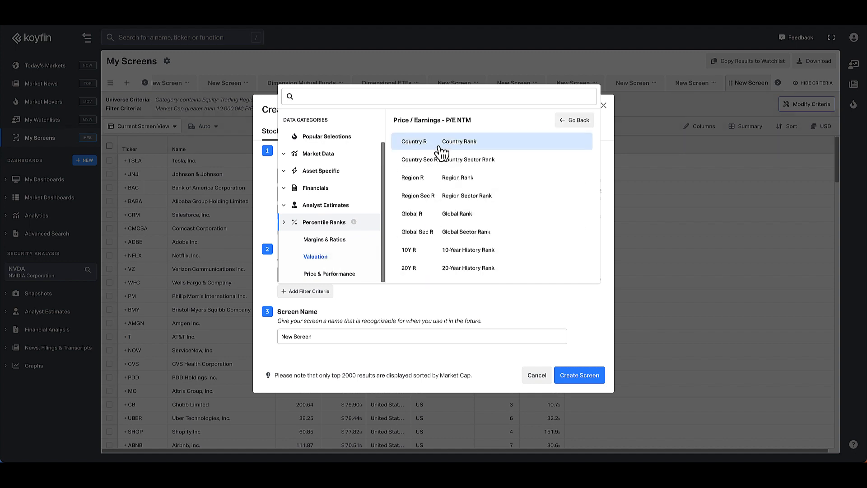
mouse_move(459, 270)
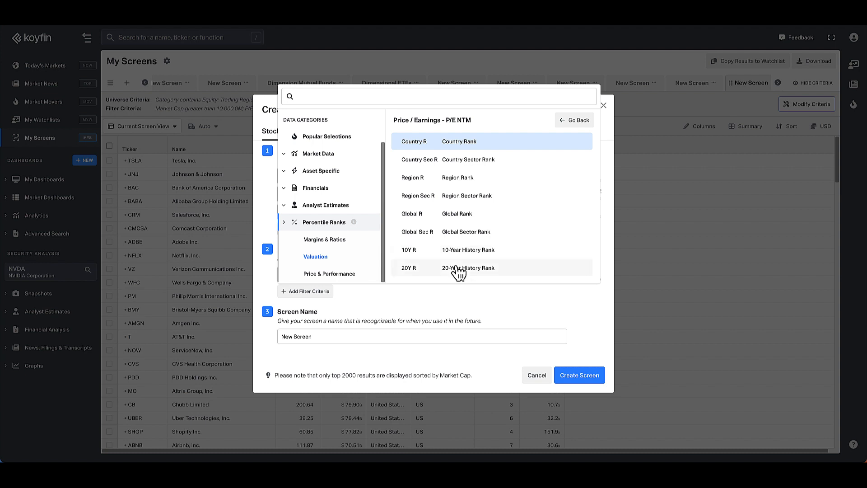
click(467, 267)
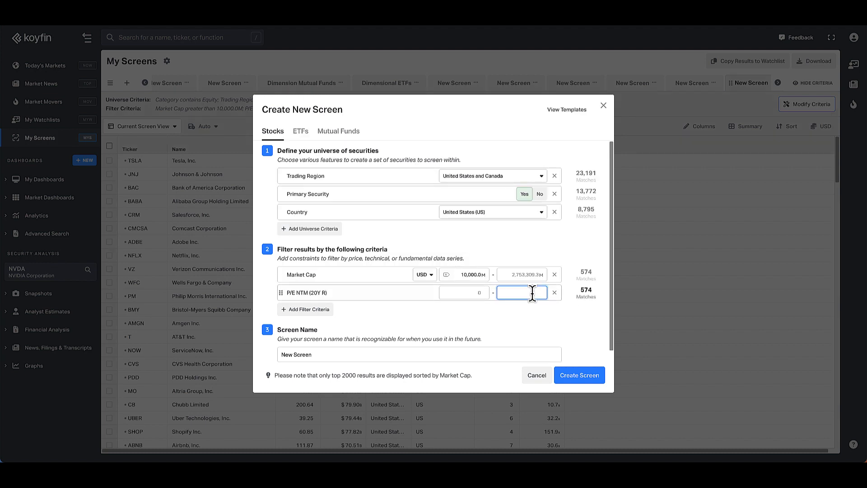
text(10)
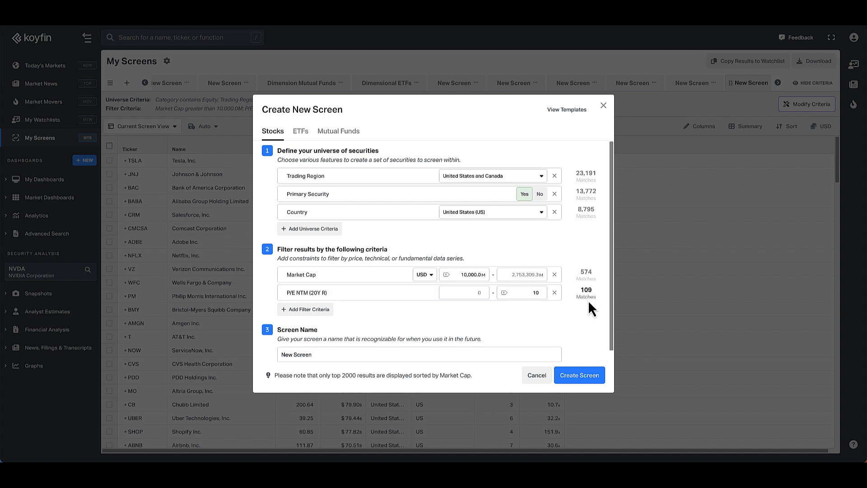
mouse_move(393, 333)
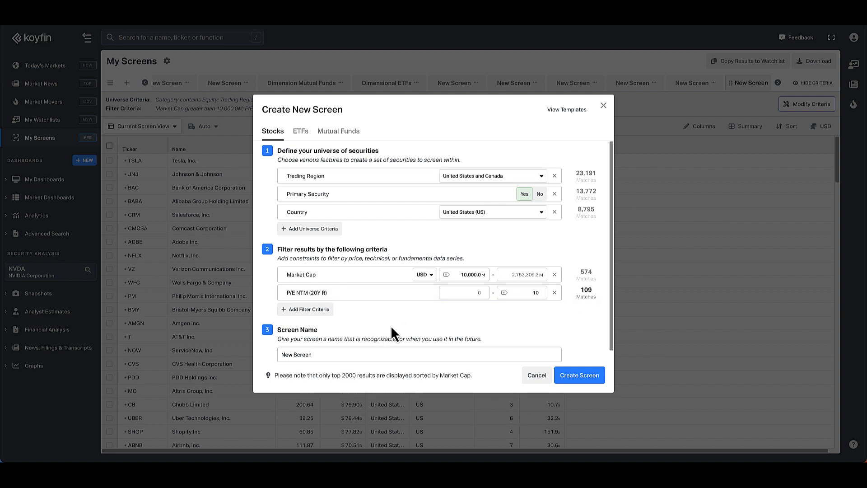
mouse_move(371, 320)
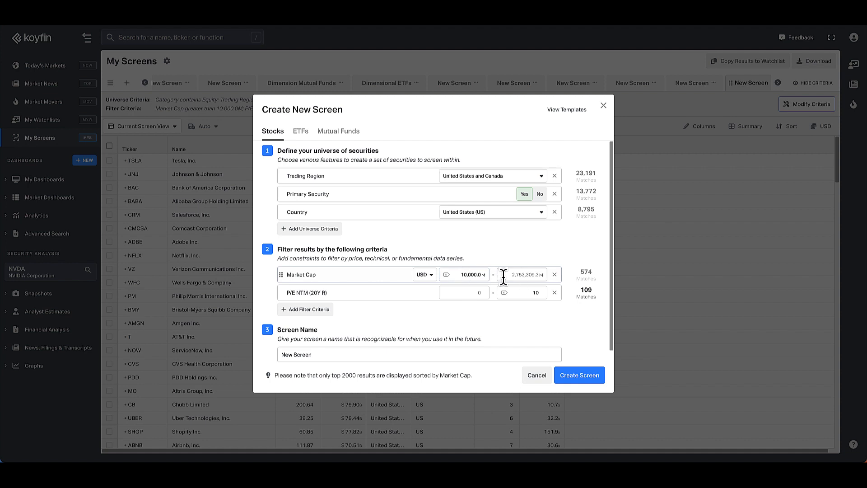
mouse_move(330, 303)
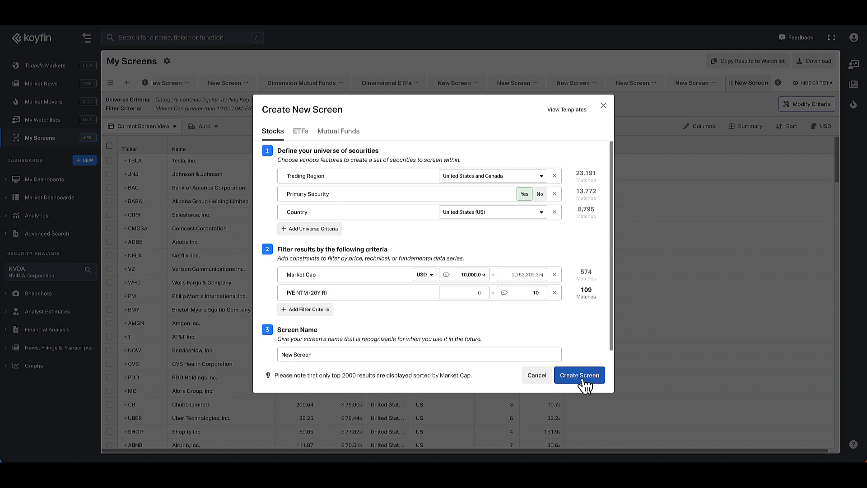
Step: Create the screen and add a Price / Earnings - P/E NTM column to the results
click(578, 375)
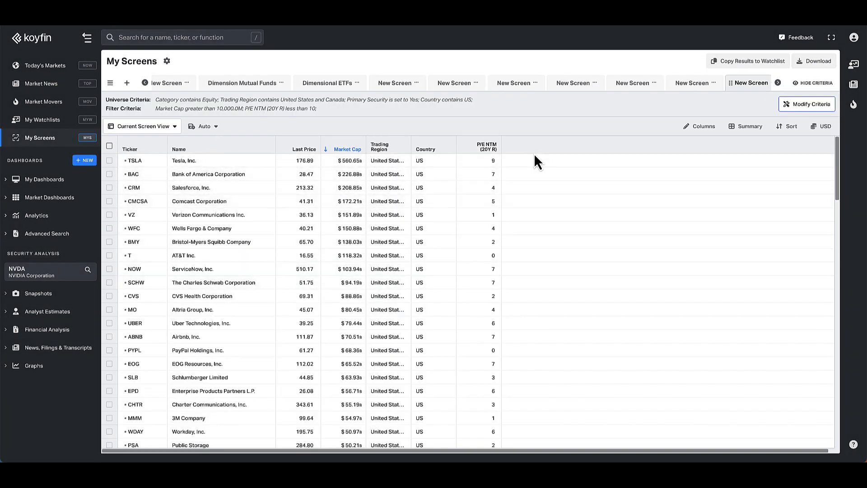
mouse_move(702, 126)
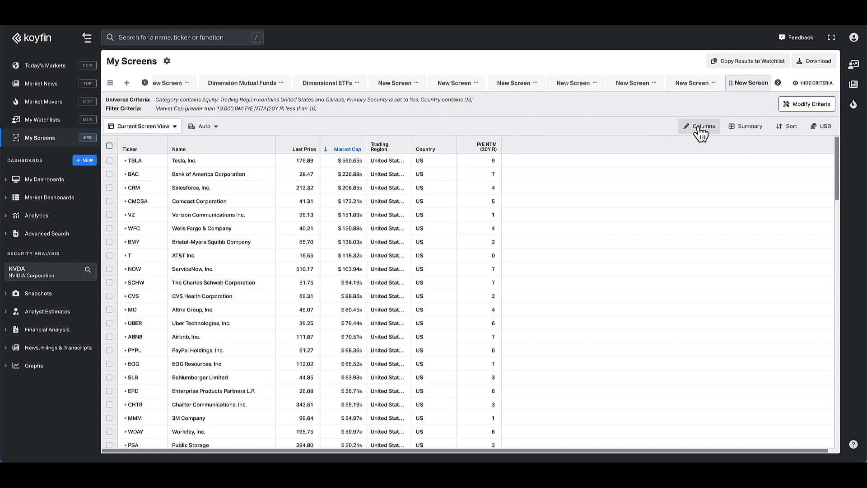
click(702, 127)
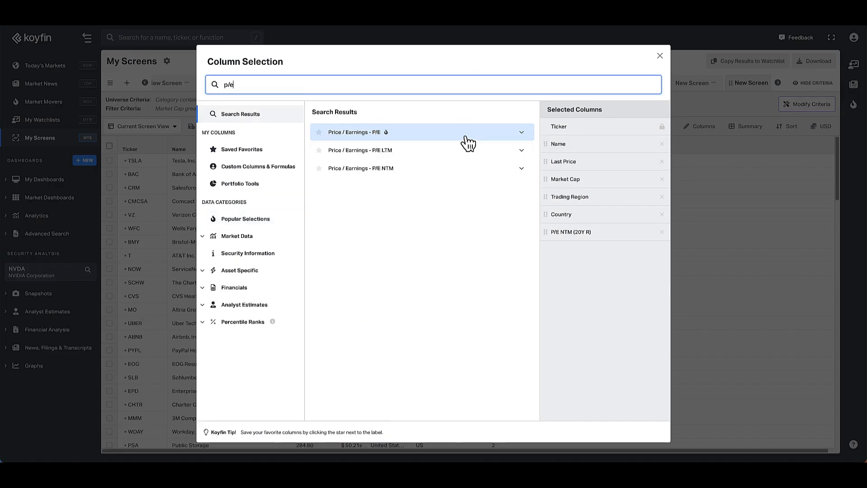
click(420, 132)
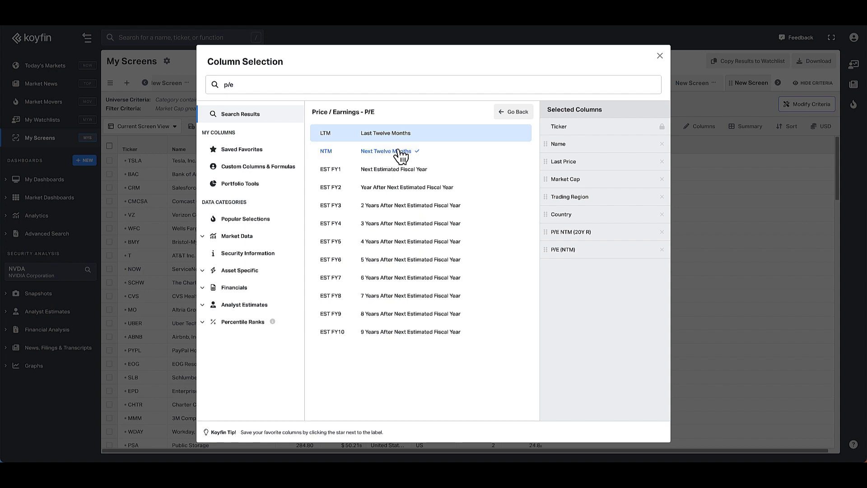
click(659, 55)
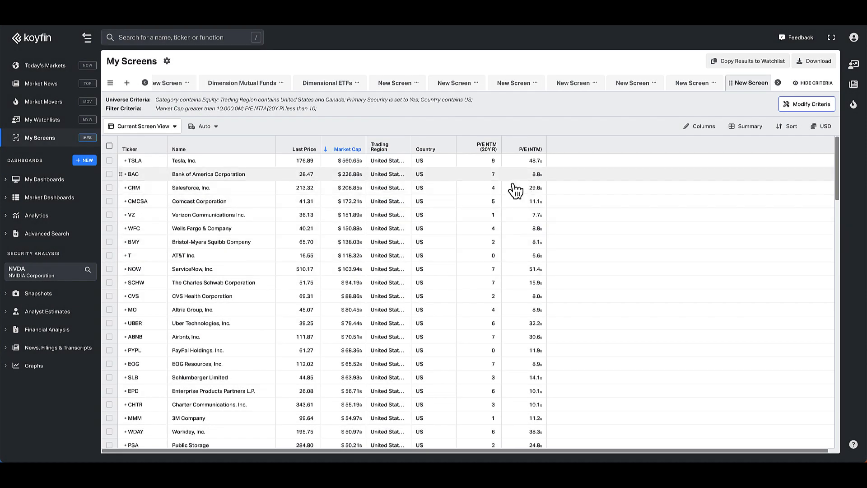
mouse_move(484, 221)
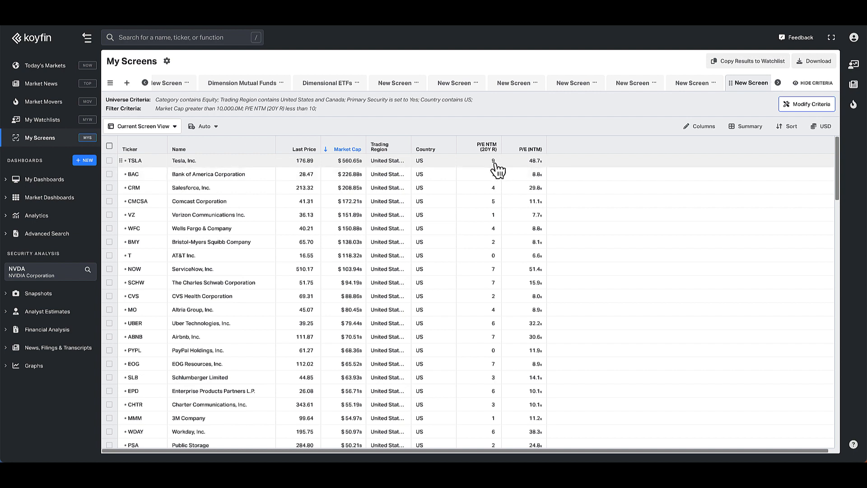
mouse_move(492, 162)
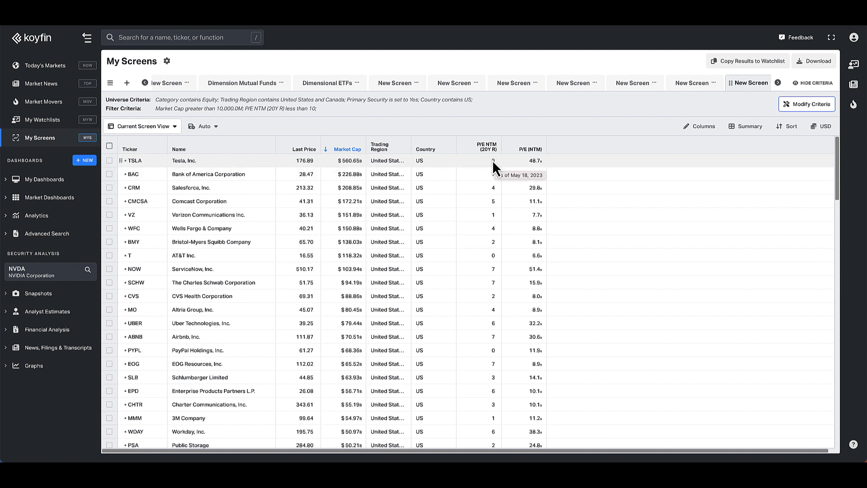
mouse_move(526, 168)
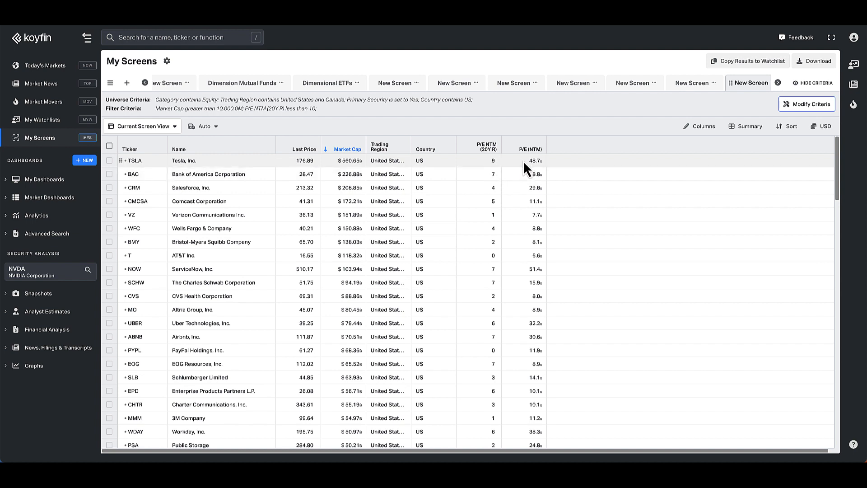
mouse_move(500, 172)
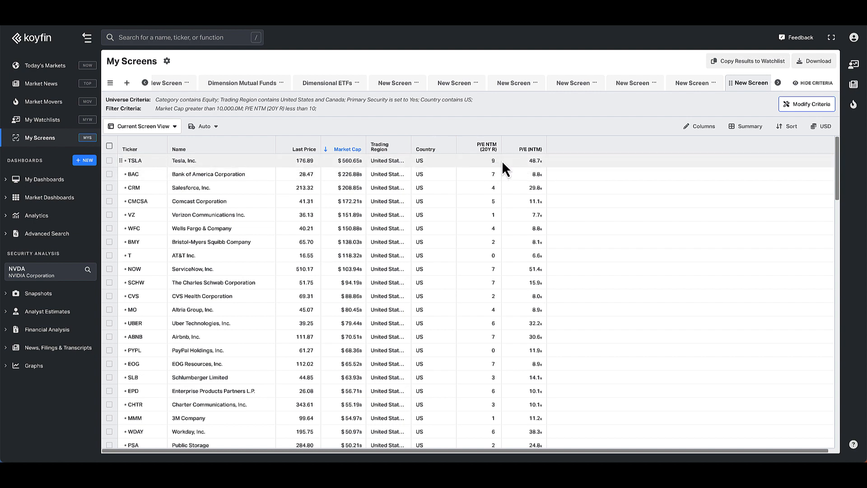
mouse_move(436, 170)
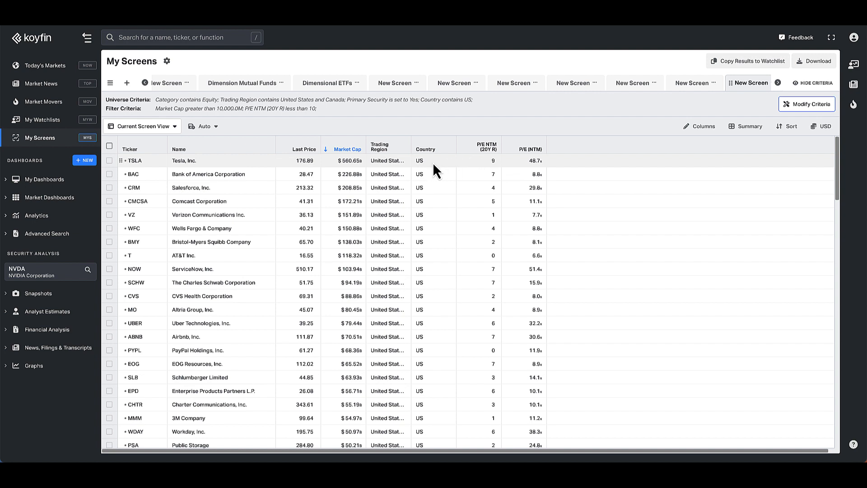
mouse_move(516, 155)
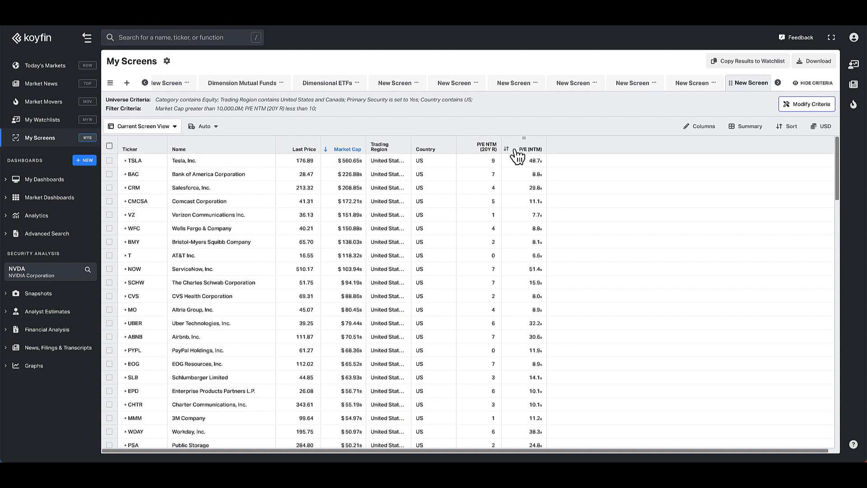
mouse_move(506, 163)
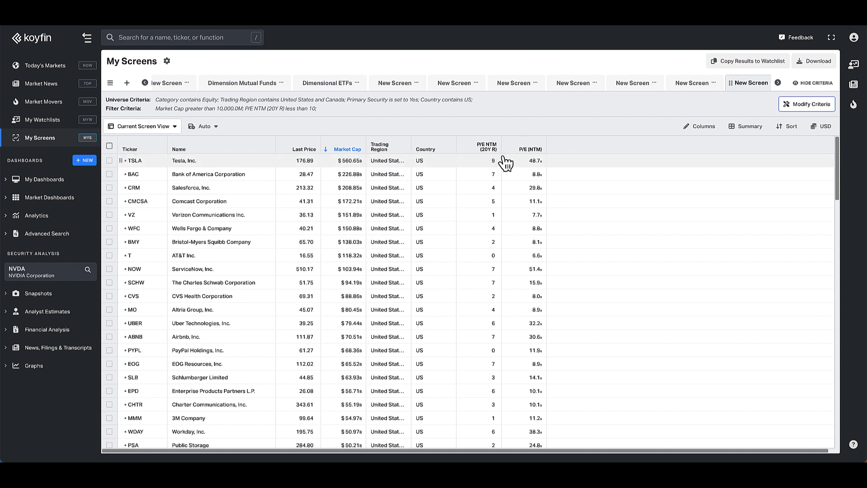
mouse_move(490, 187)
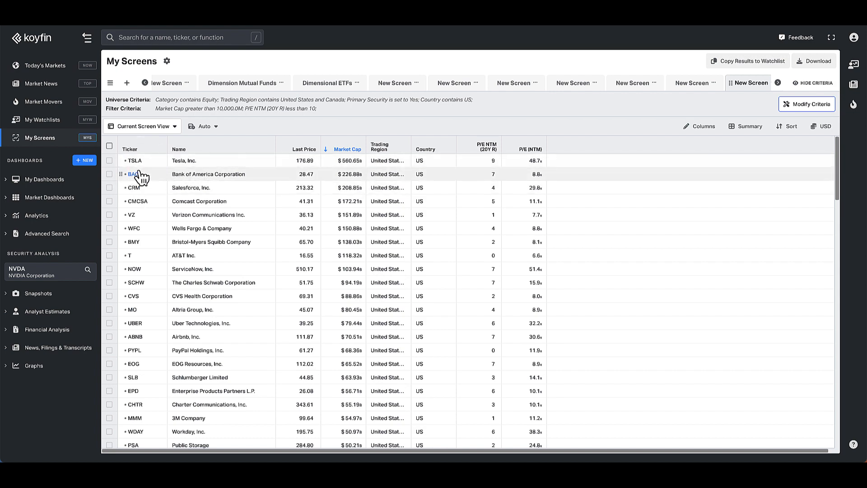
Step: Chart BAC with a P/E (NTM) history pane and extend the timeframe to 2012–2023
click(132, 174)
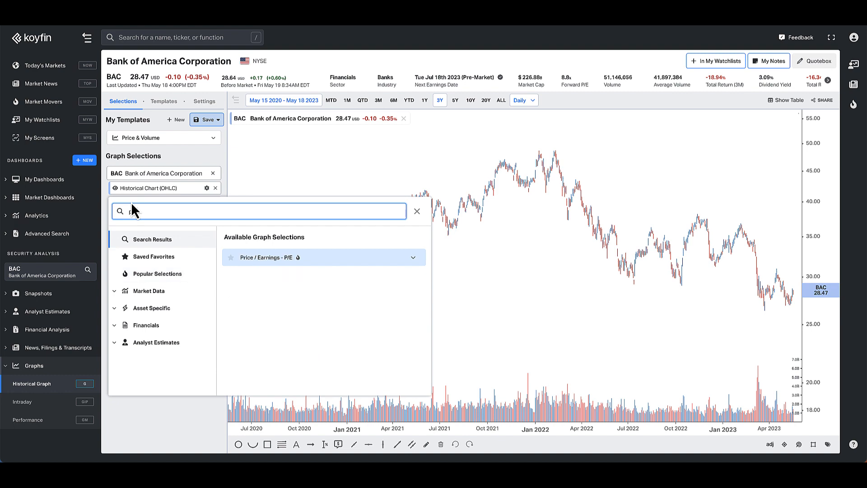
click(323, 257)
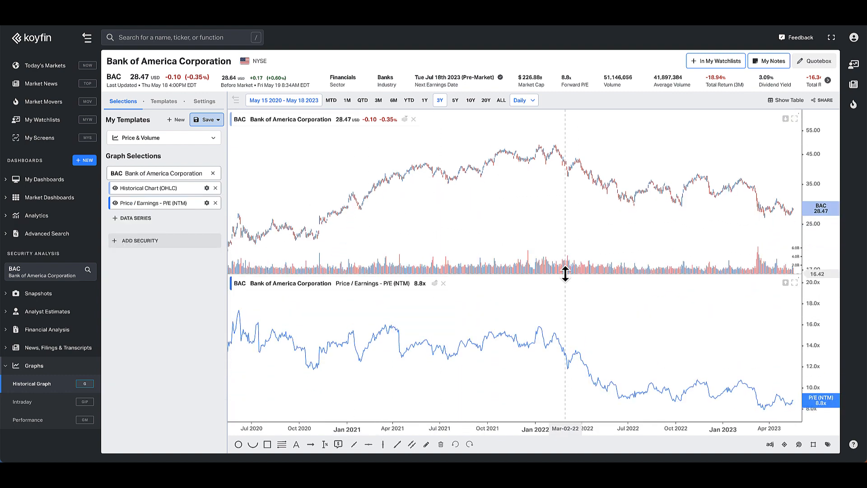
click(485, 101)
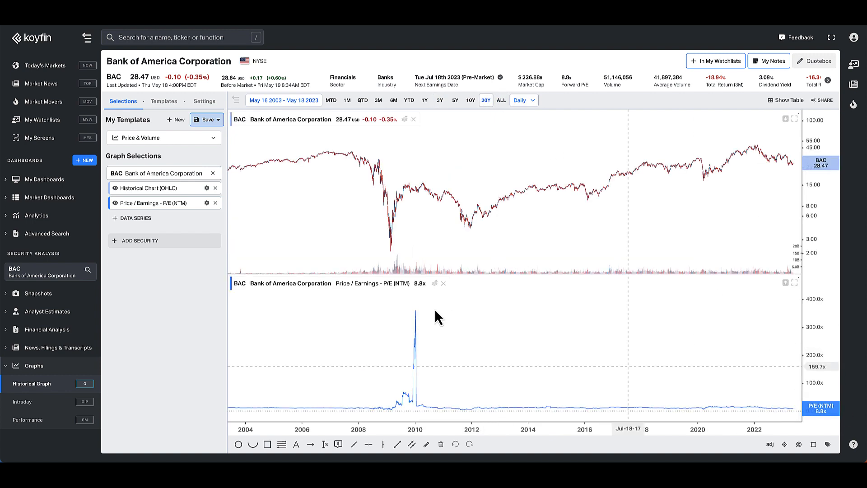
mouse_move(762, 317)
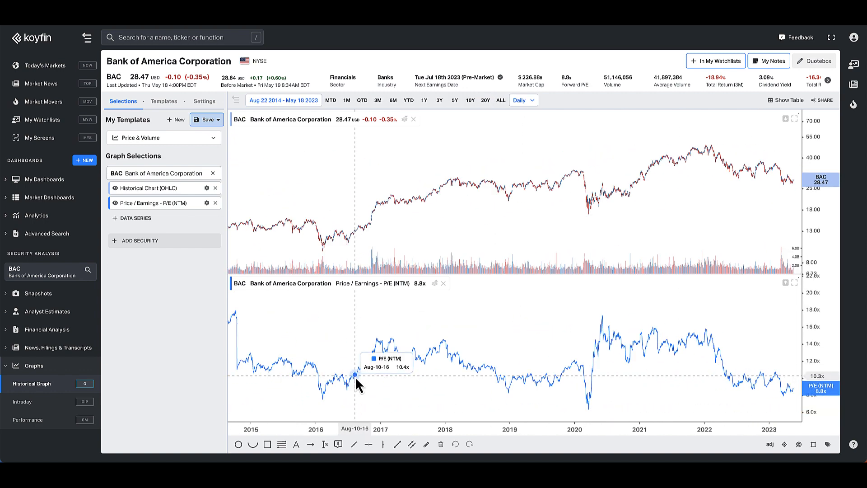
click(500, 100)
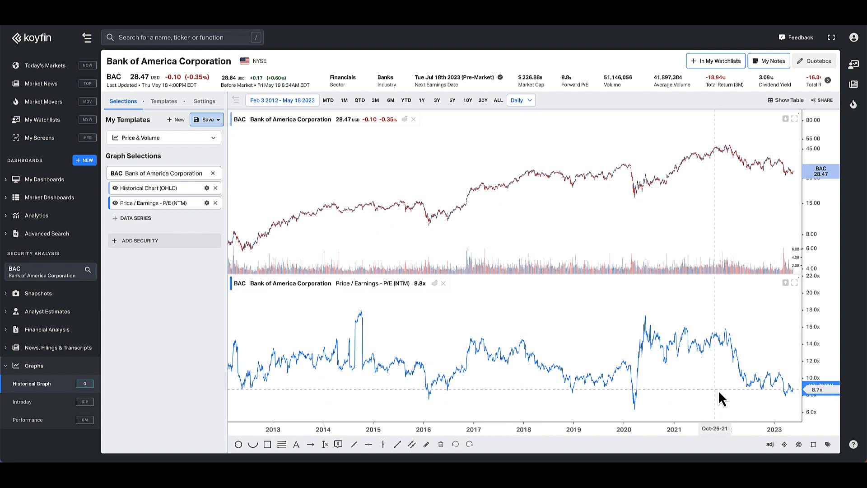
mouse_move(116, 399)
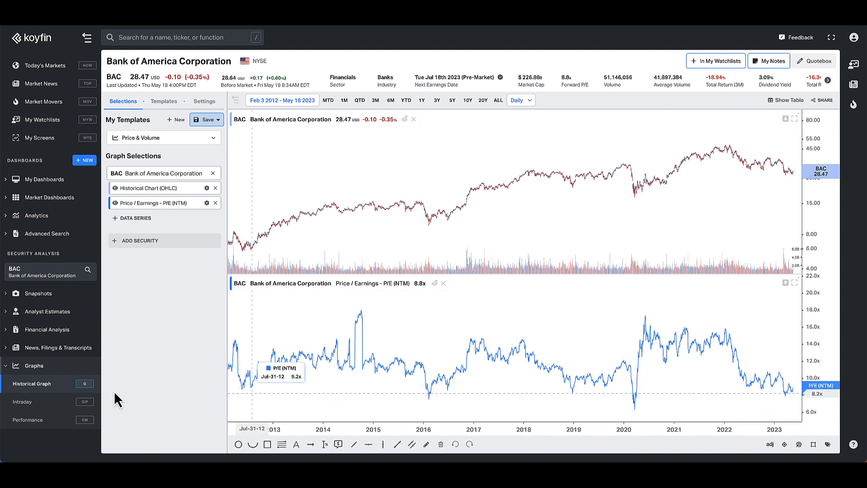
mouse_move(104, 298)
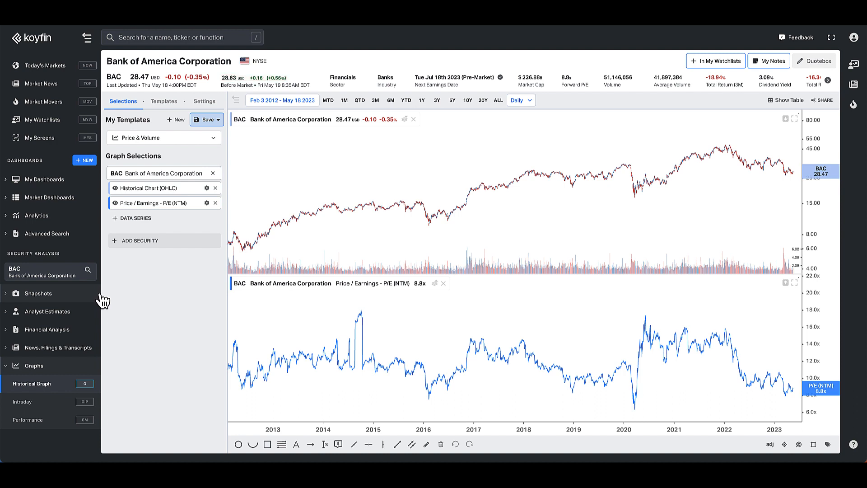
mouse_move(137, 240)
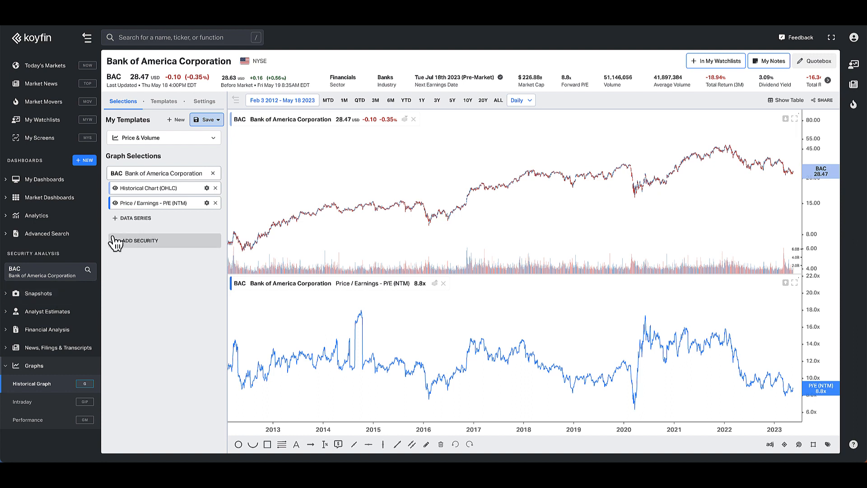
mouse_move(137, 252)
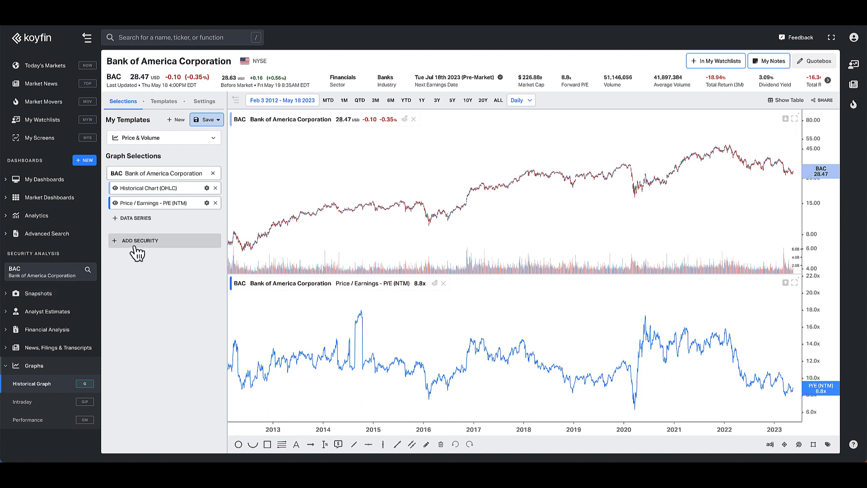